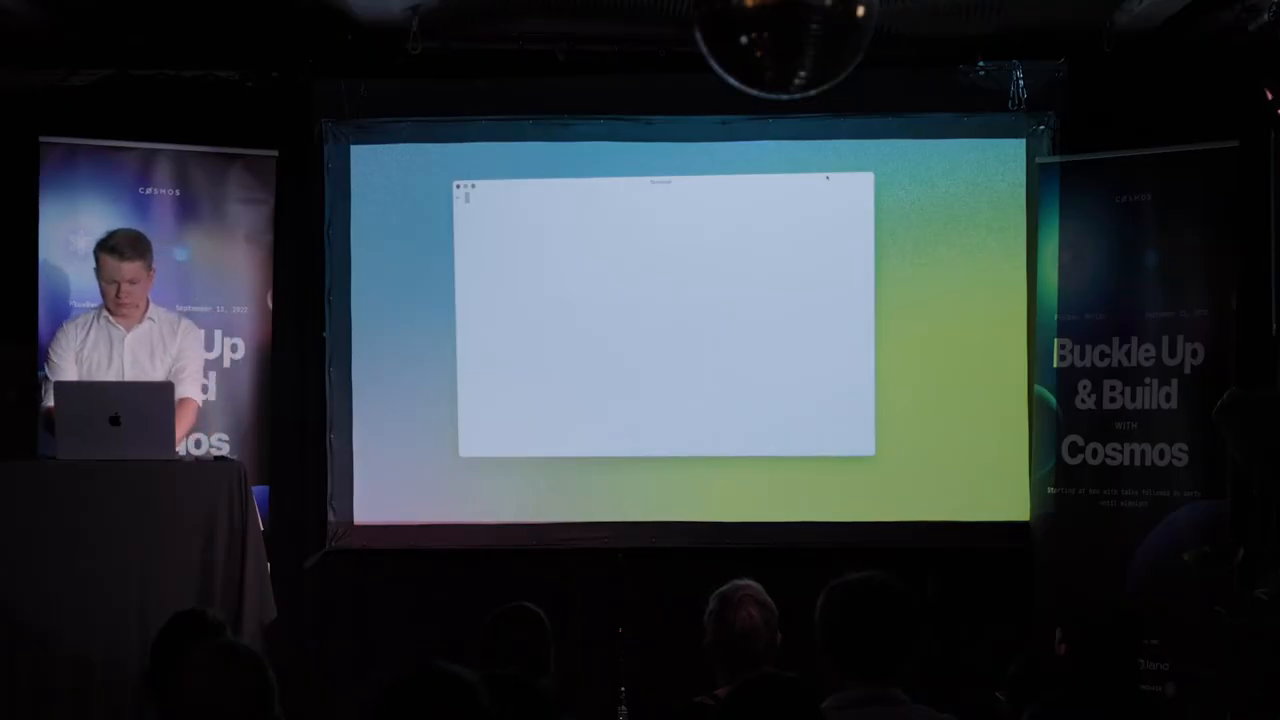
Install Ignite CLI by running the get.ignite.com/cli curl script through bash
type("curl https://get.ignite.com/cli | bash")
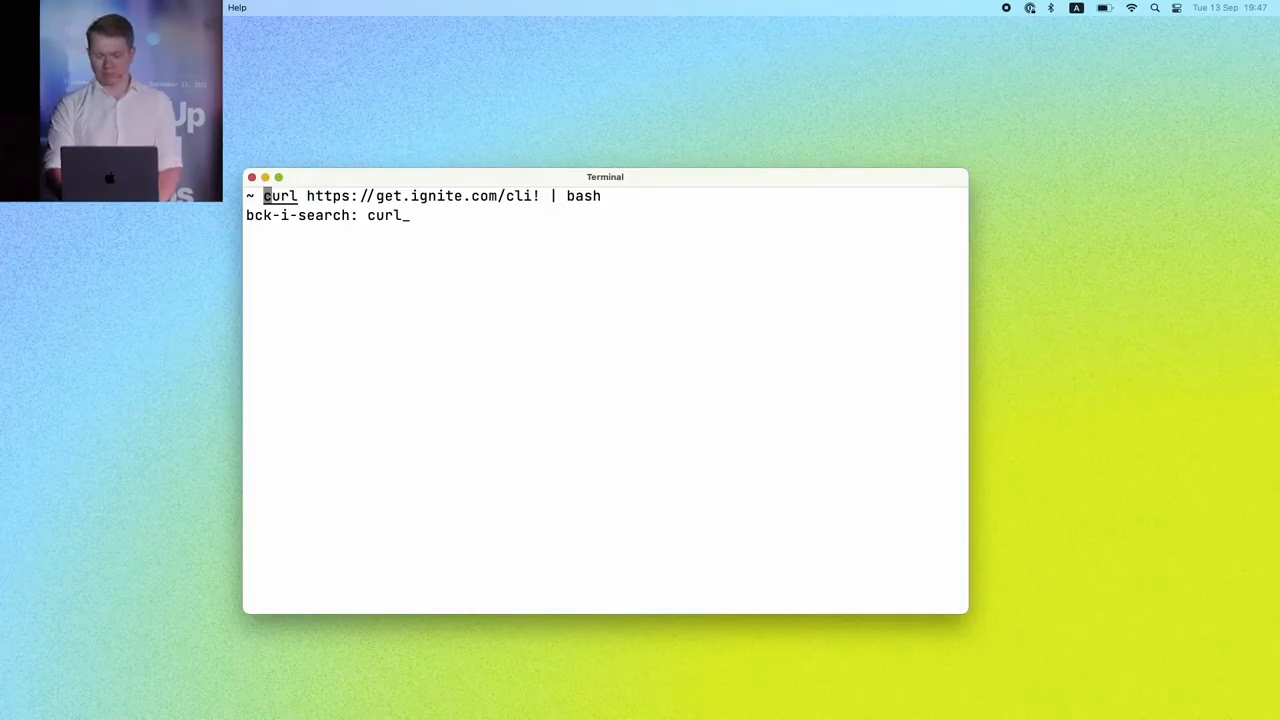
key("Return")
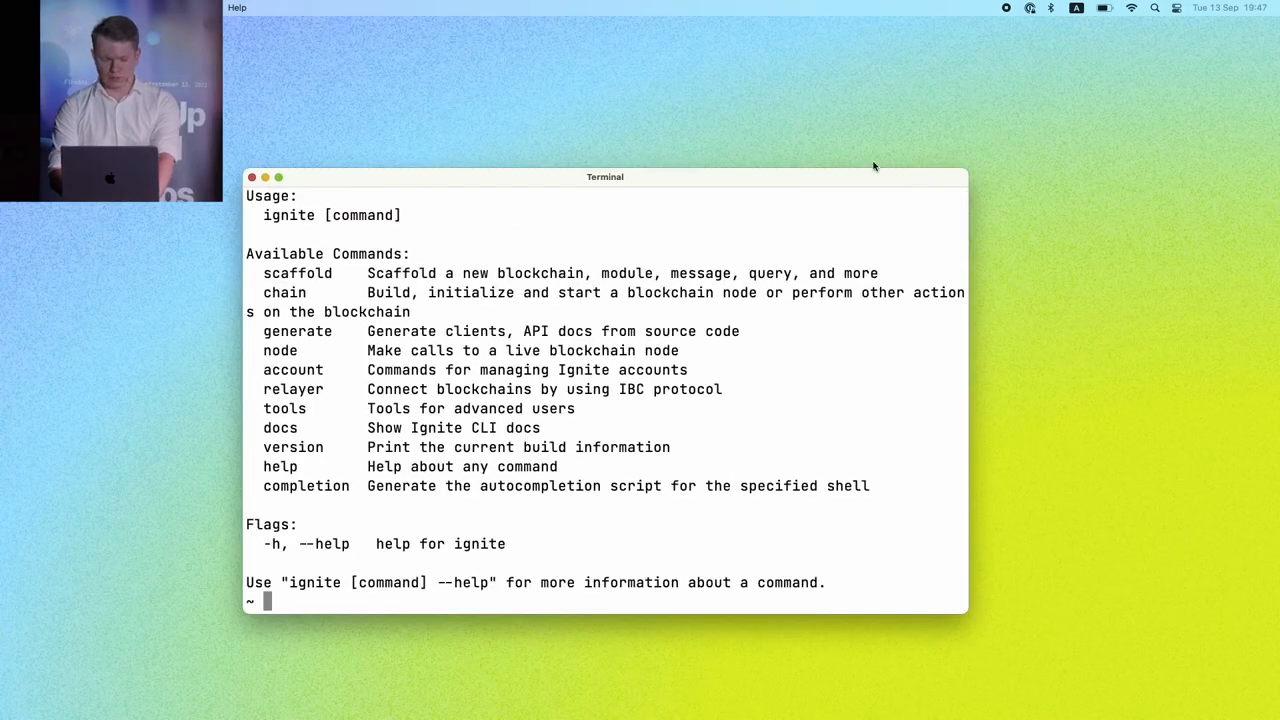
mouse_move(718, 251)
type("ignite")
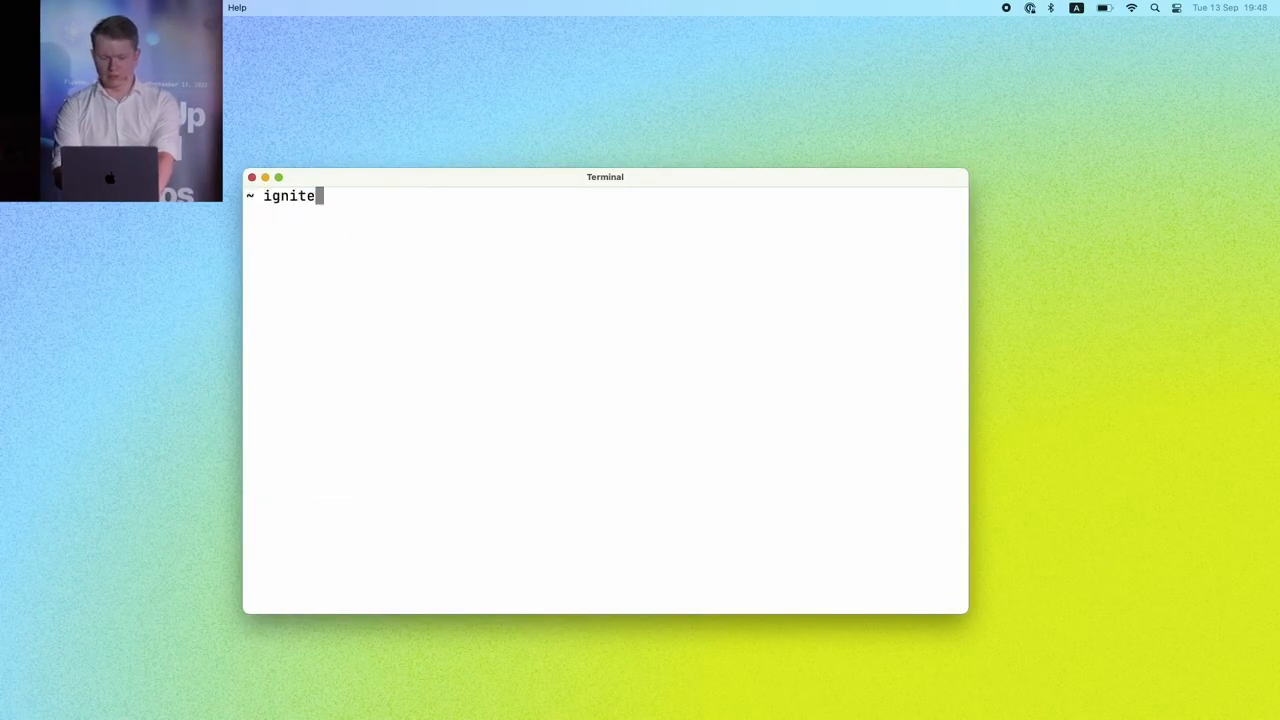
Scaffold a new blockchain named 'exchange' with ignite scaffold chain
type("scaffold c")
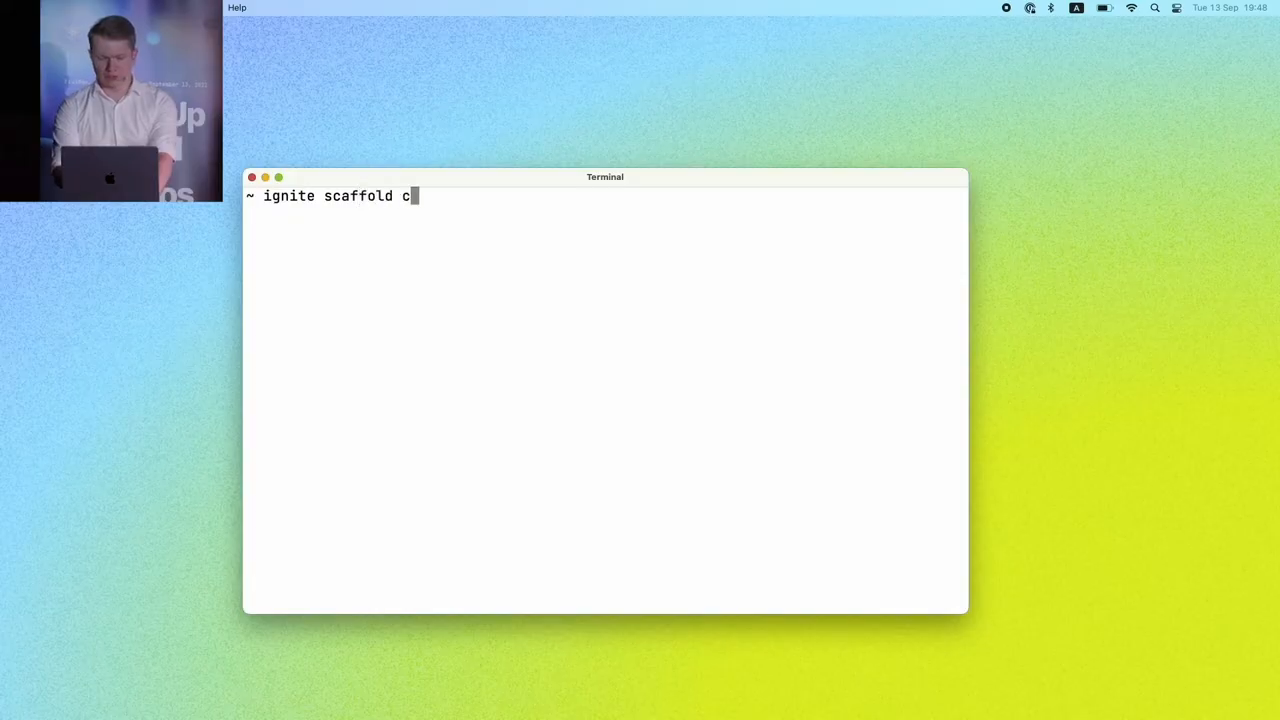
type("hain exchange")
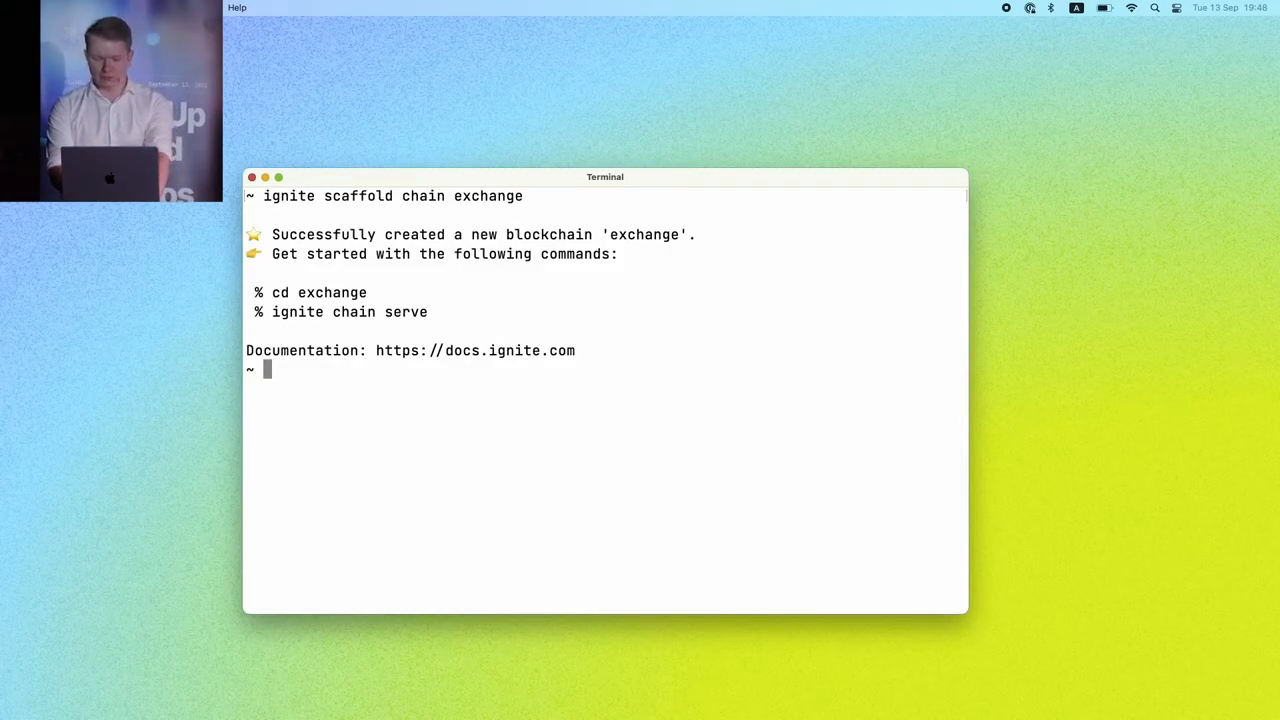
type("code")
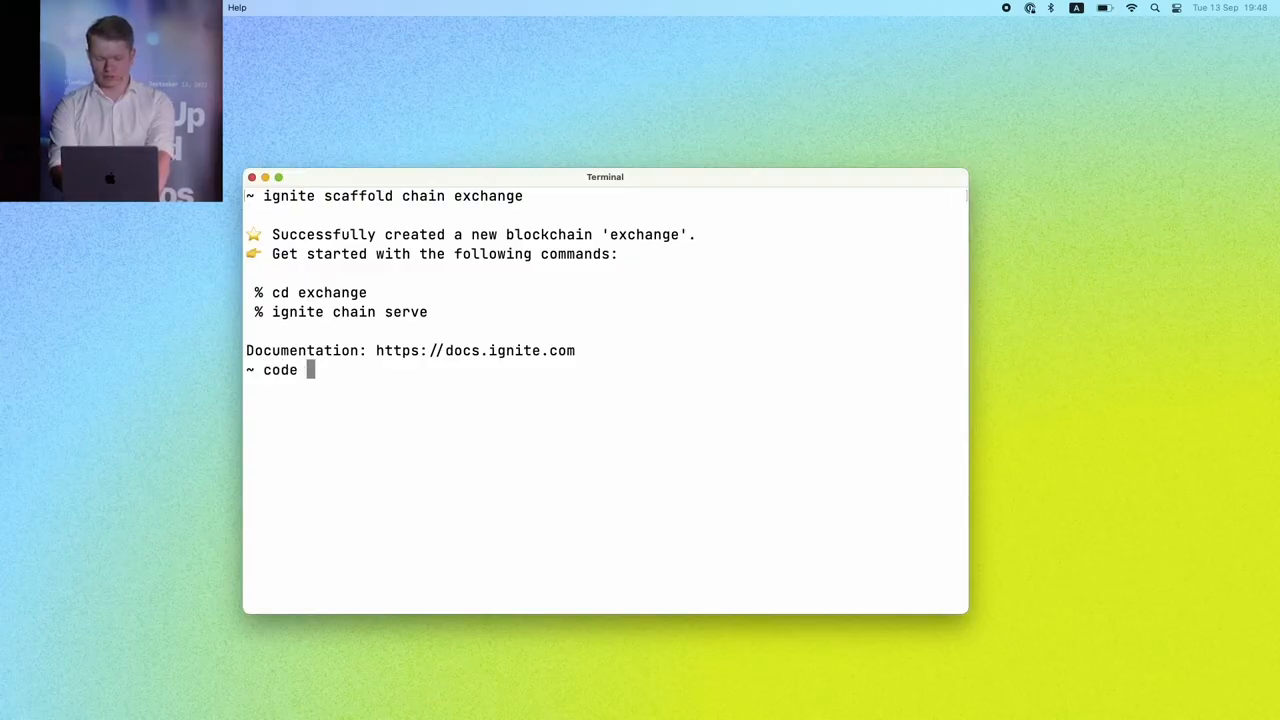
Open the exchange/ project folder in VS Code with the code command
type("exchange/")
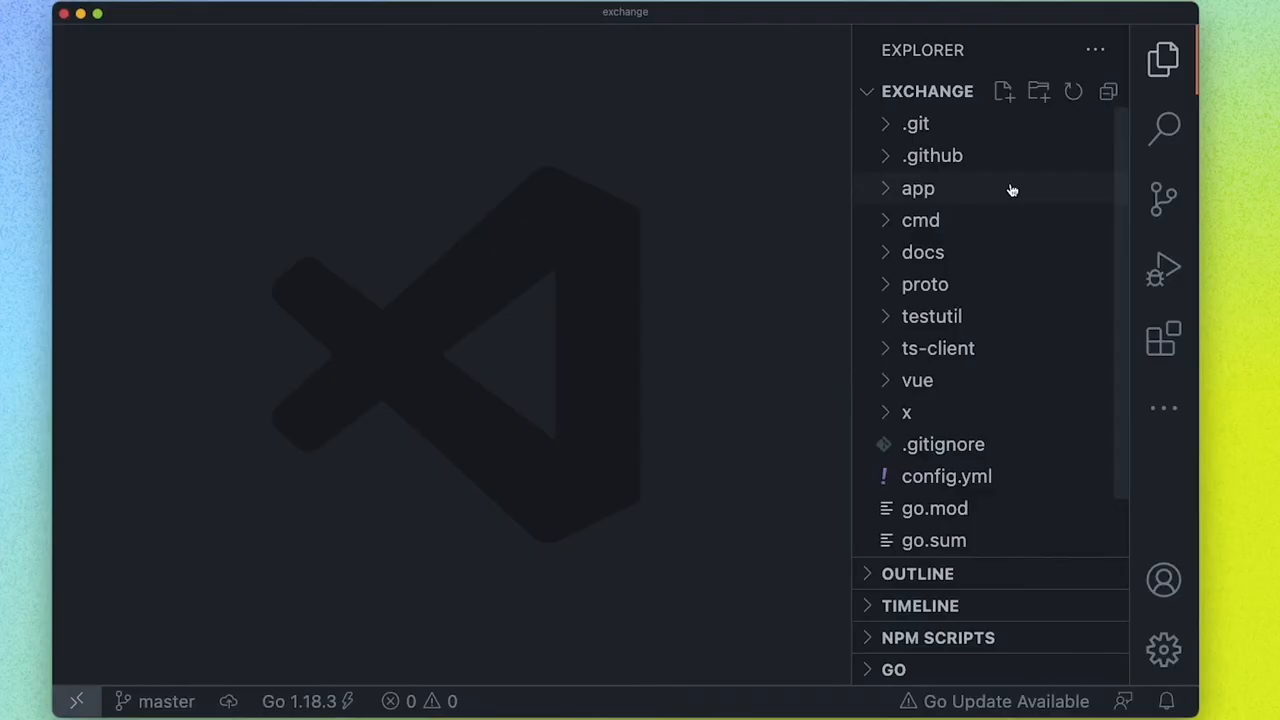
mouse_move(950, 190)
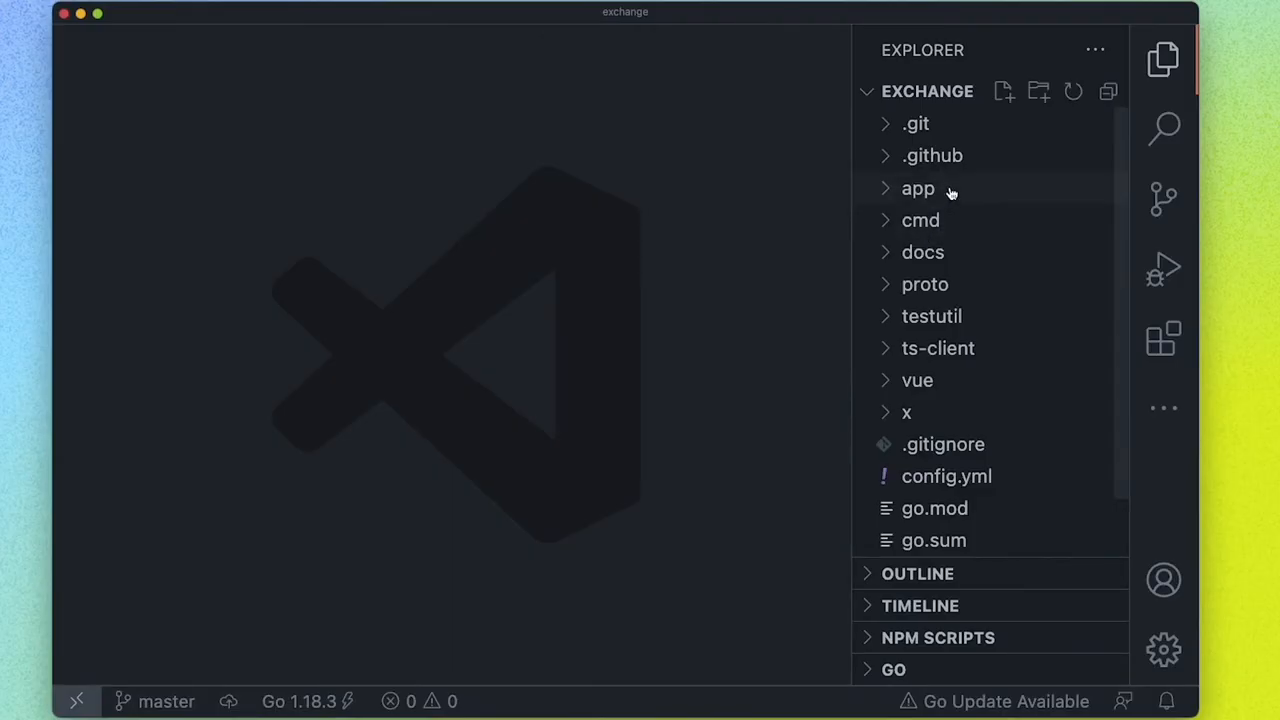
mouse_move(973, 384)
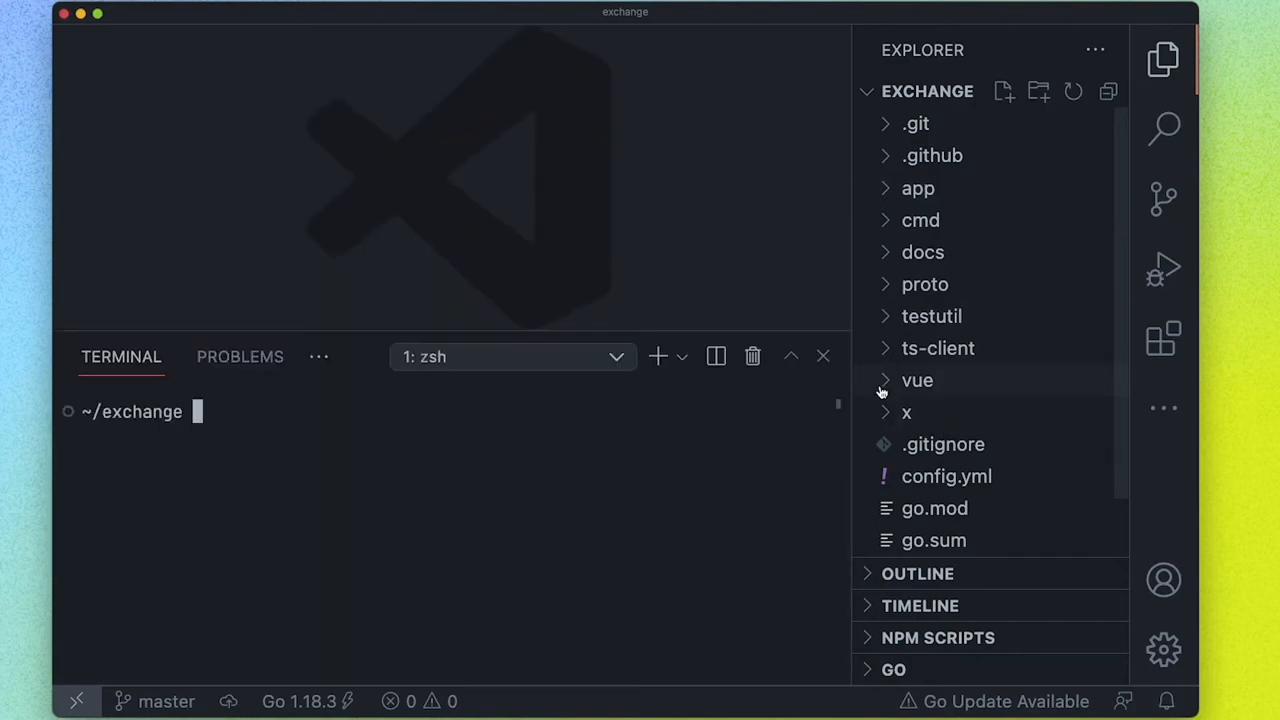
Start the exchange chain with a fresh reset using 'ignite chain serve -r'
type("ignite chain")
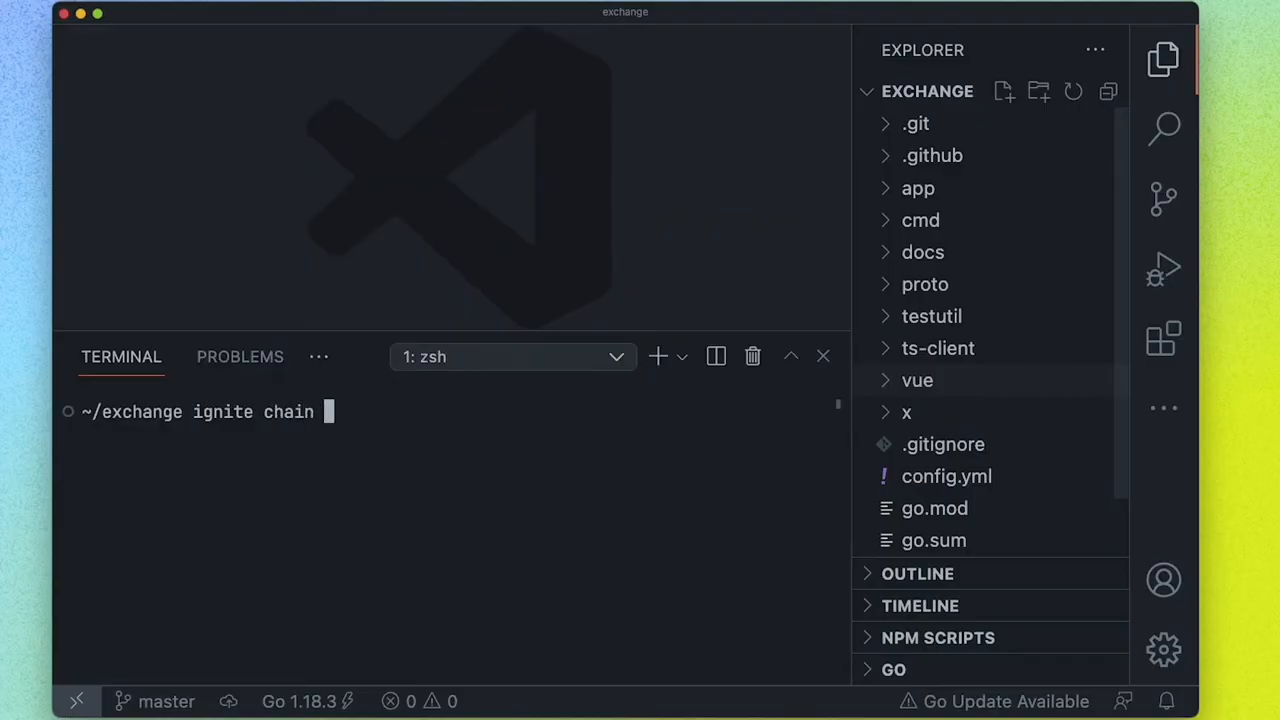
type("serve -r")
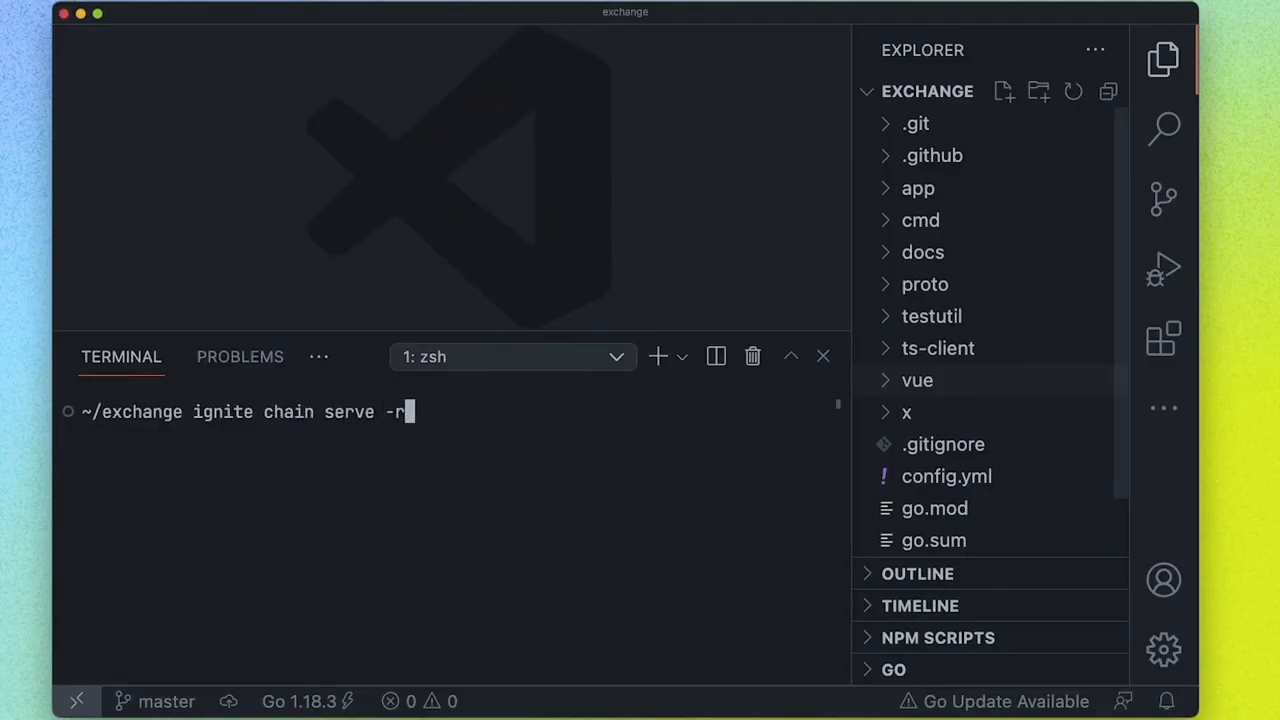
key("Enter")
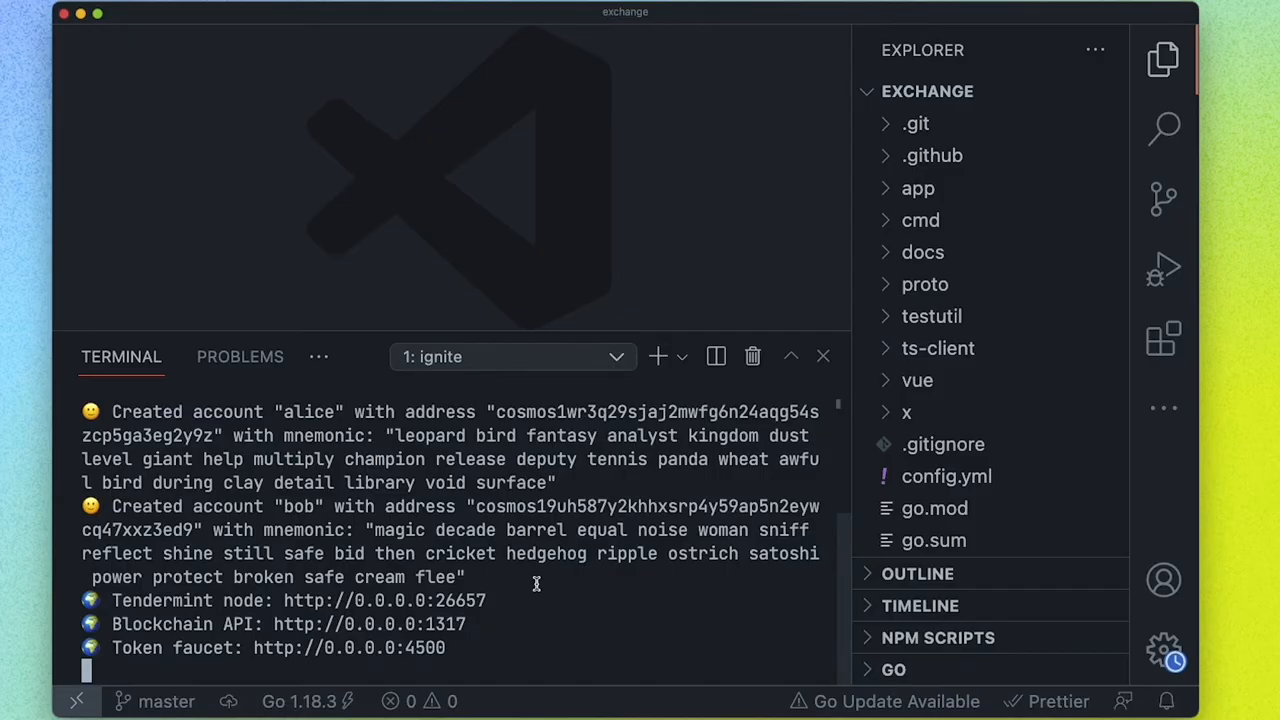
mouse_move(550, 560)
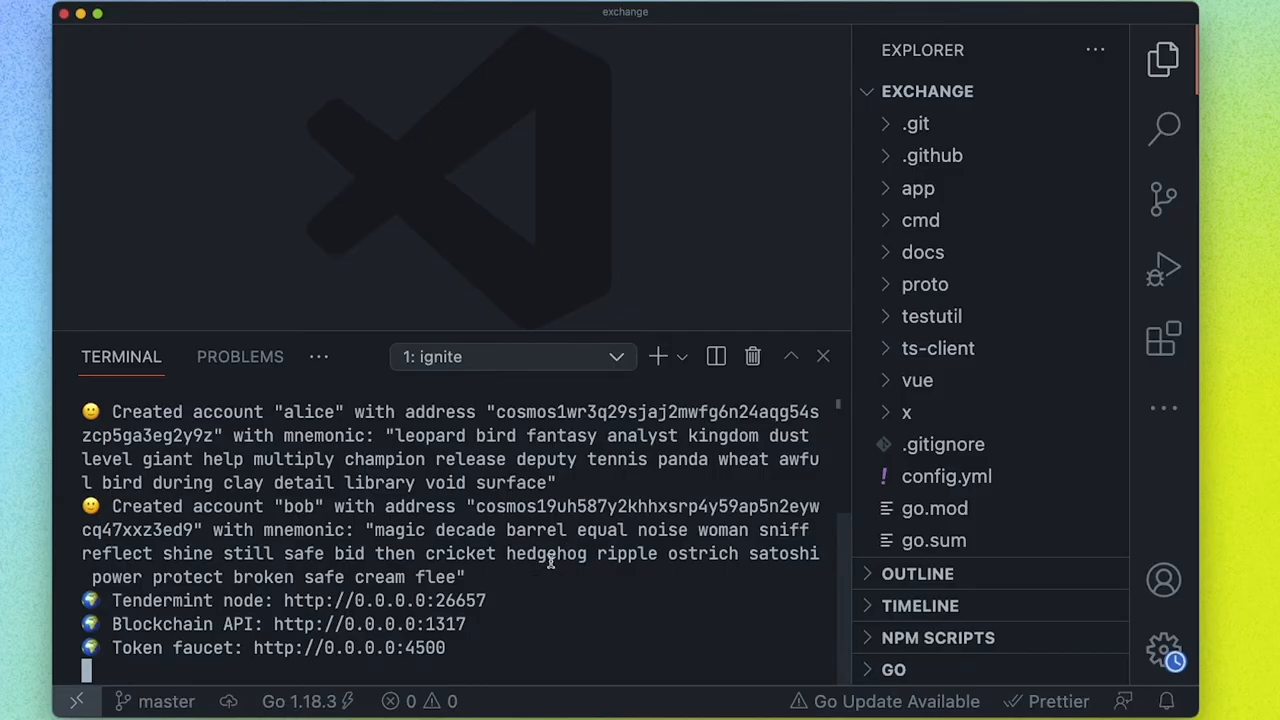
mouse_move(653, 480)
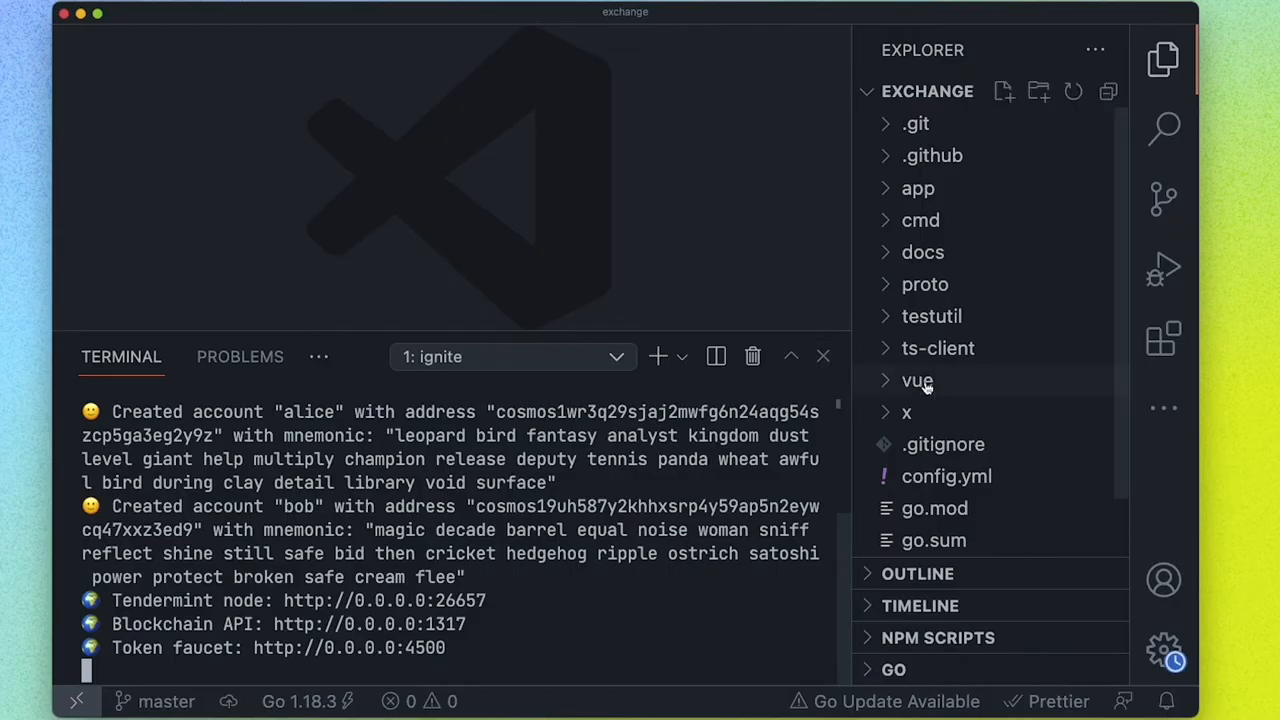
mouse_move(925, 387)
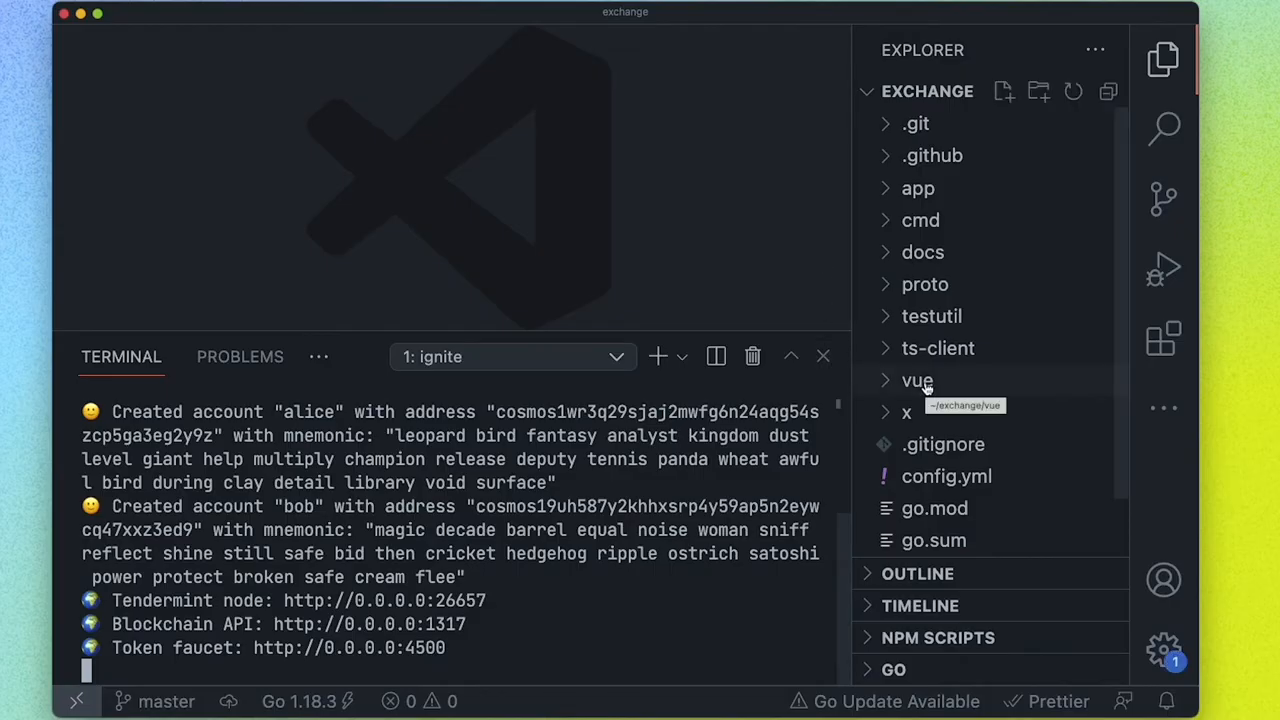
mouse_move(941, 466)
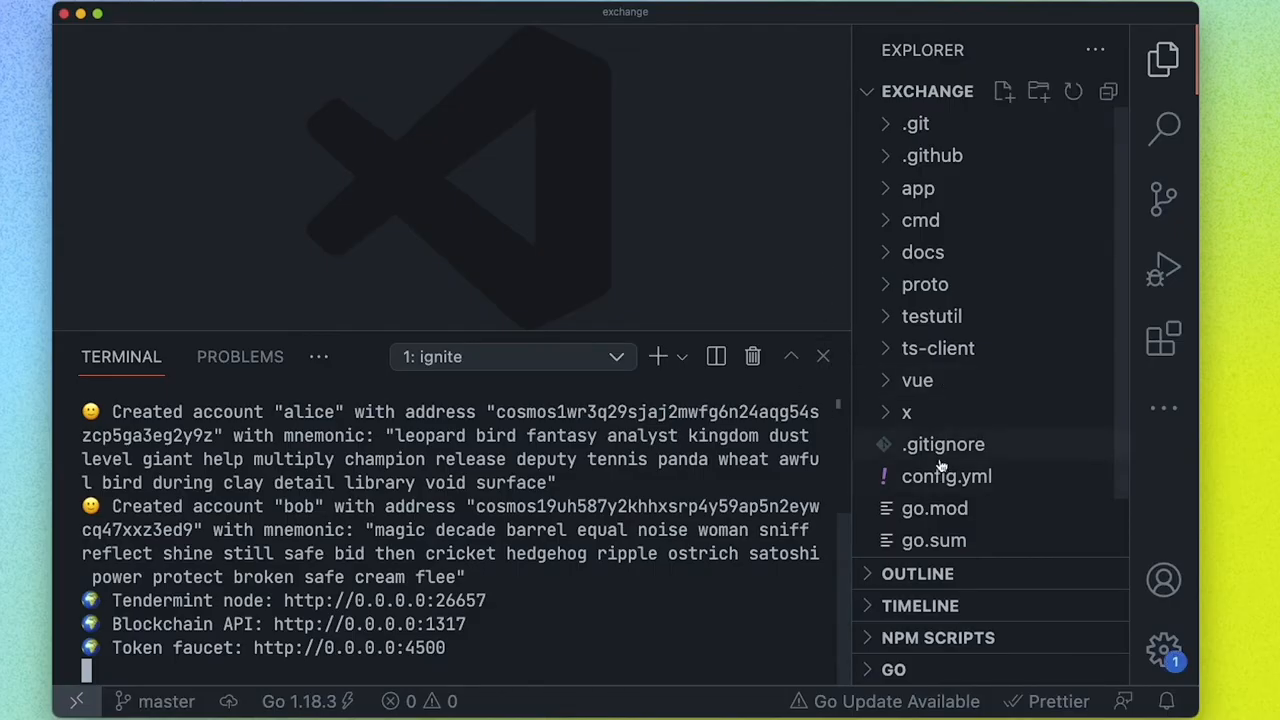
Open config.yml to view the alice and bob accounts and validator stake
left_click(947, 476)
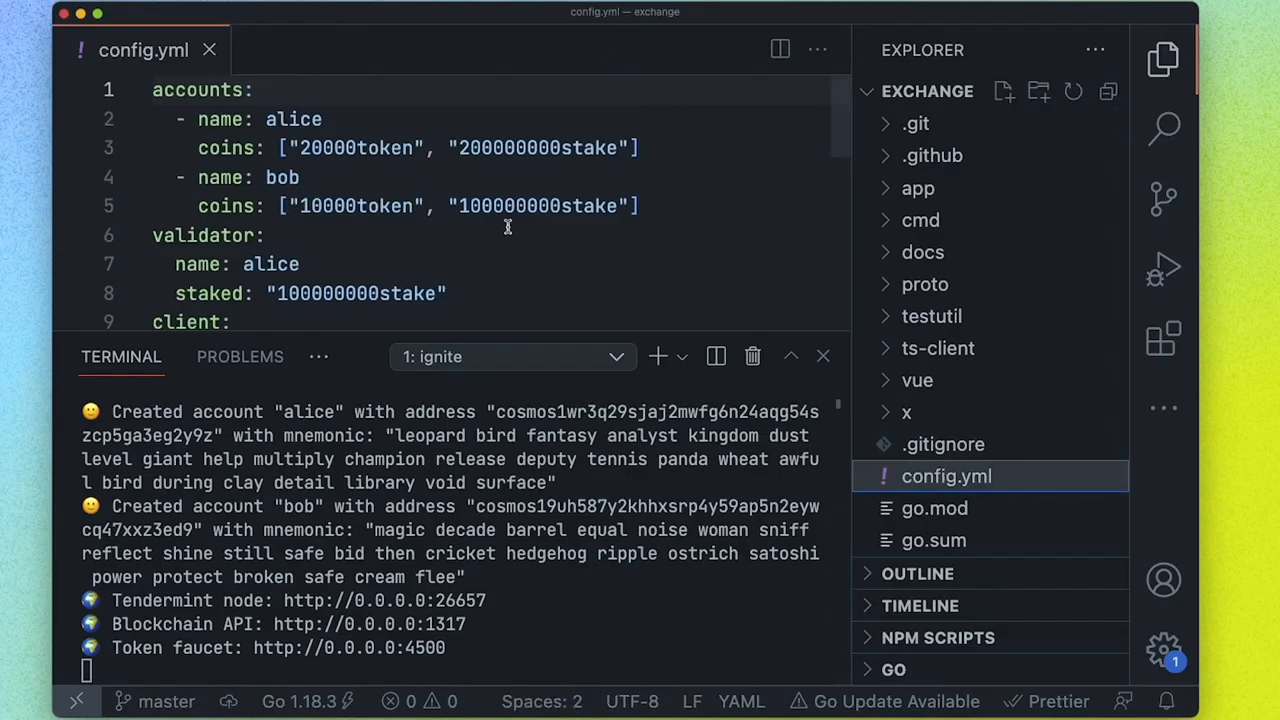
mouse_move(305, 466)
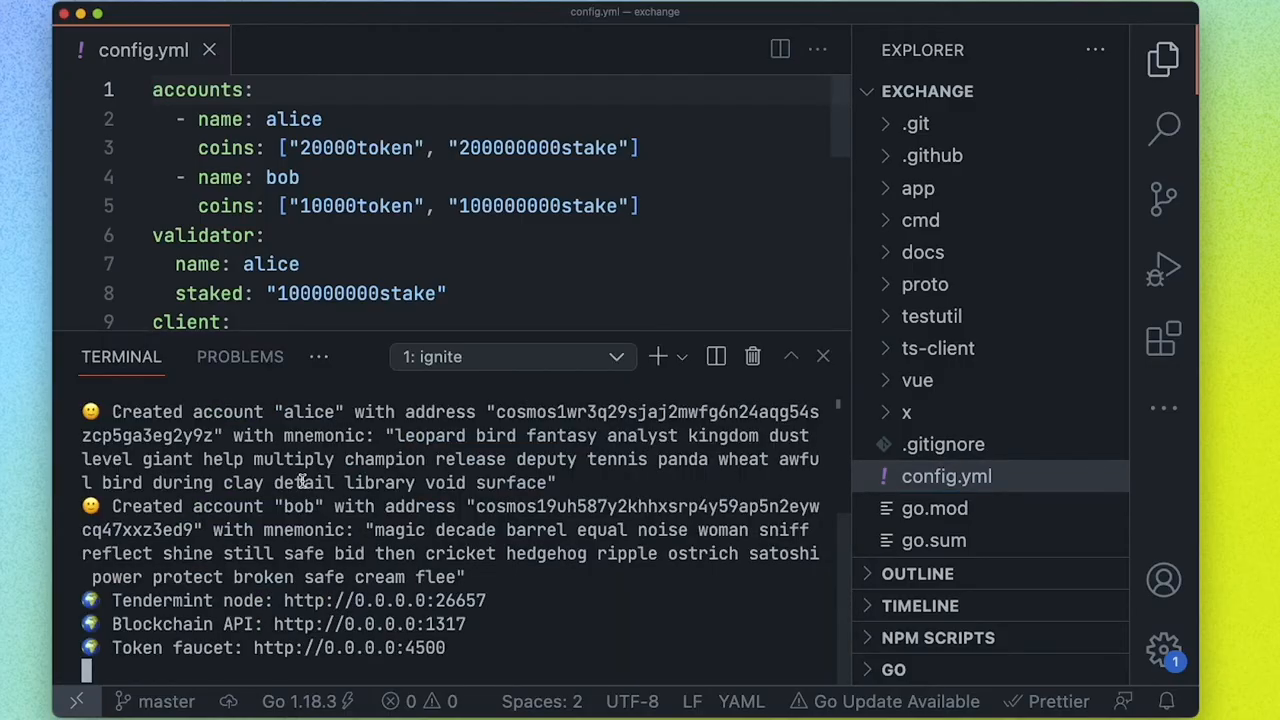
mouse_move(302, 412)
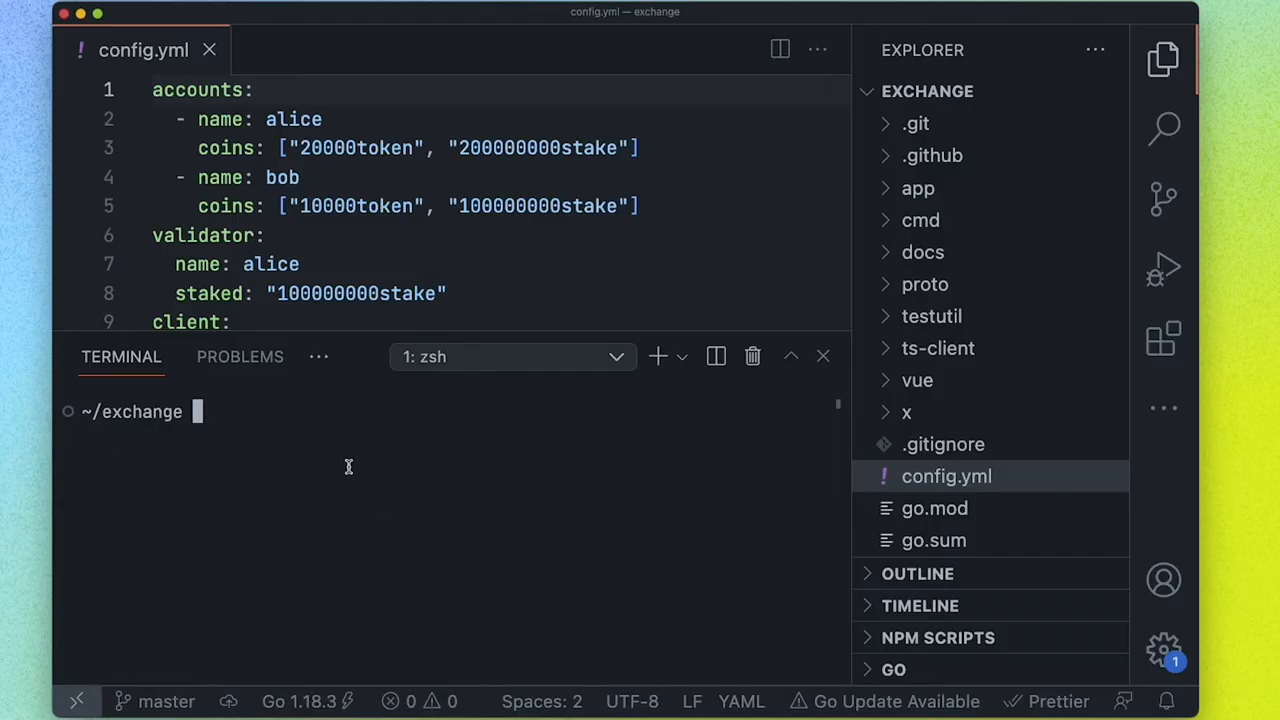
mouse_move(336, 331)
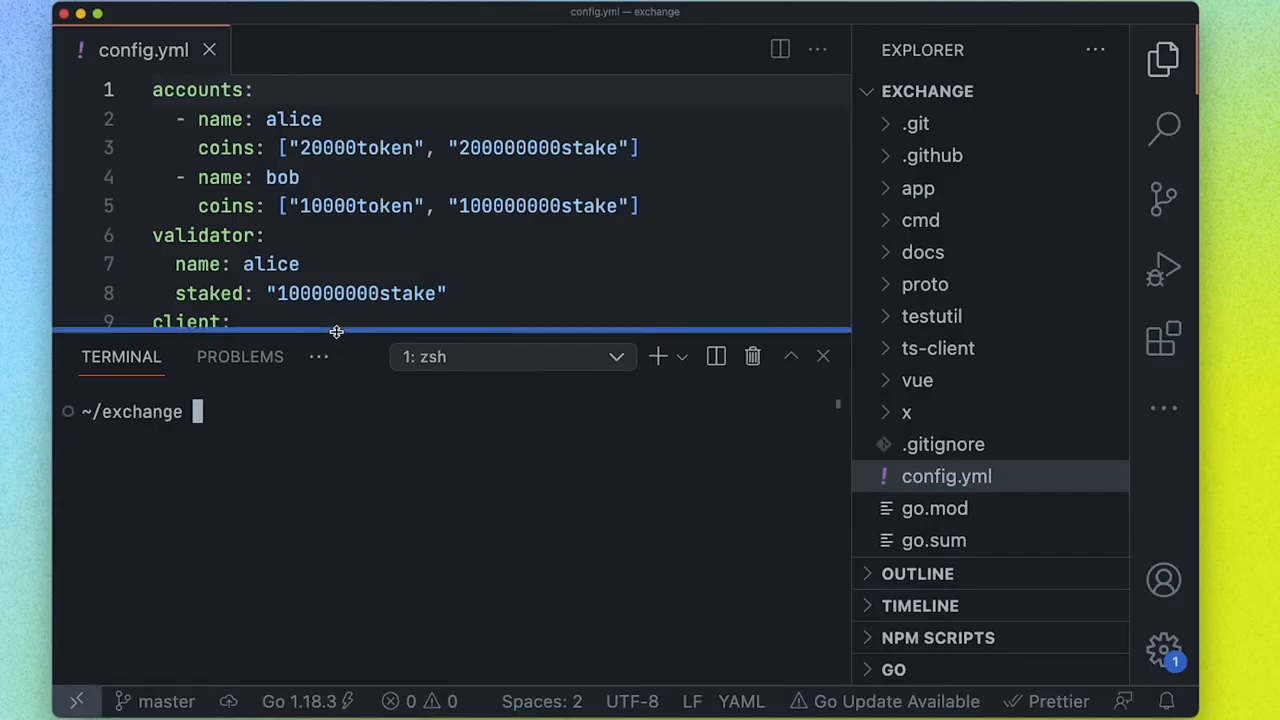
Enlarge the terminal panel, draft an ignite list pool command, and expand the x folder
left_click_drag(336, 331, 356, 275)
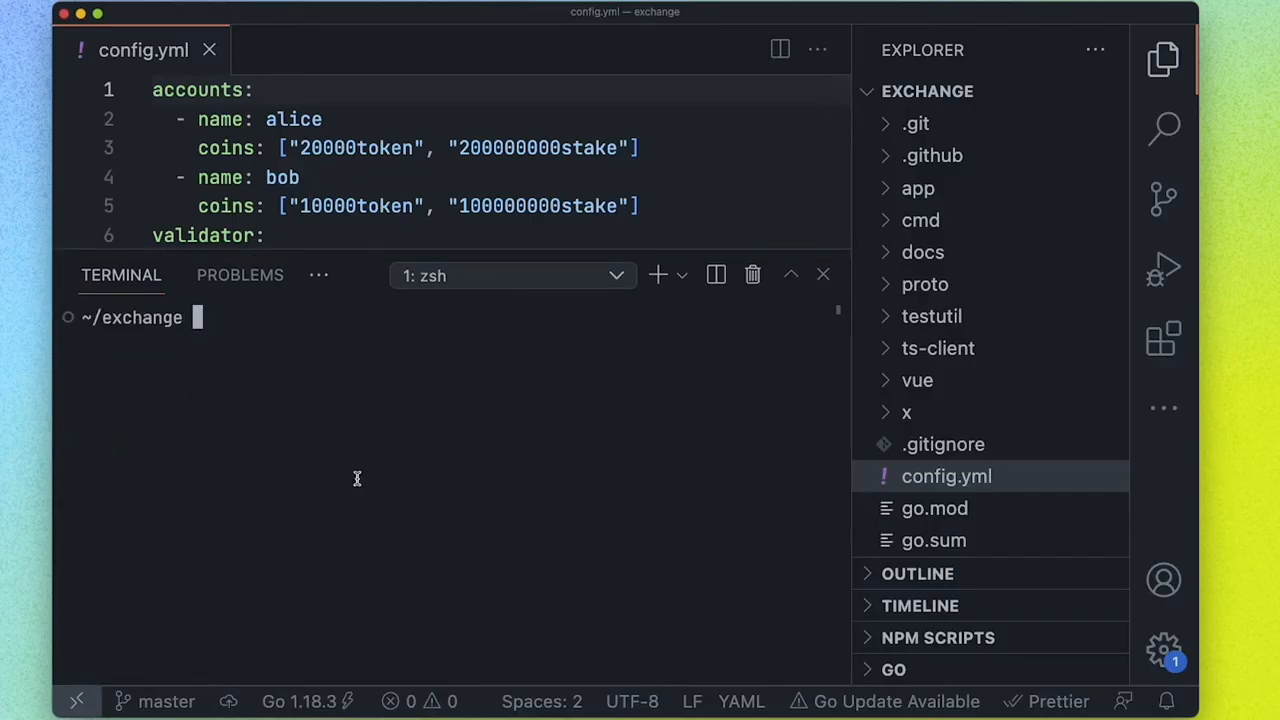
type("ignid")
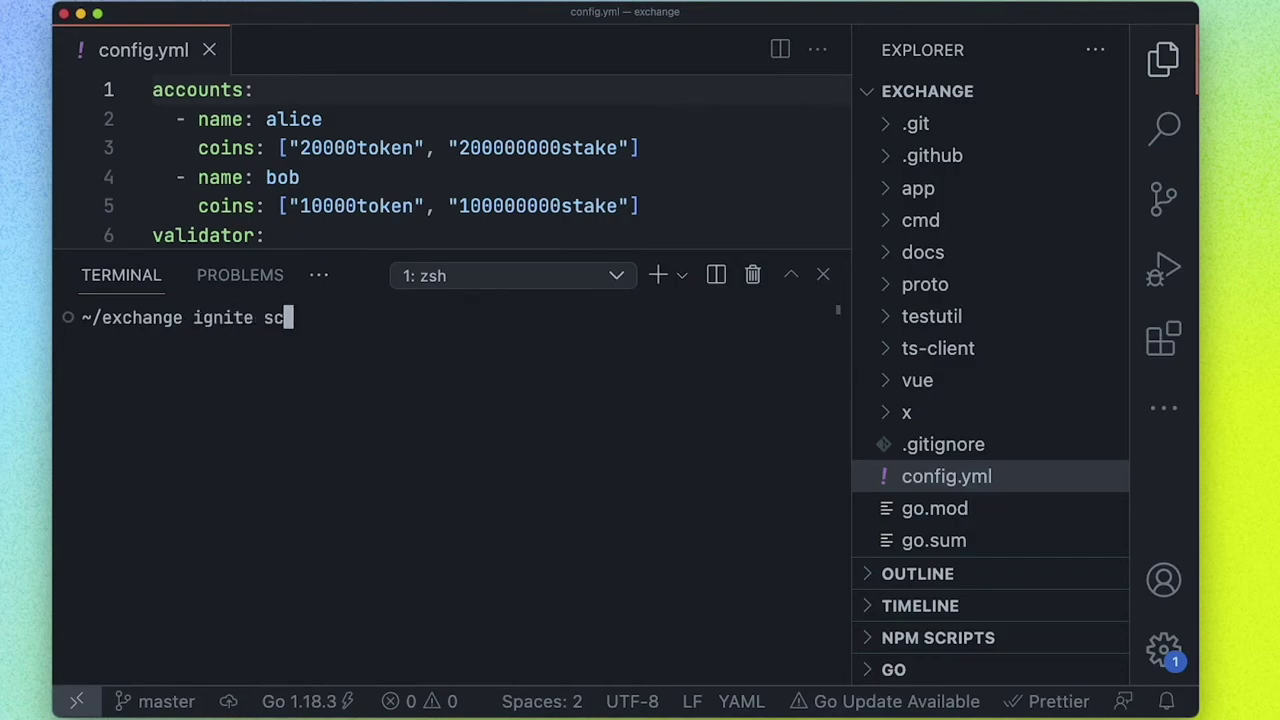
key("Backspace")
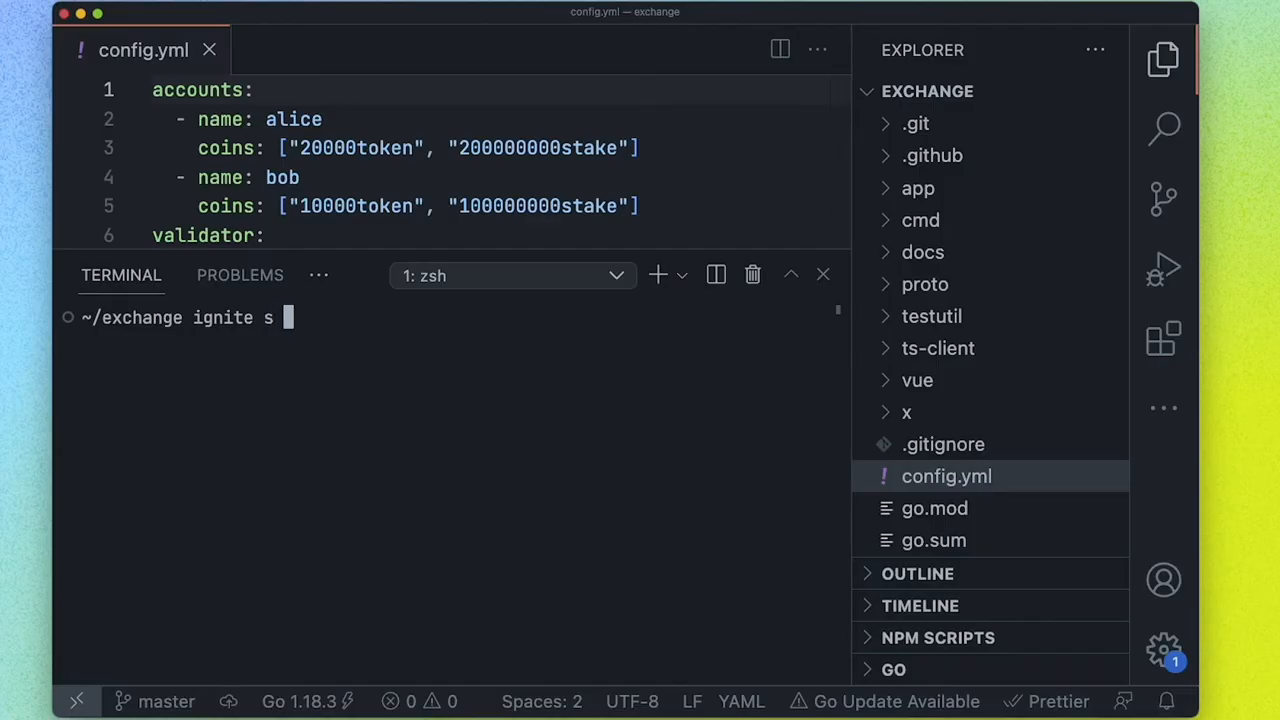
type("list")
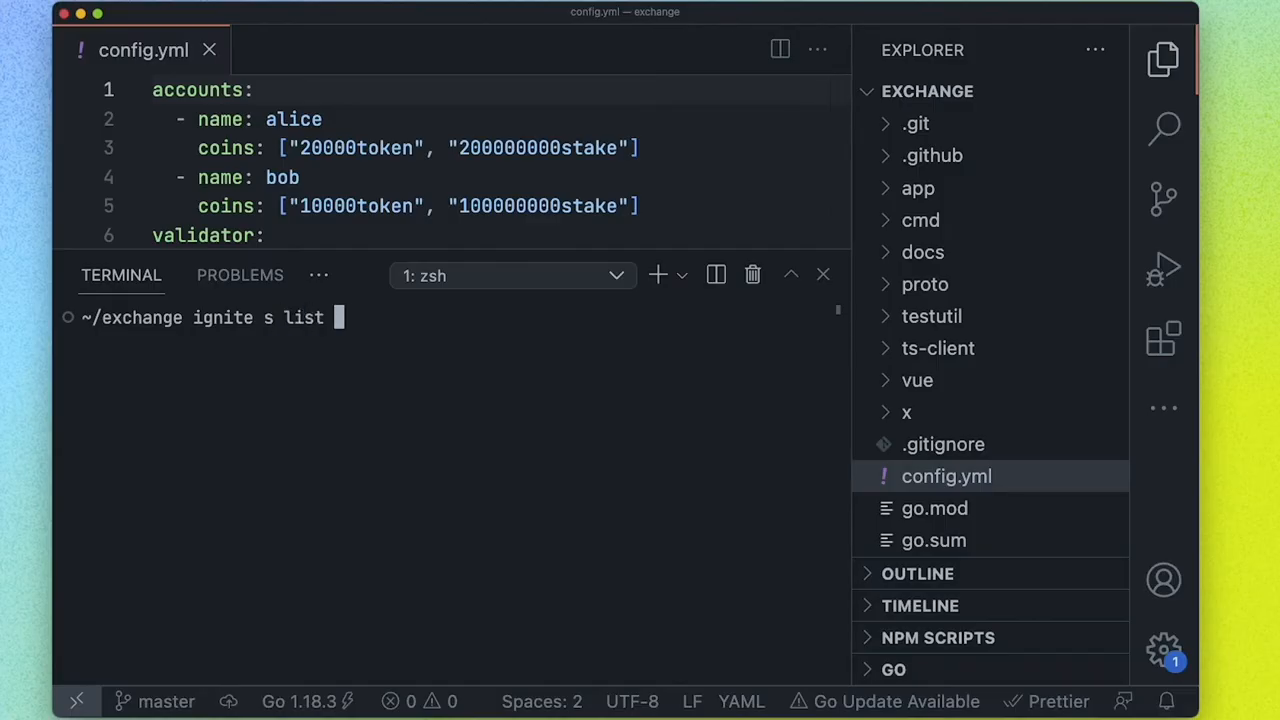
type("pool")
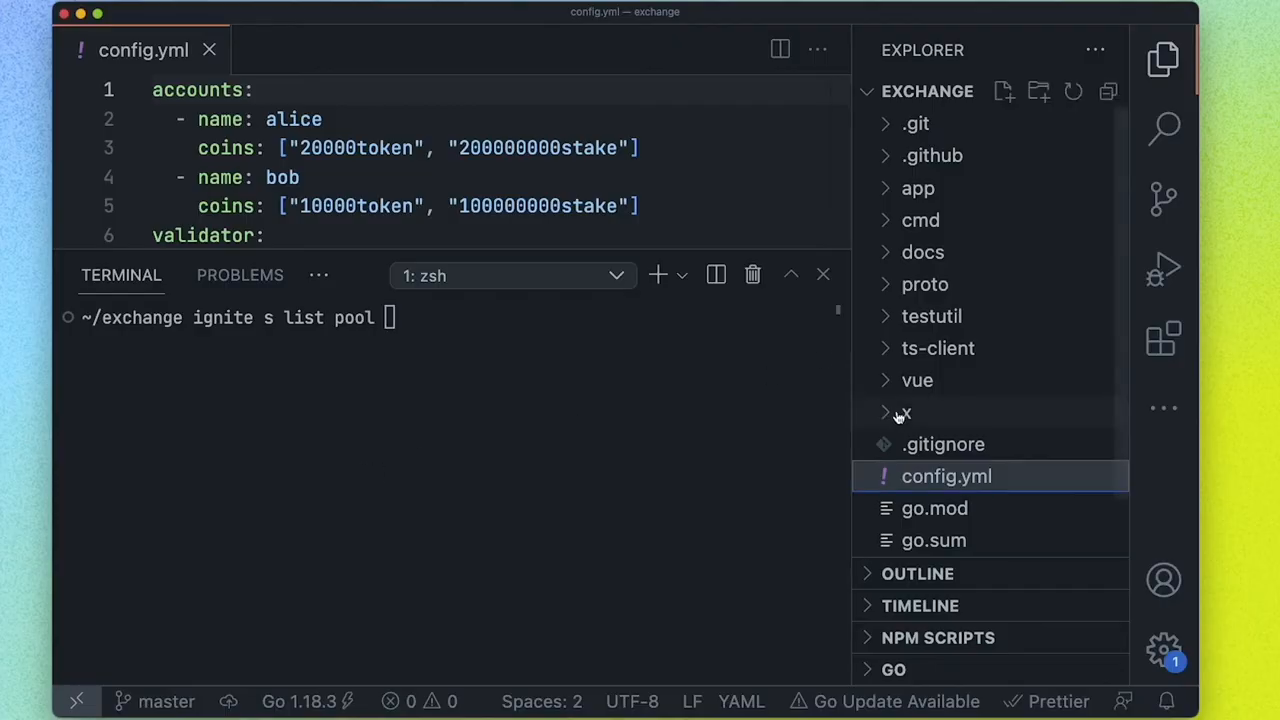
left_click(903, 412)
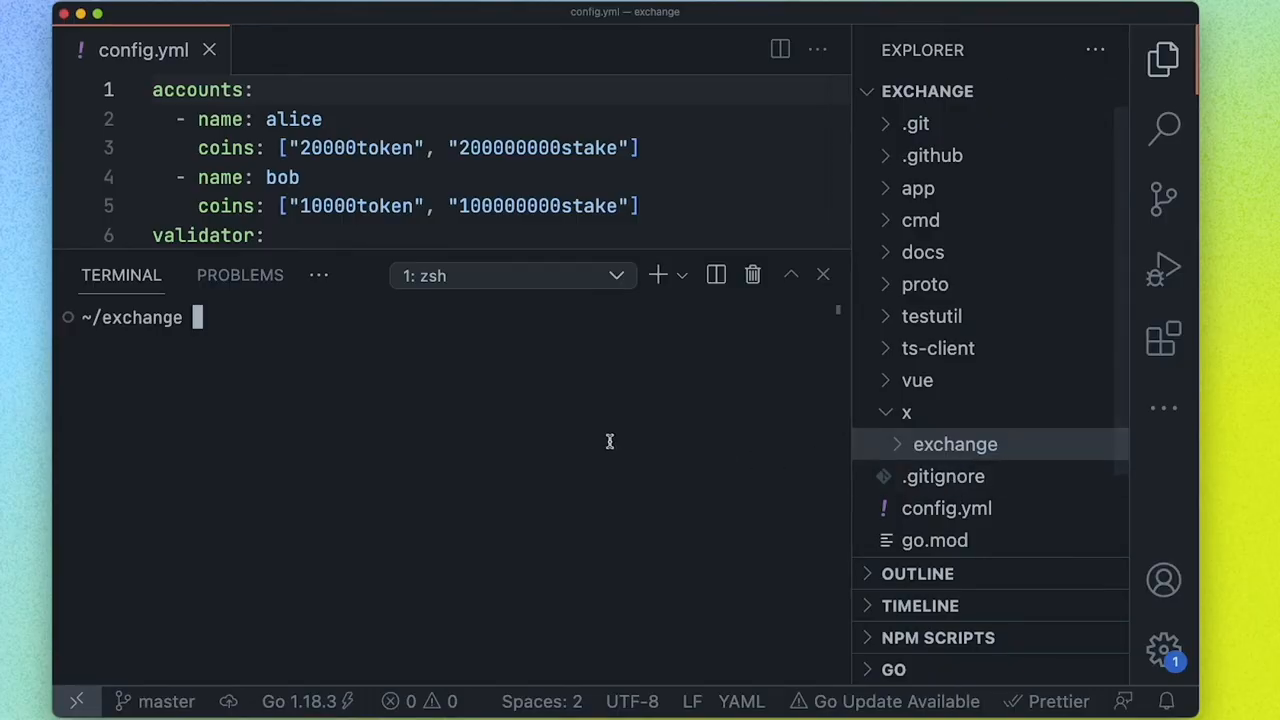
Scaffold an IBC-enabled dex module with 'ignite s module dex --ibc'
type("i")
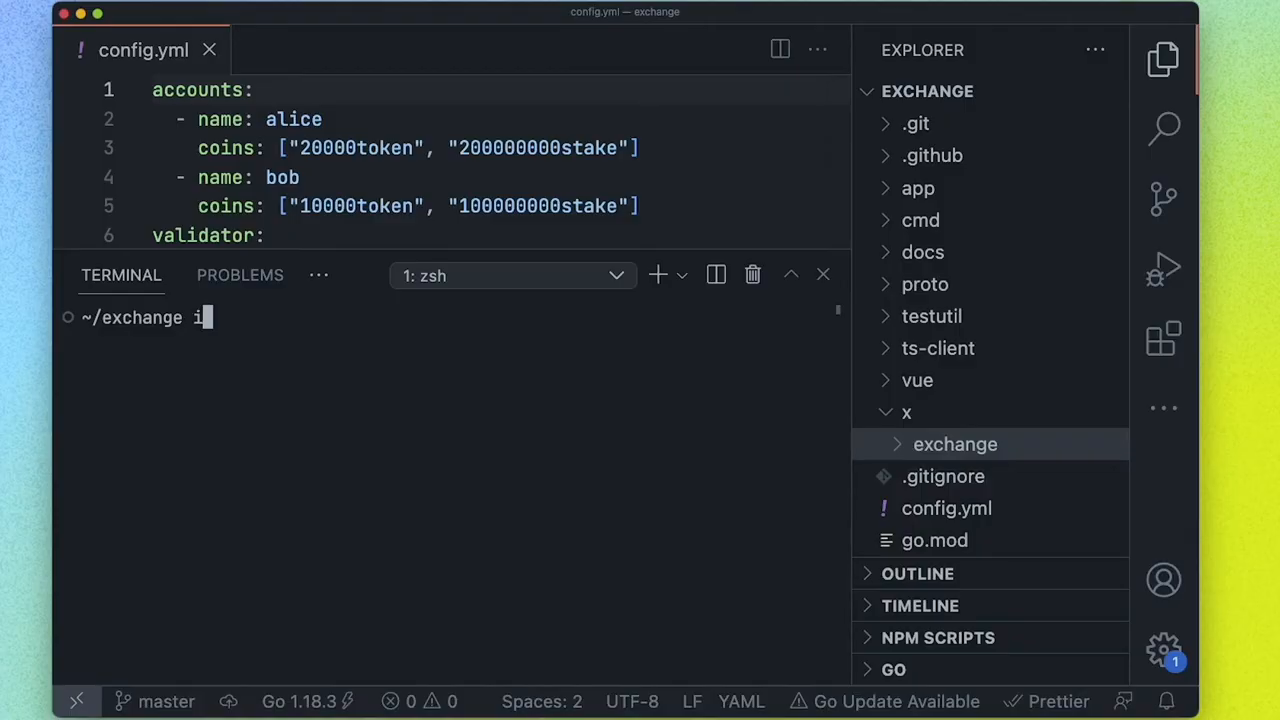
type("gnite s module dex --")
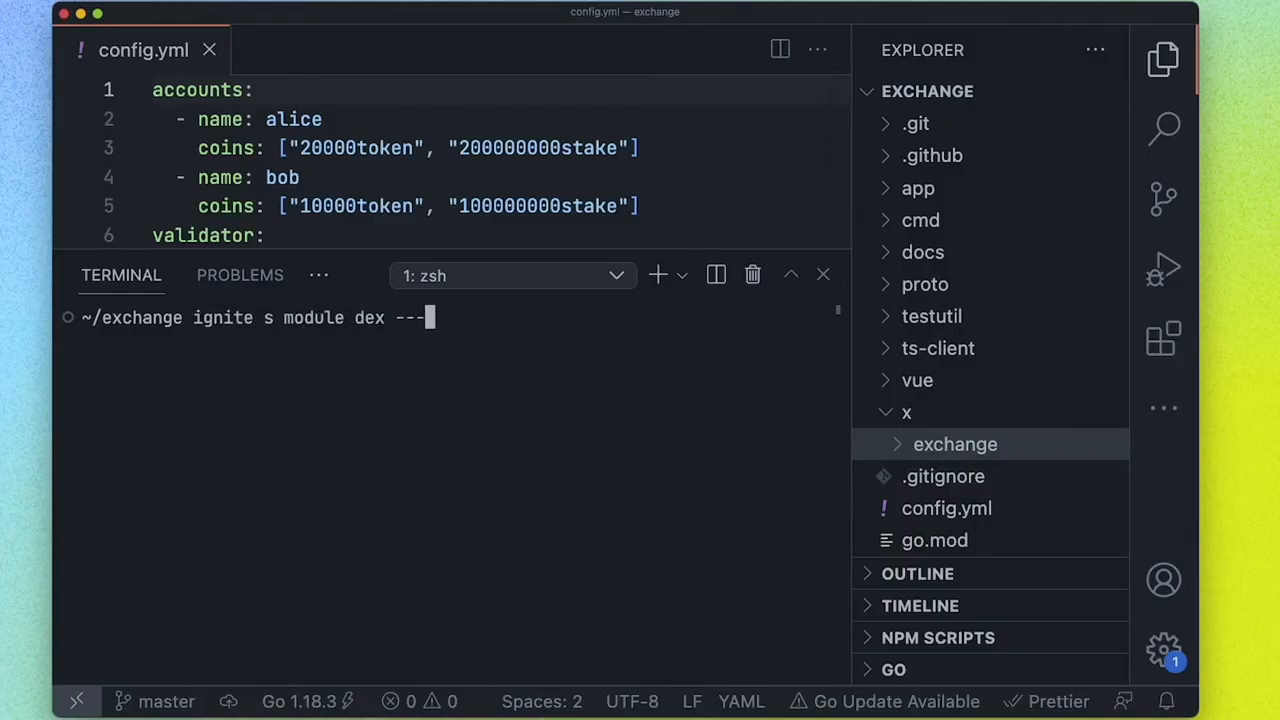
type("ibc")
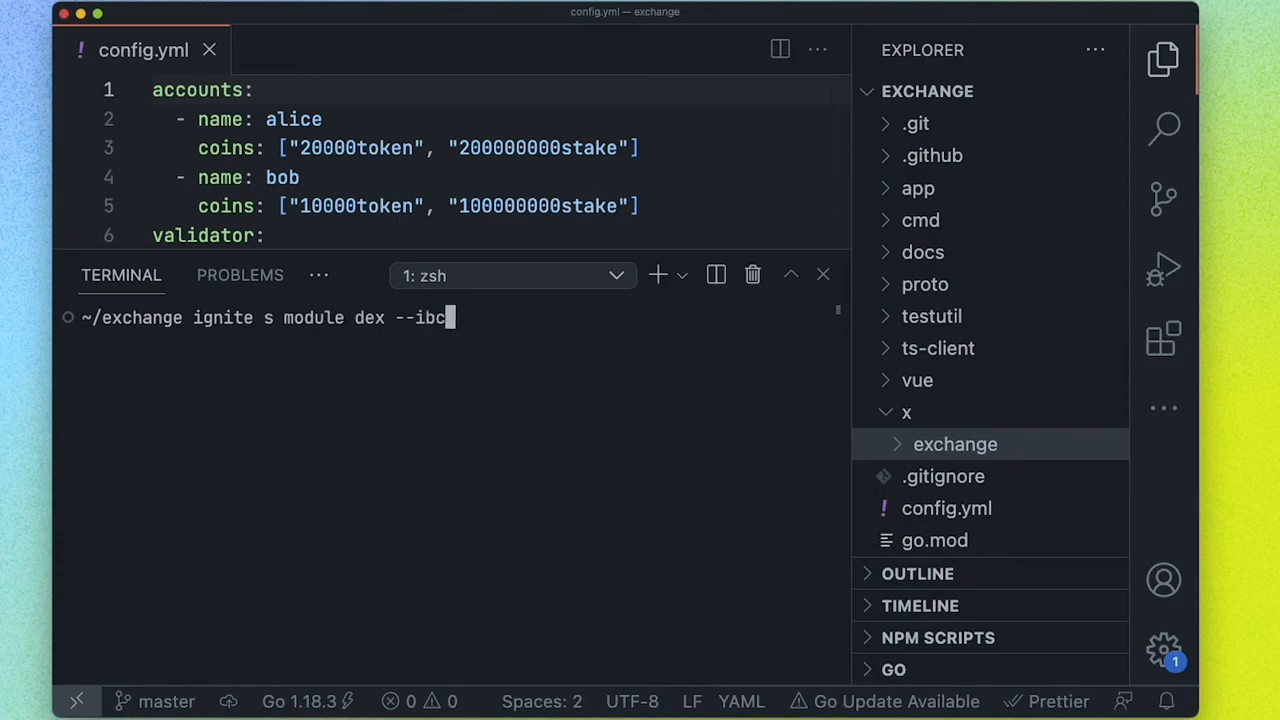
key("Enter")
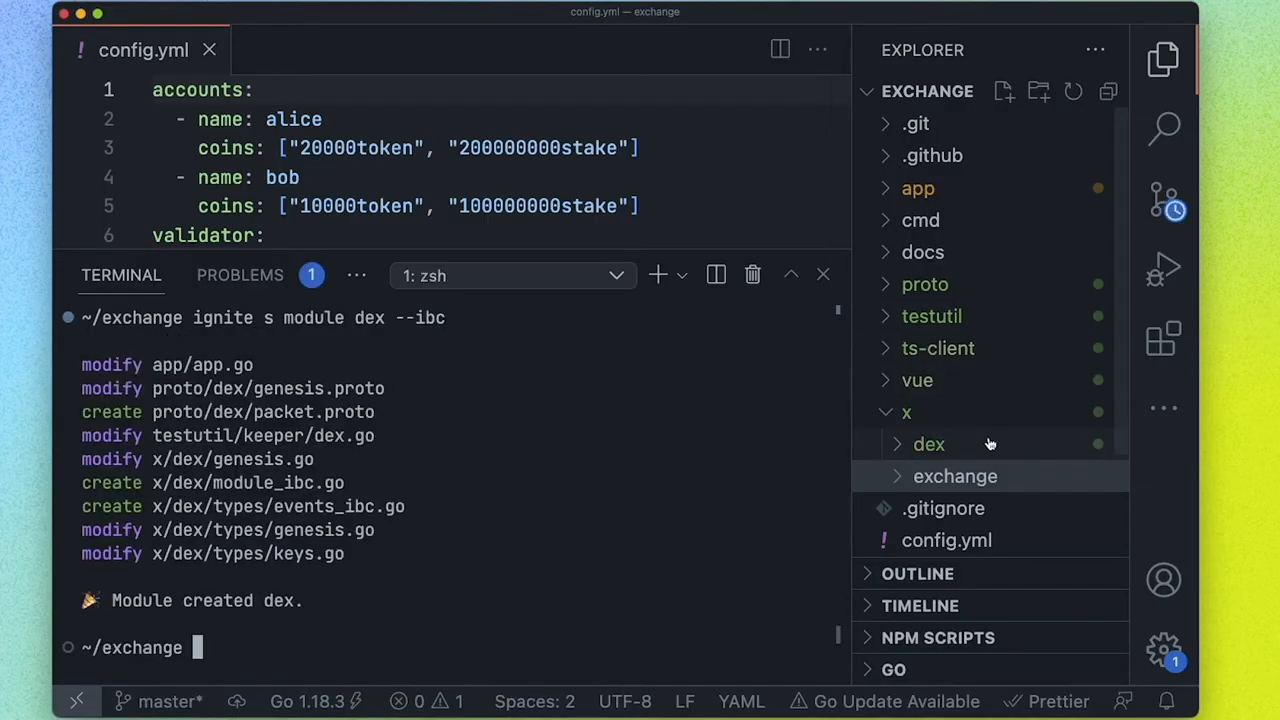
mouse_move(944, 446)
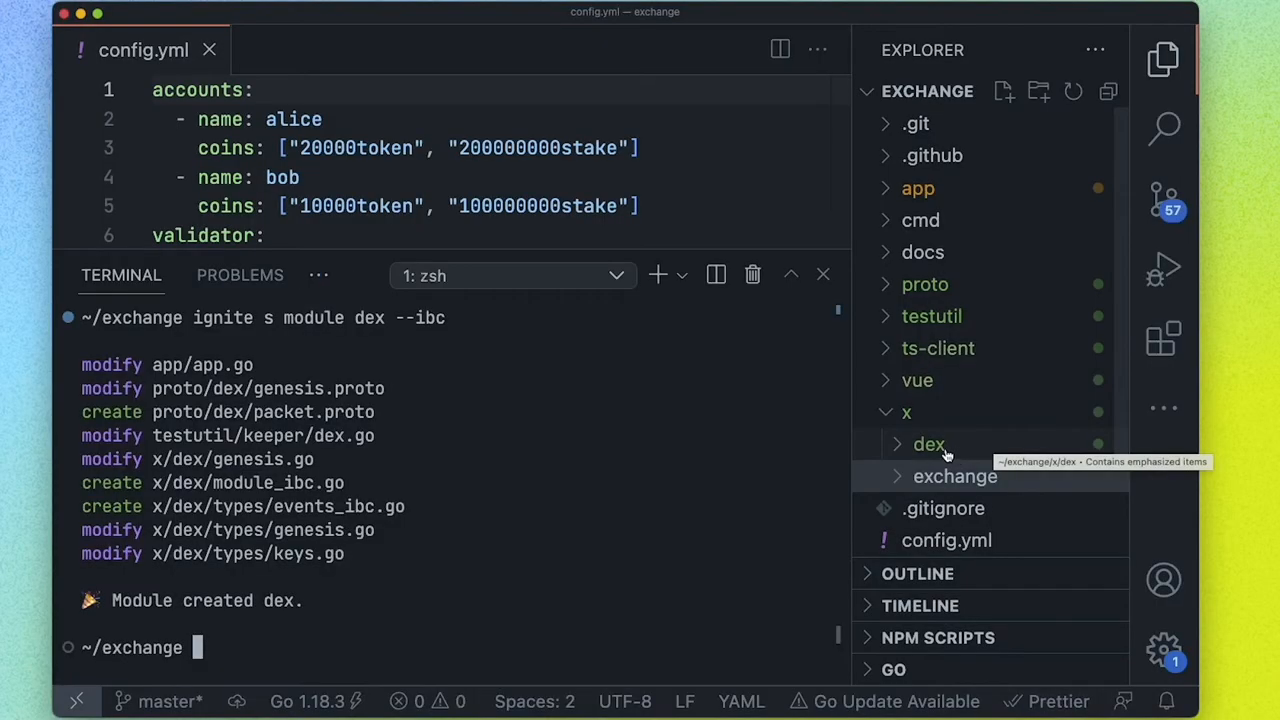
mouse_move(931, 413)
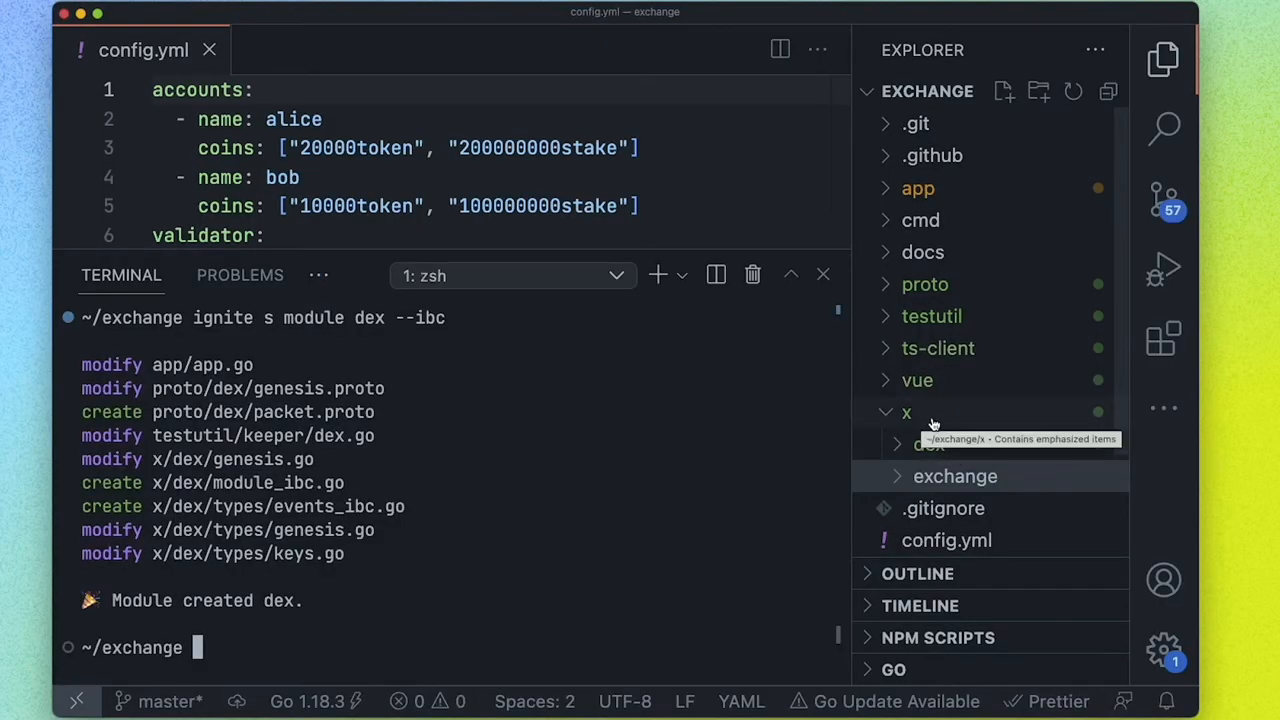
Browse the generated x/dex files, then open and close app/app.go
left_click(929, 444)
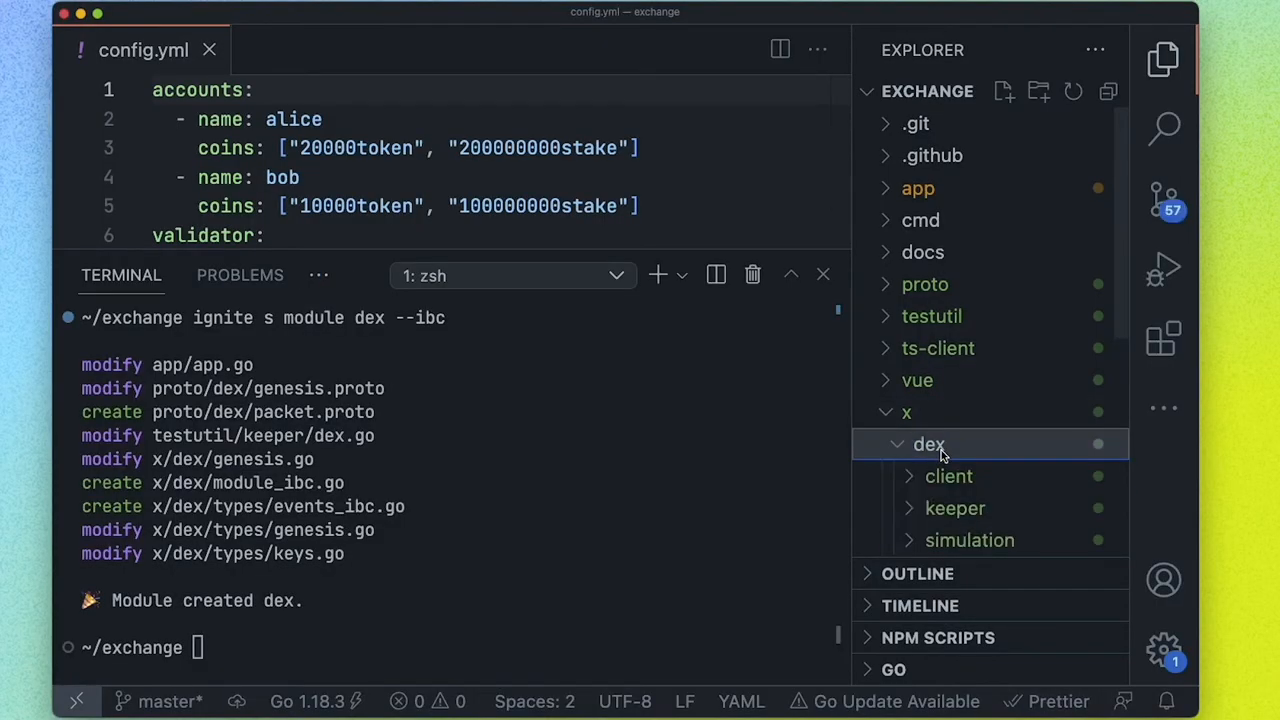
scroll("down", 3)
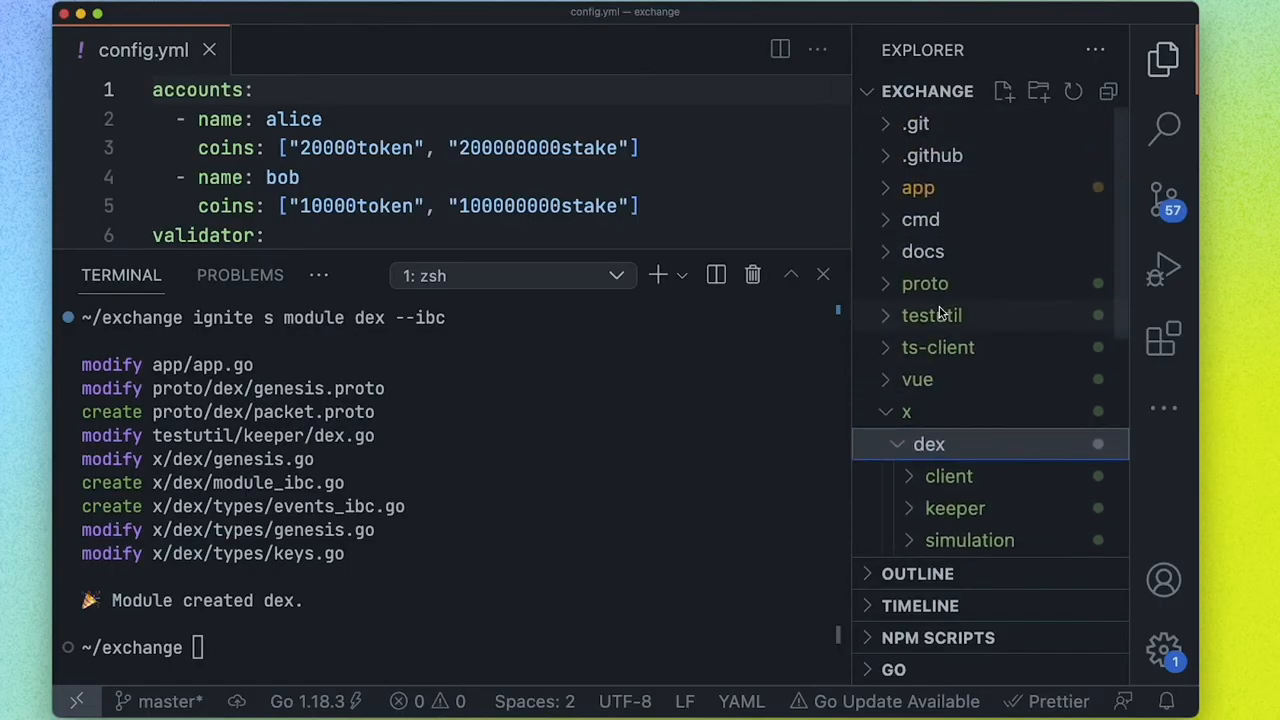
scroll("down", 3)
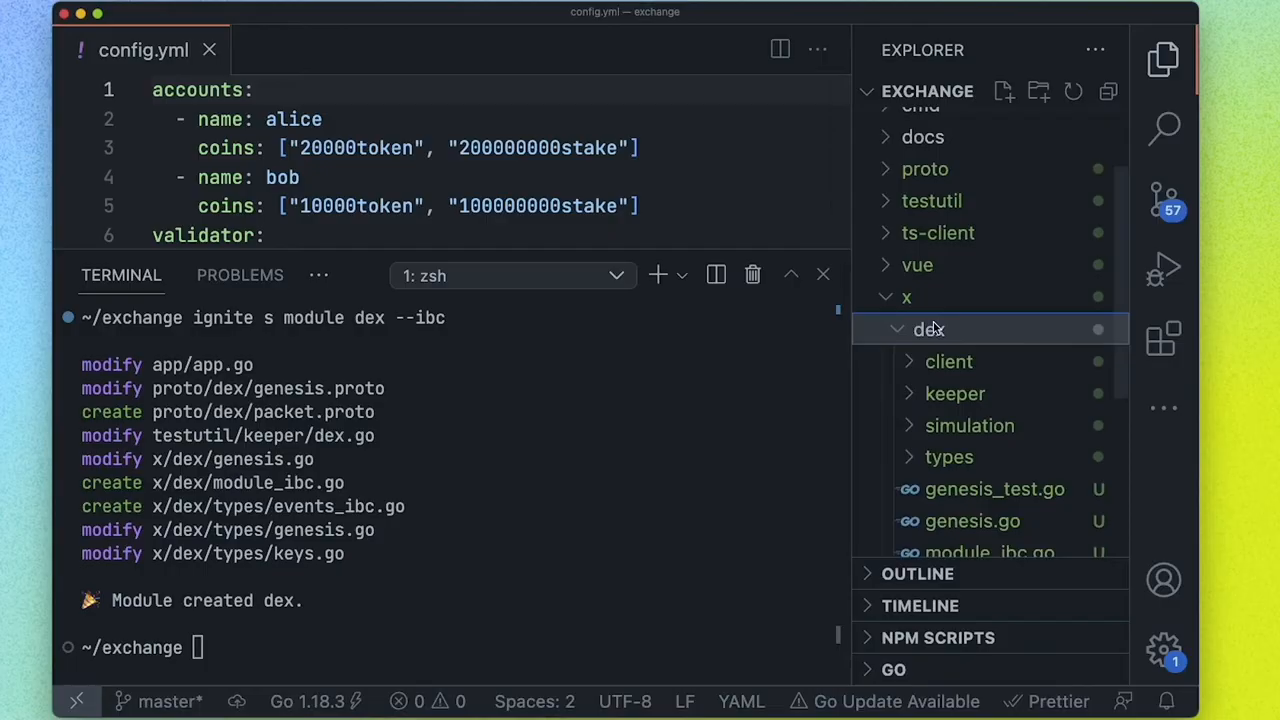
mouse_move(960, 425)
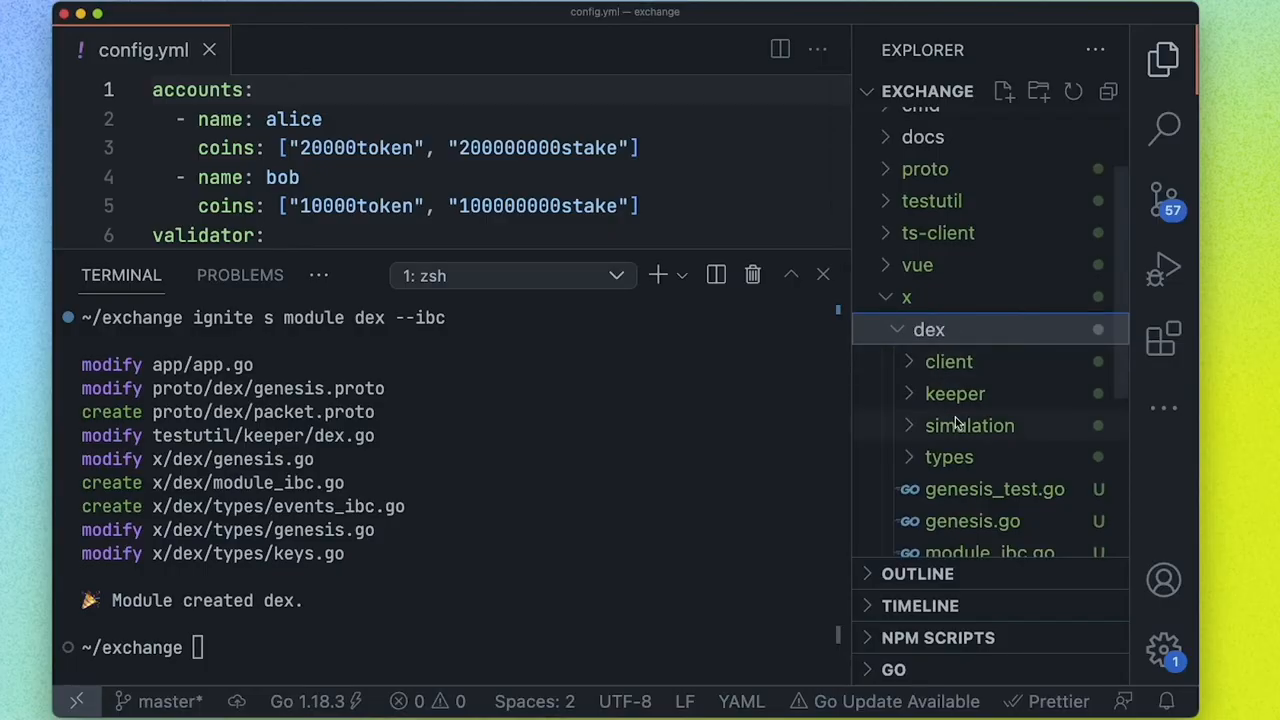
mouse_move(977, 520)
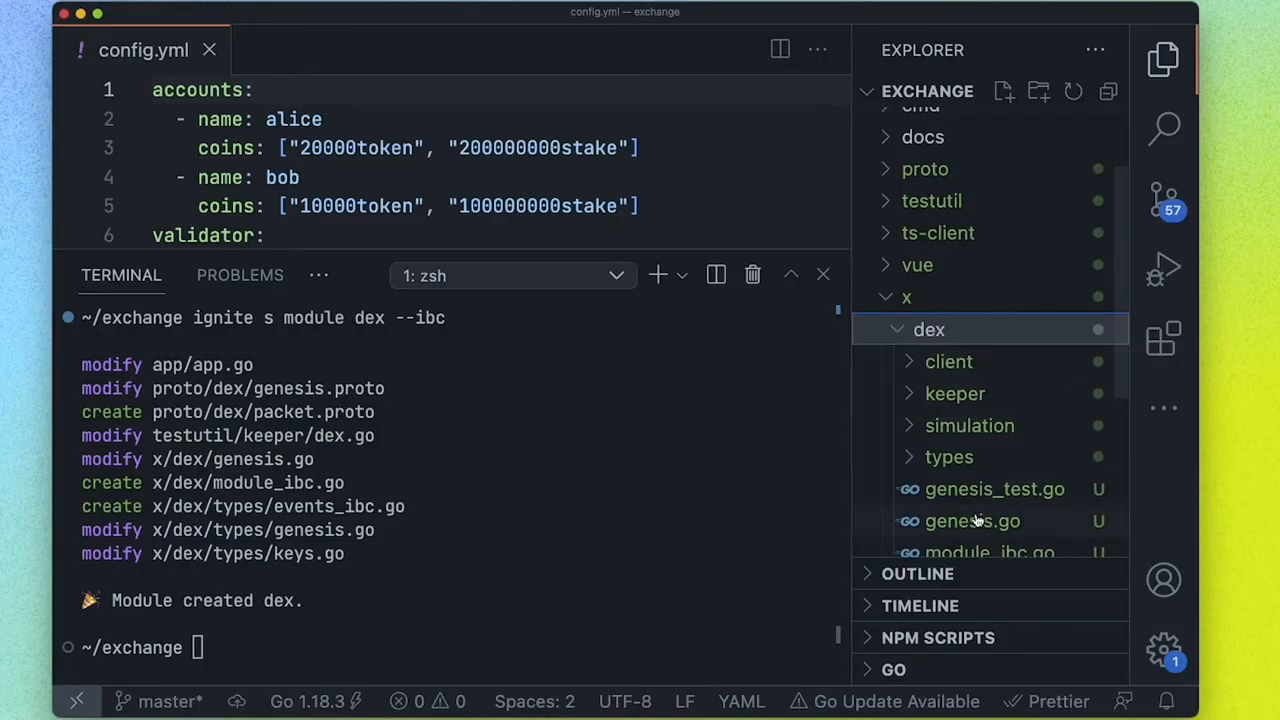
mouse_move(960, 405)
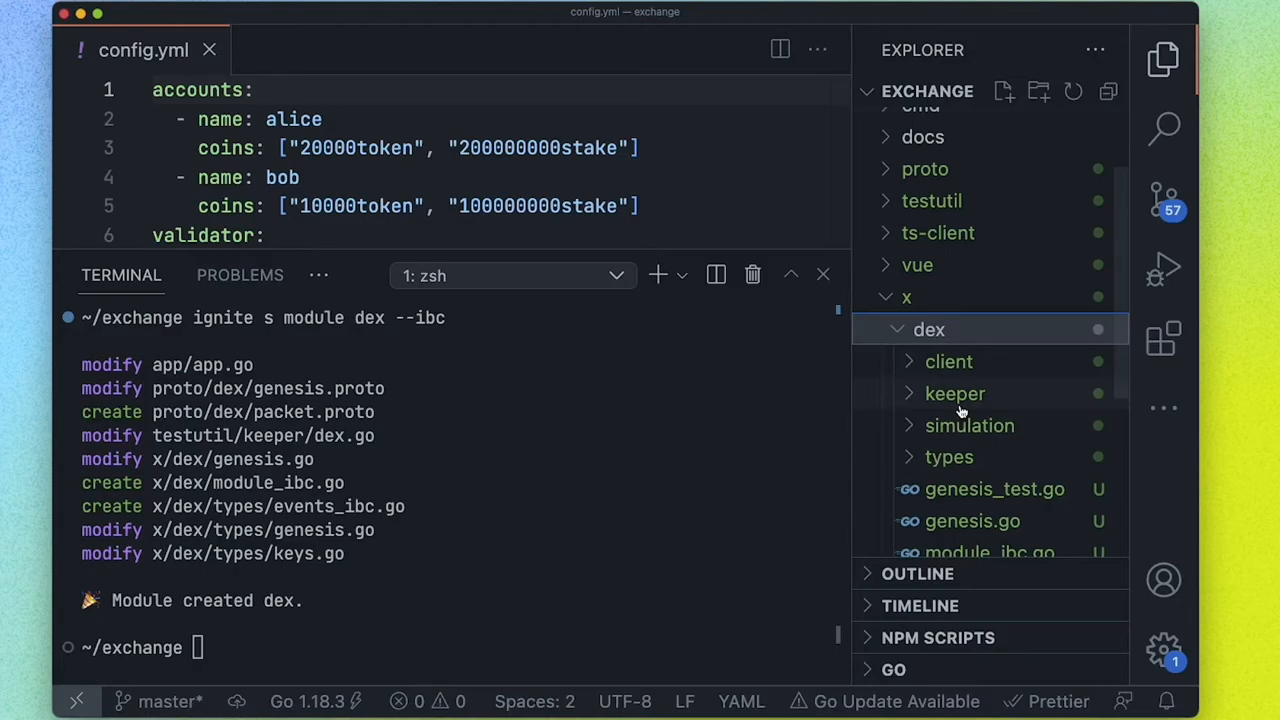
left_click(917, 188)
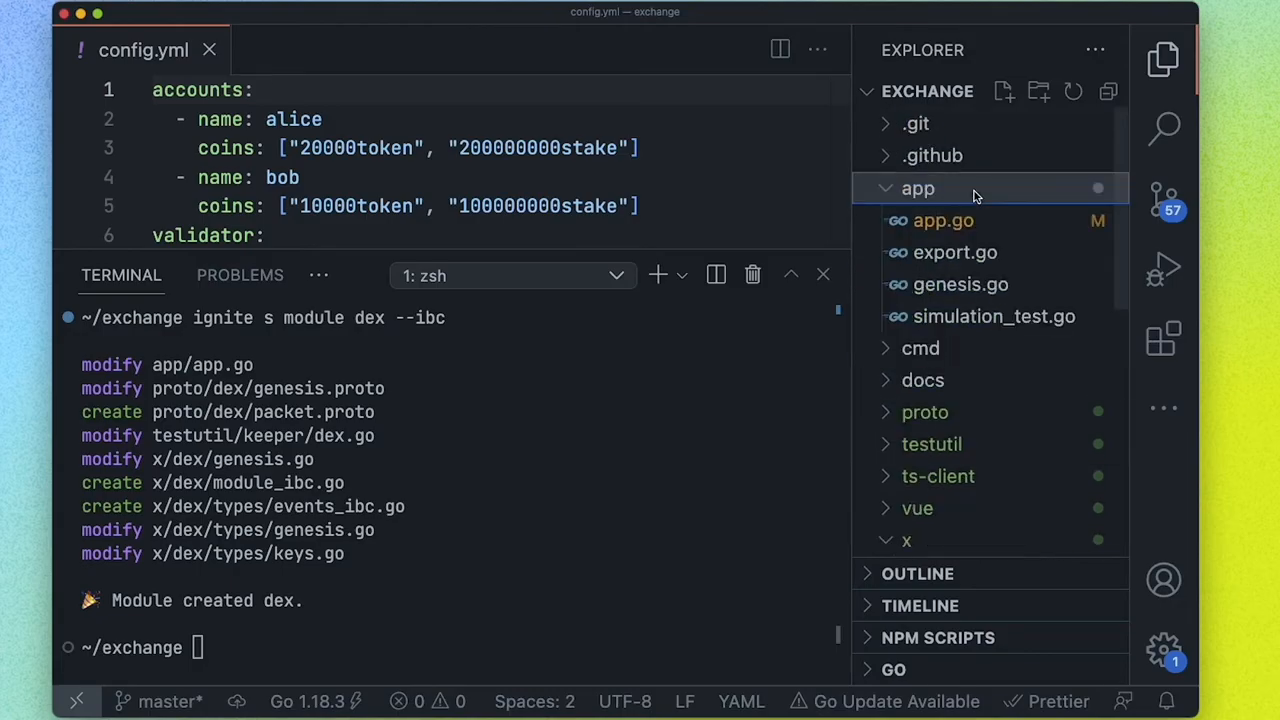
left_click(944, 220)
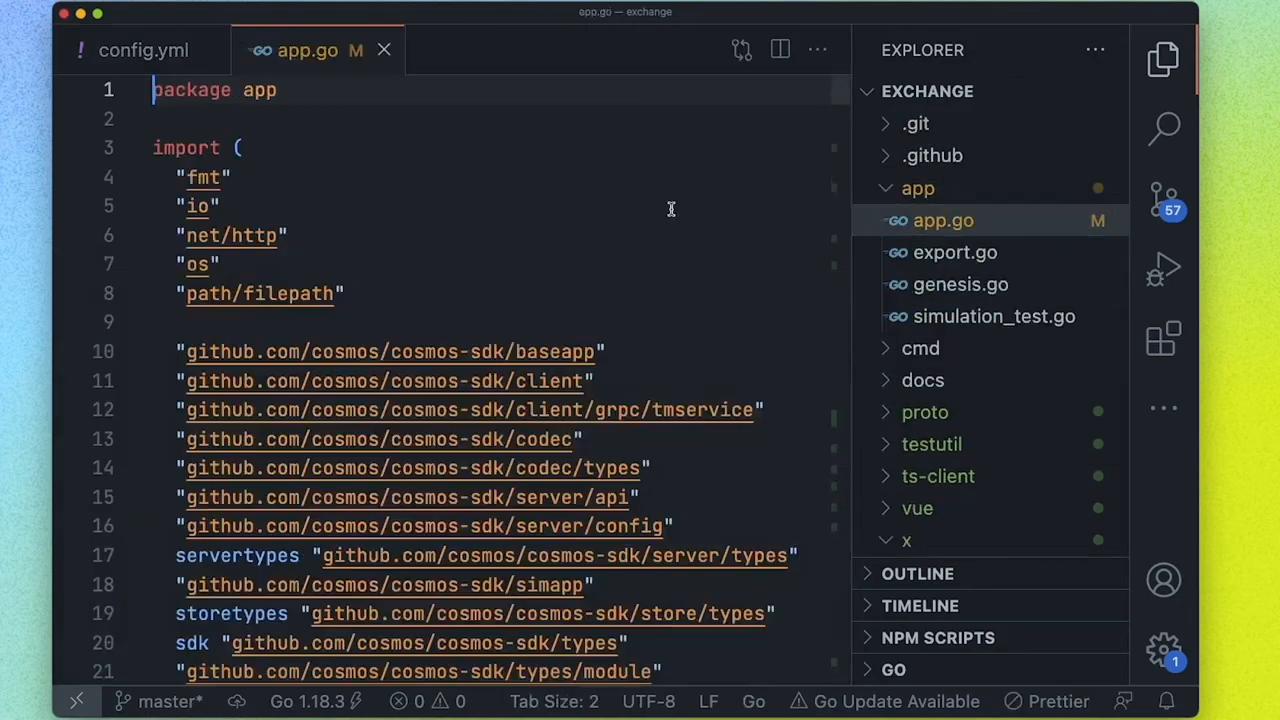
left_click(924, 412)
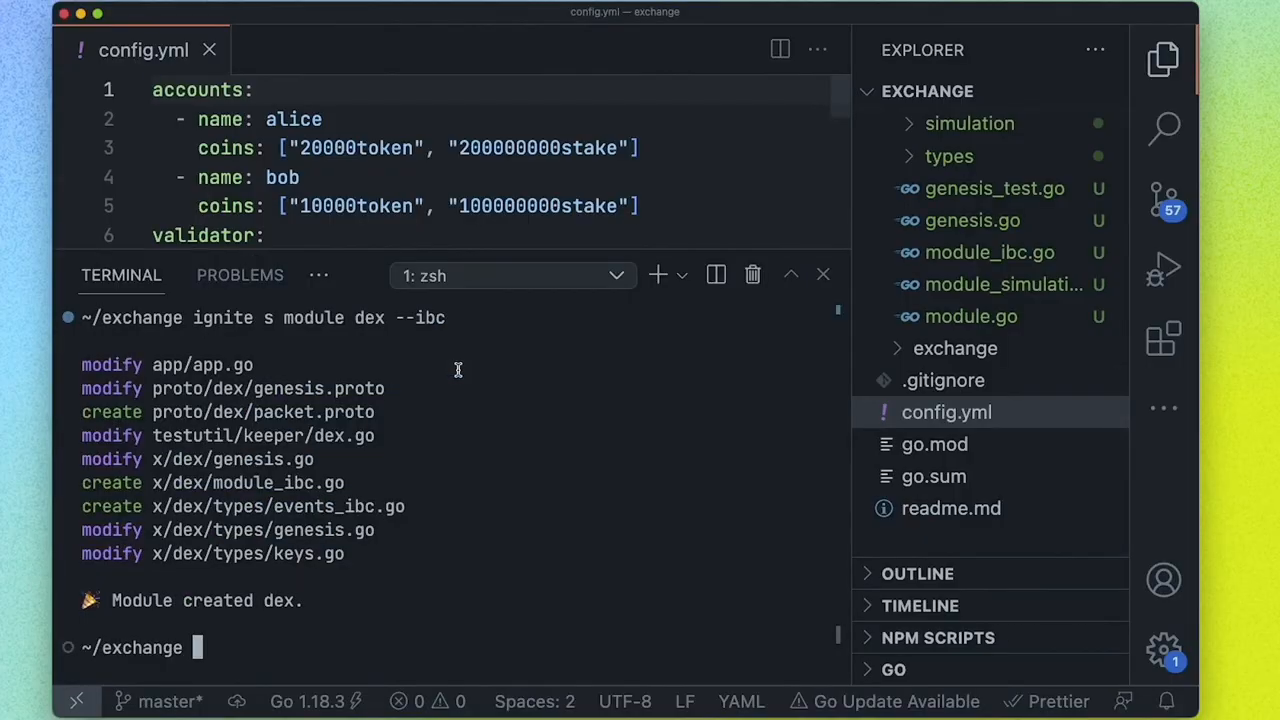
mouse_move(466, 480)
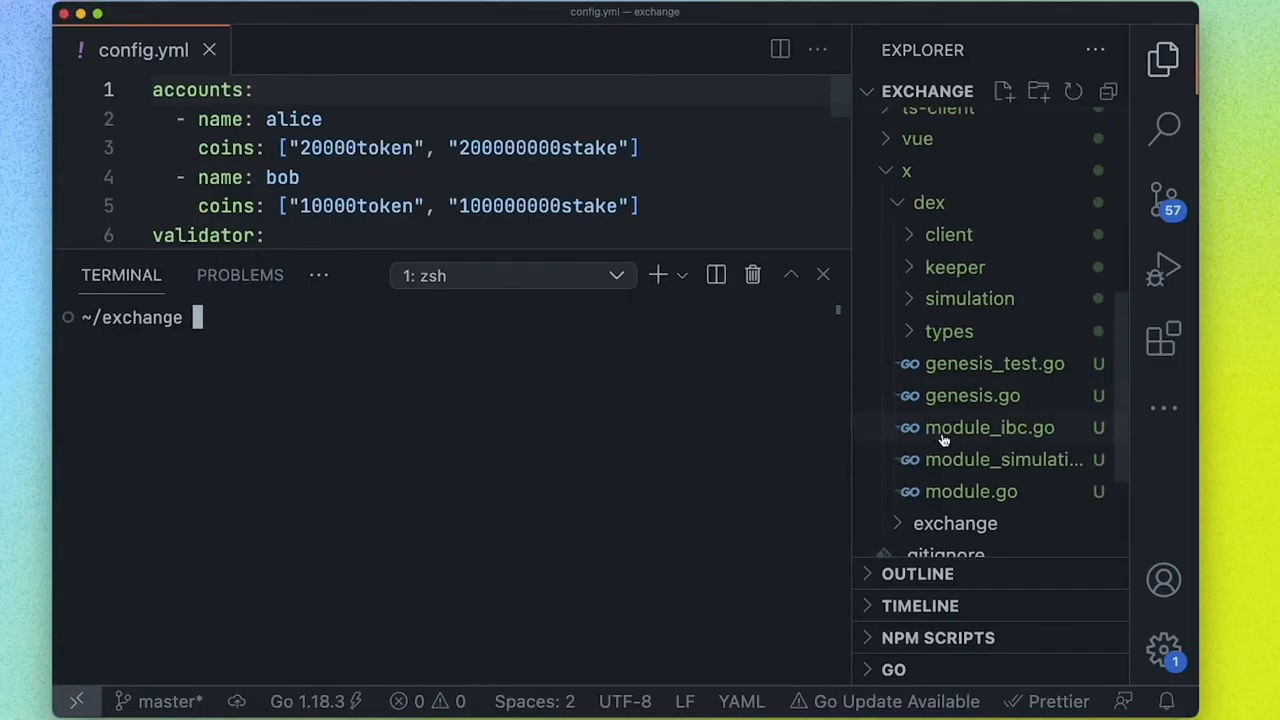
mouse_move(624, 441)
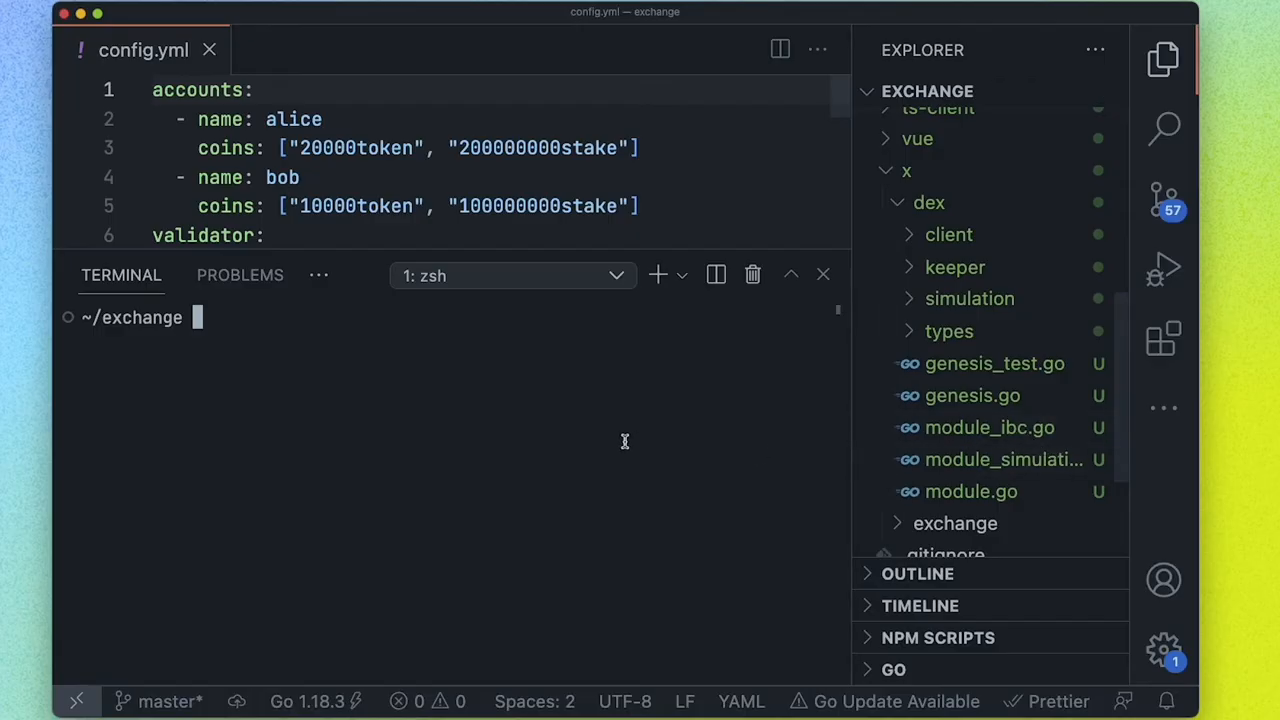
mouse_move(597, 423)
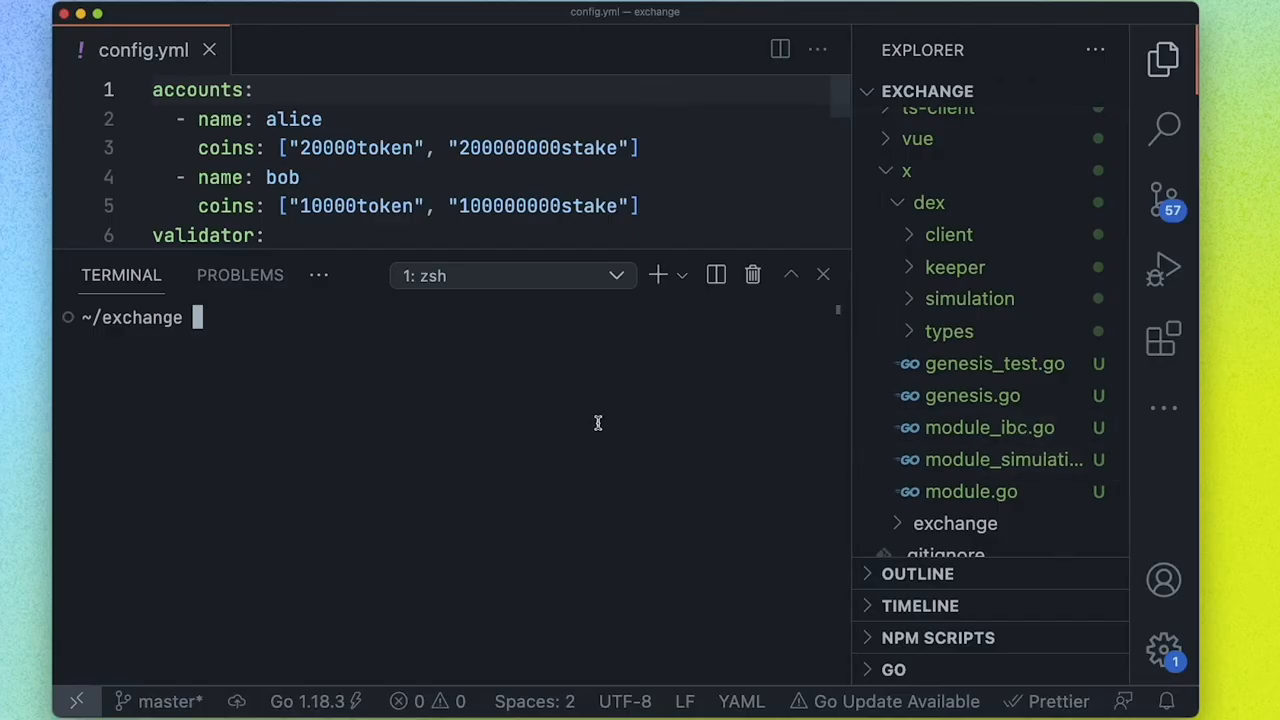
Stage all dex module changes with git add and commit them with git commit -am
type("git add .")
type("git commit")
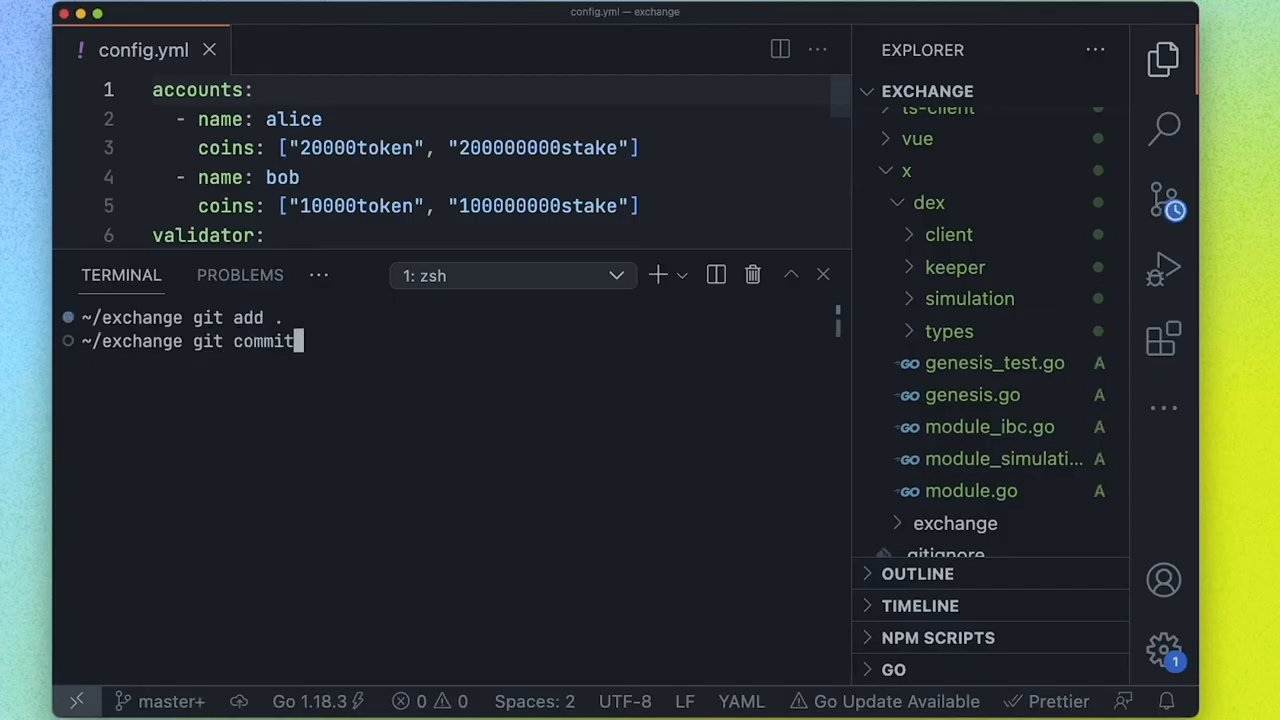
type("-am \"\"")
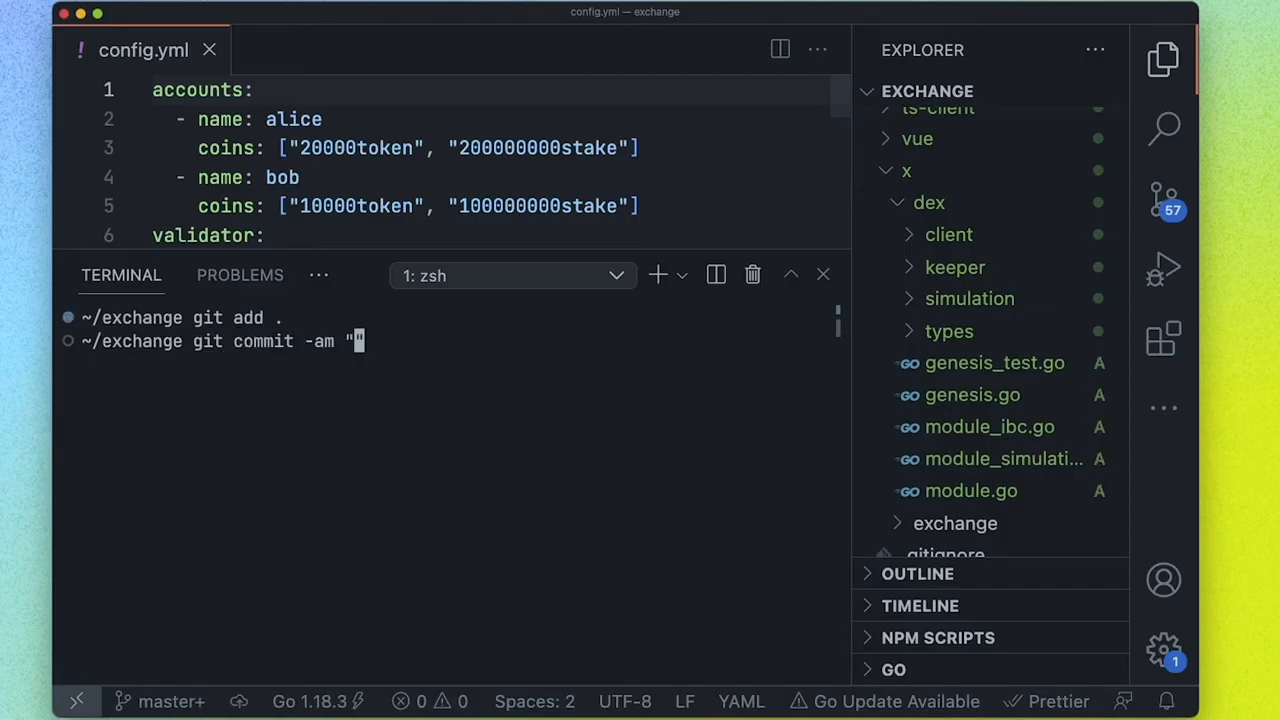
type("mpd")
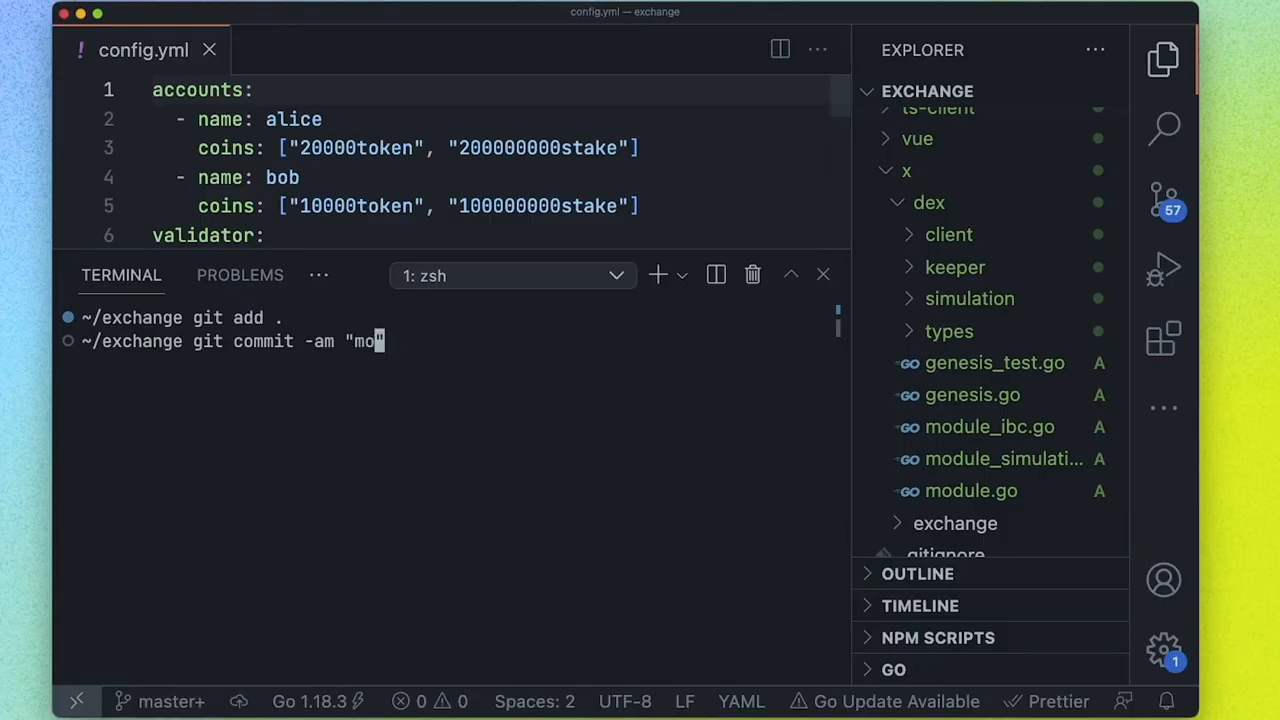
key("Enter")
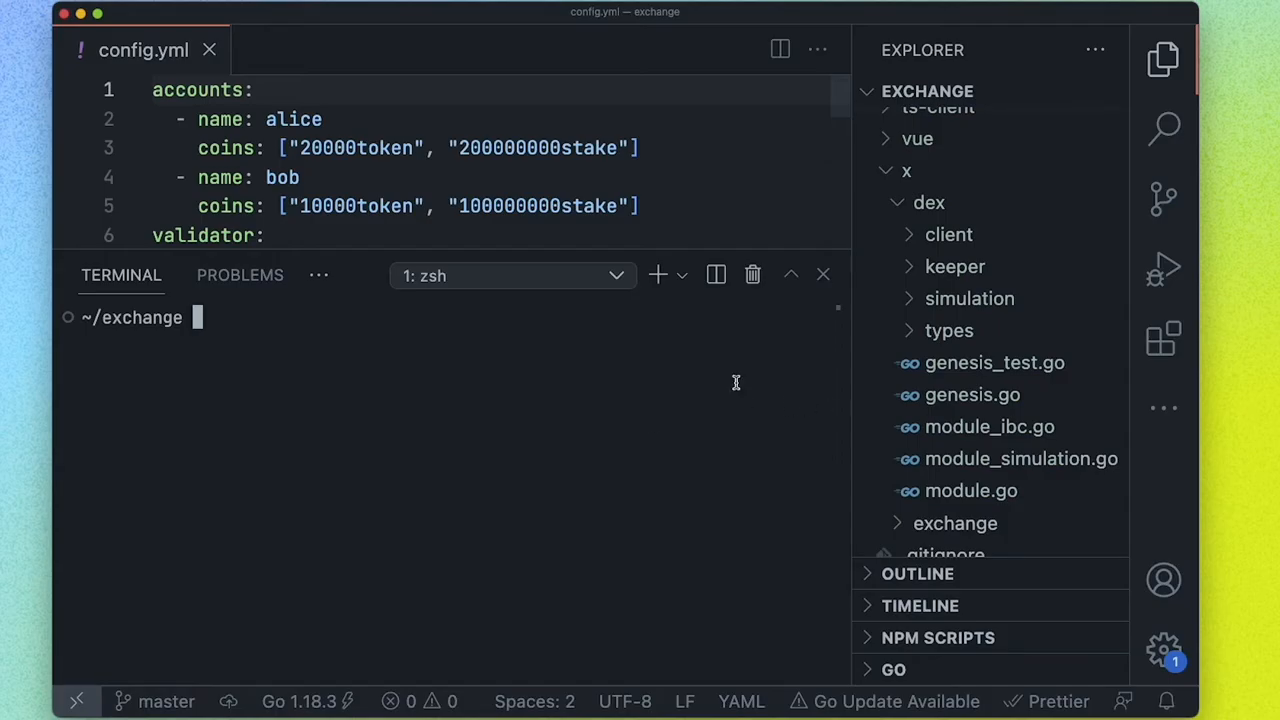
Scaffold a pool list with amount:coin and height:int fields in the dex module
type("ignite s list pool")
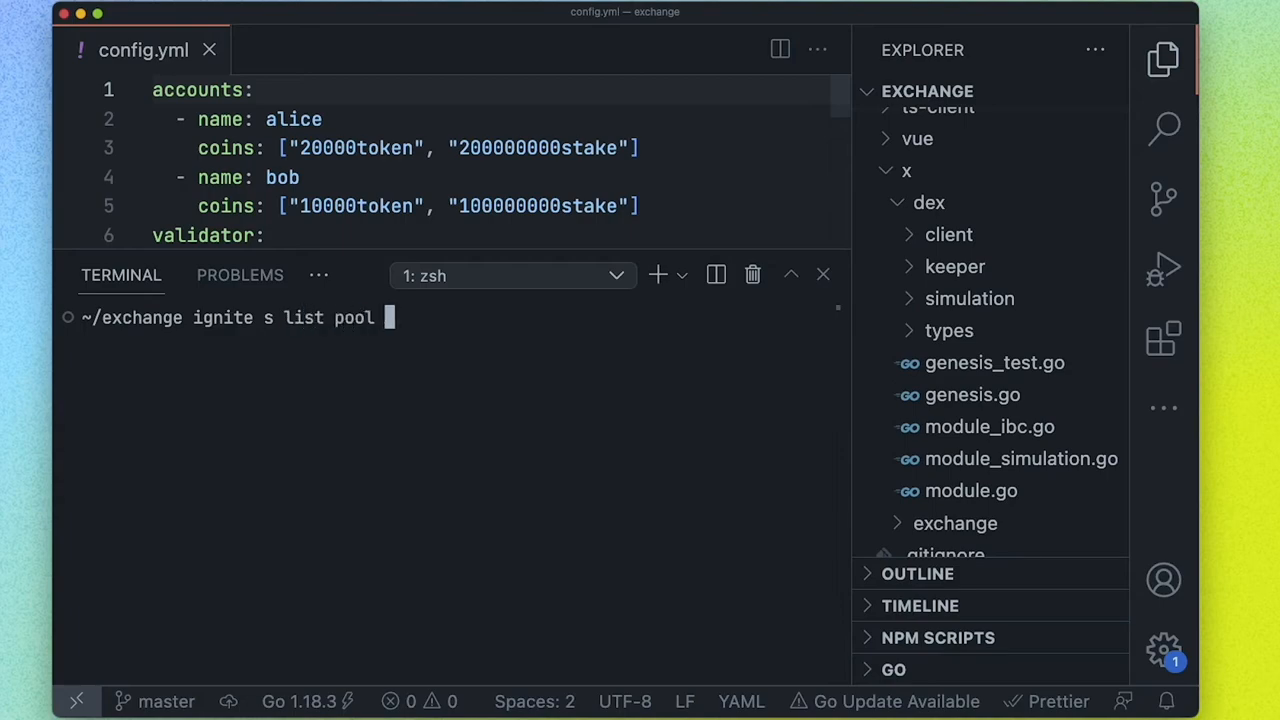
type("amo")
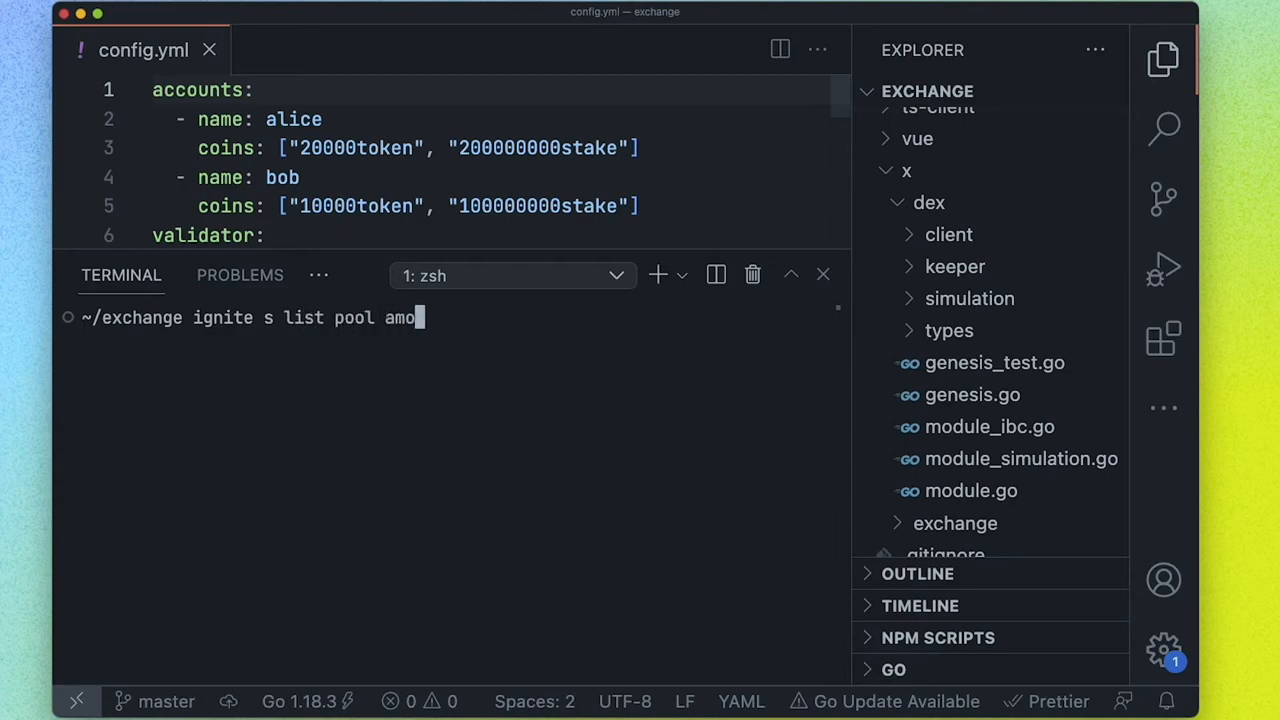
type("unt:")
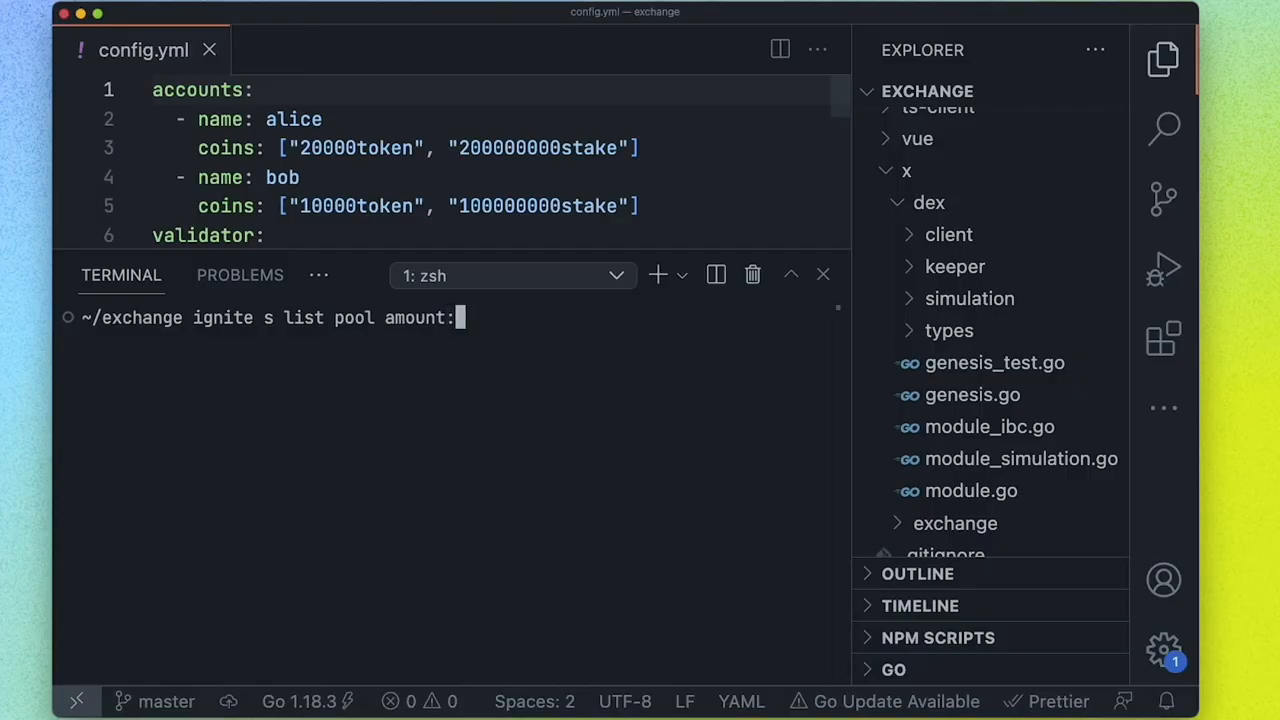
type("coin")
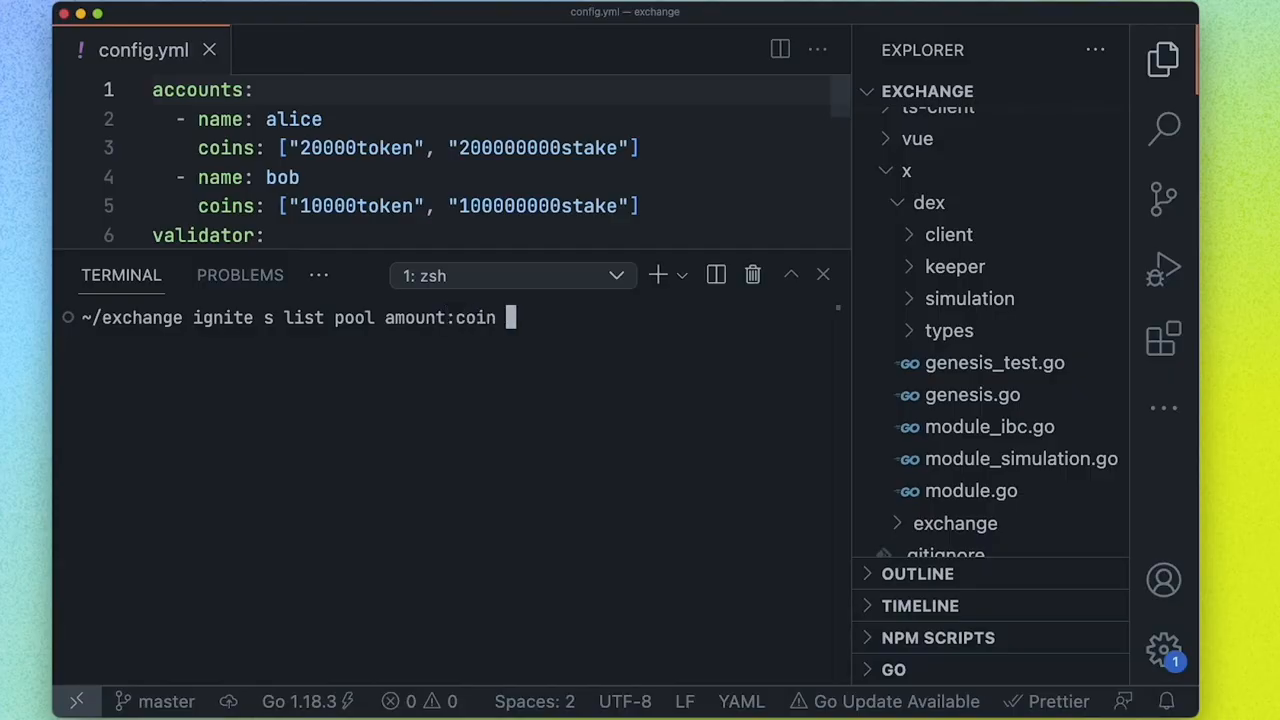
type("height")
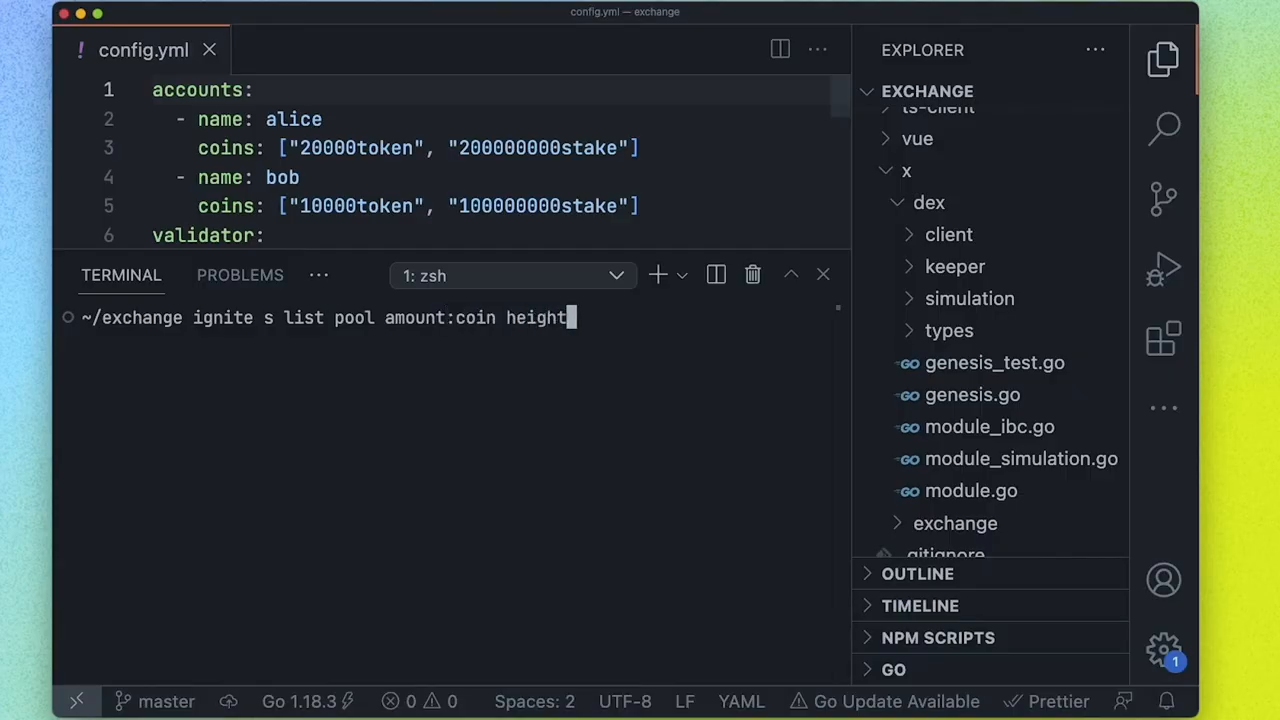
type(":int")
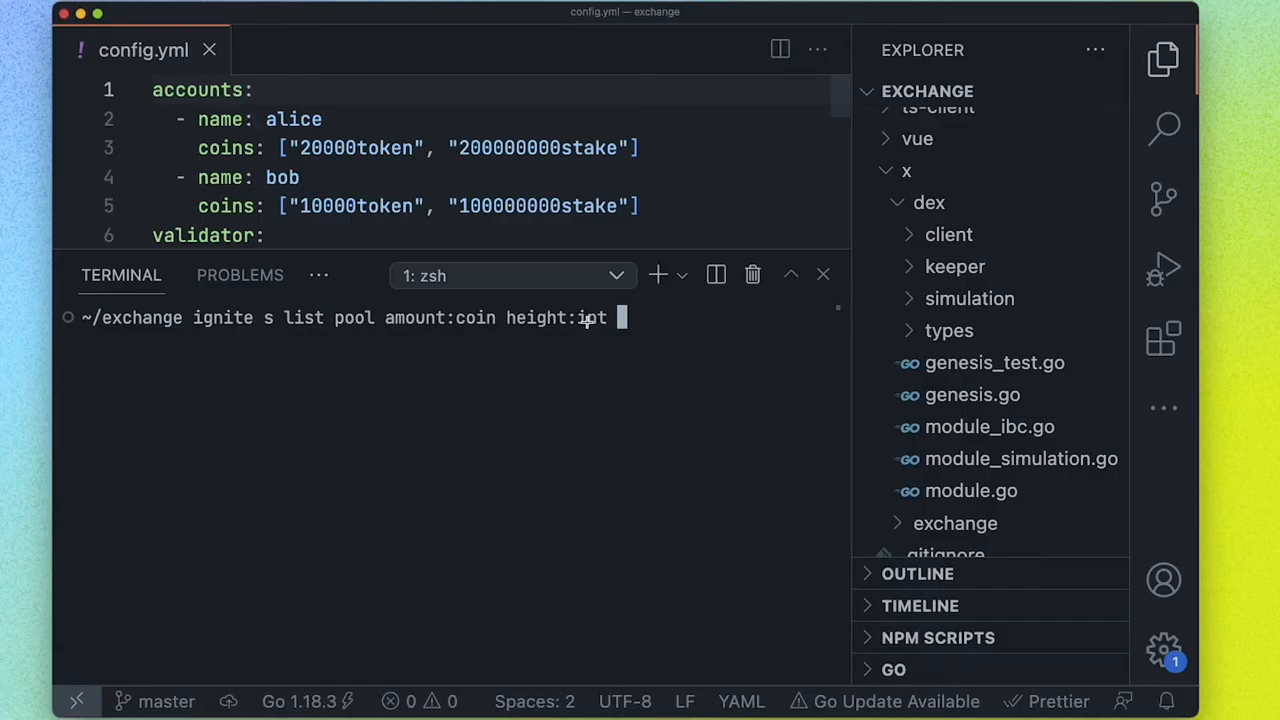
key("Backspace")
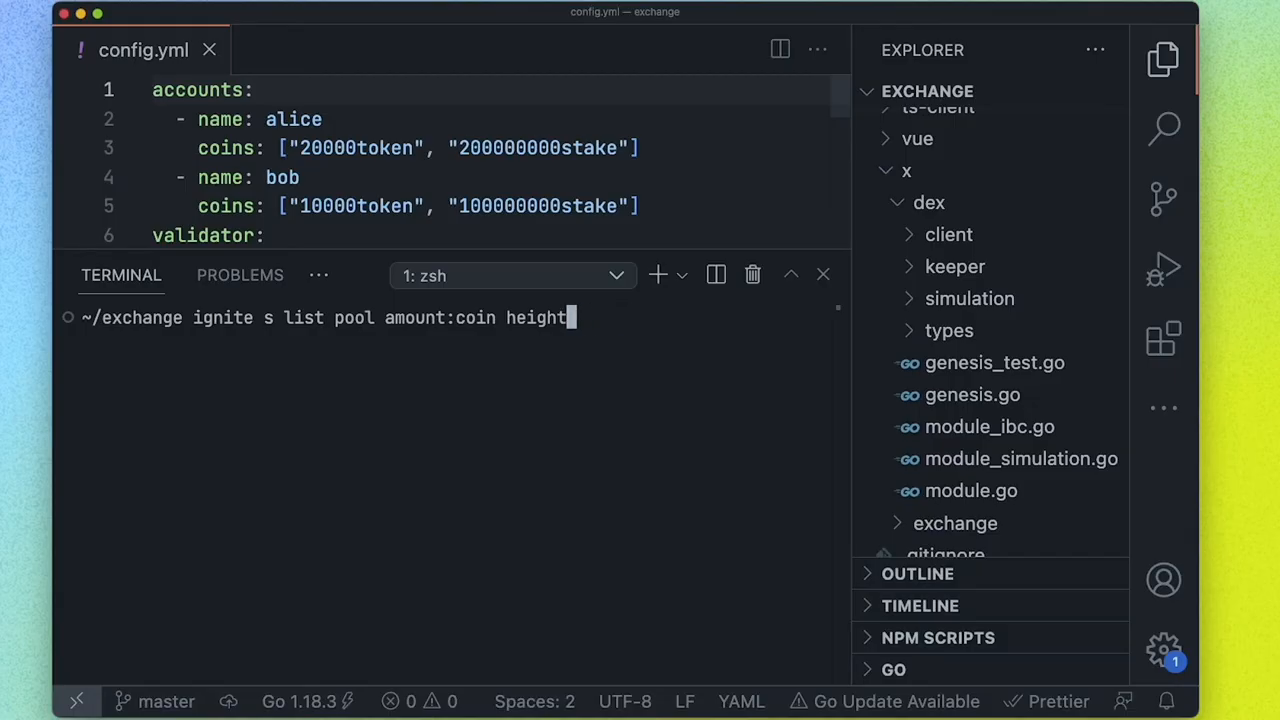
mouse_move(625, 333)
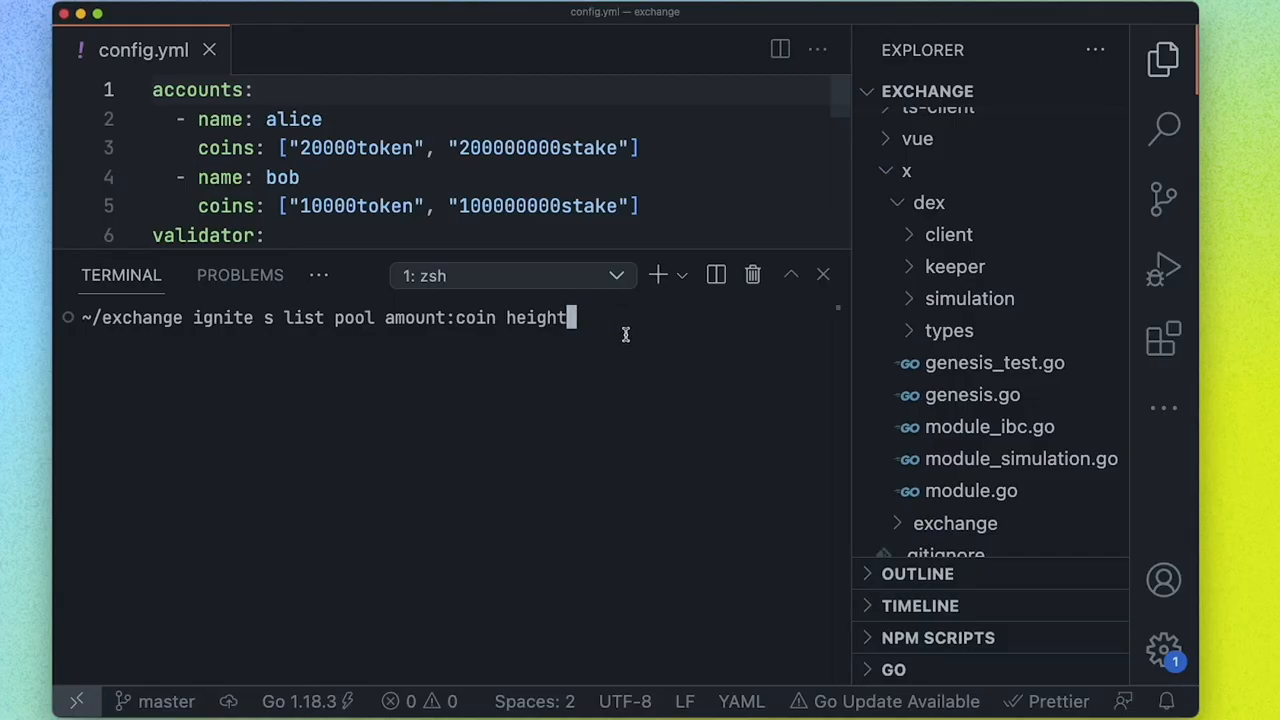
type(":int --module dex")
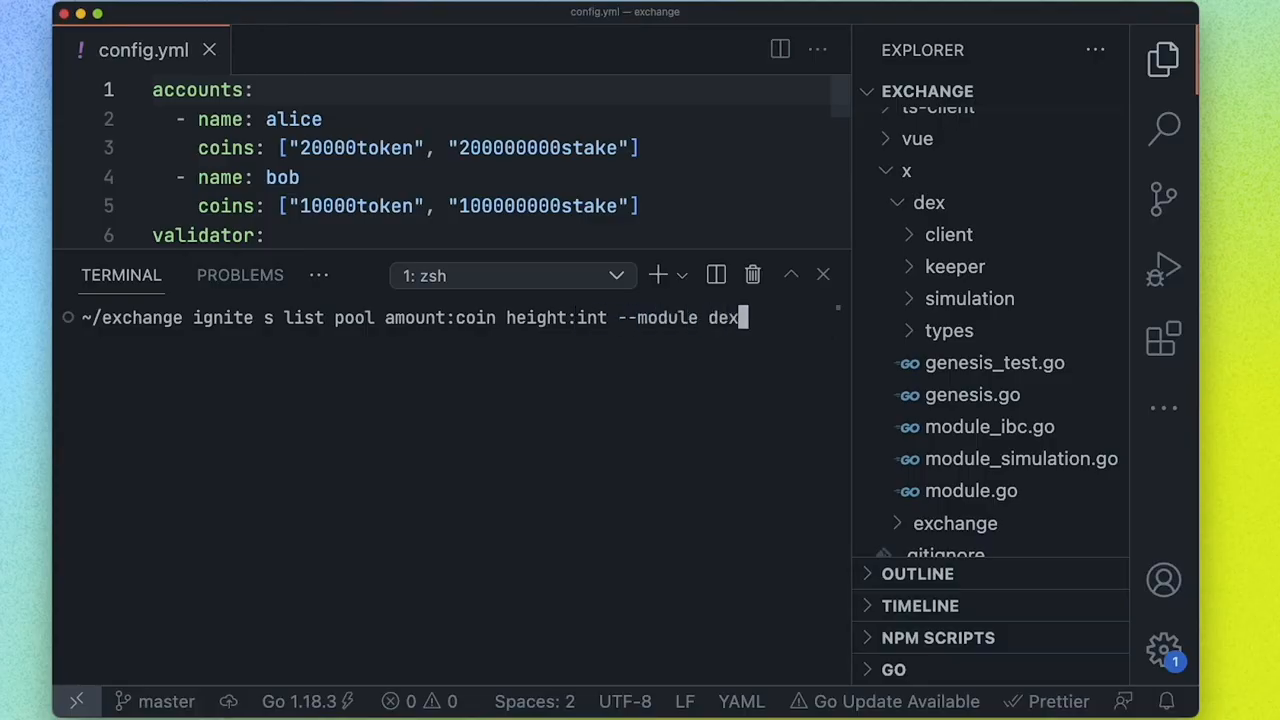
key("Enter")
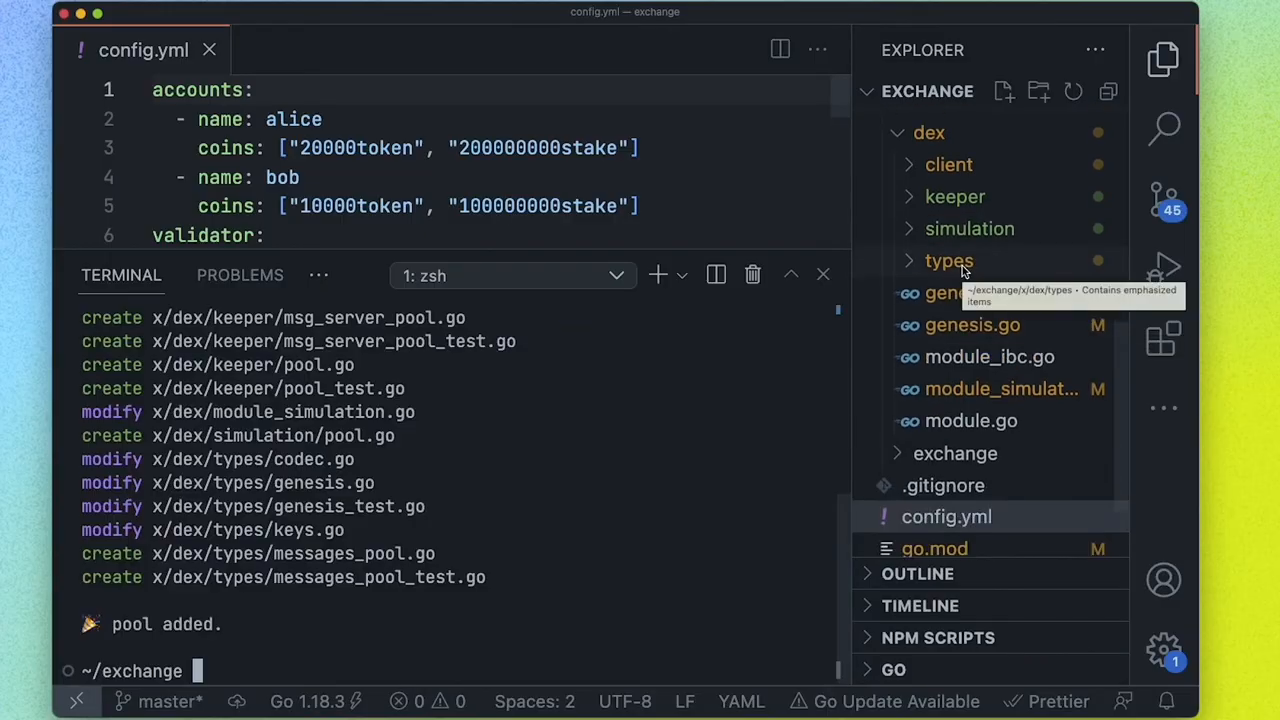
Re-expand the proto folder and open the dex tx.proto and query.proto files
scroll("down", 3)
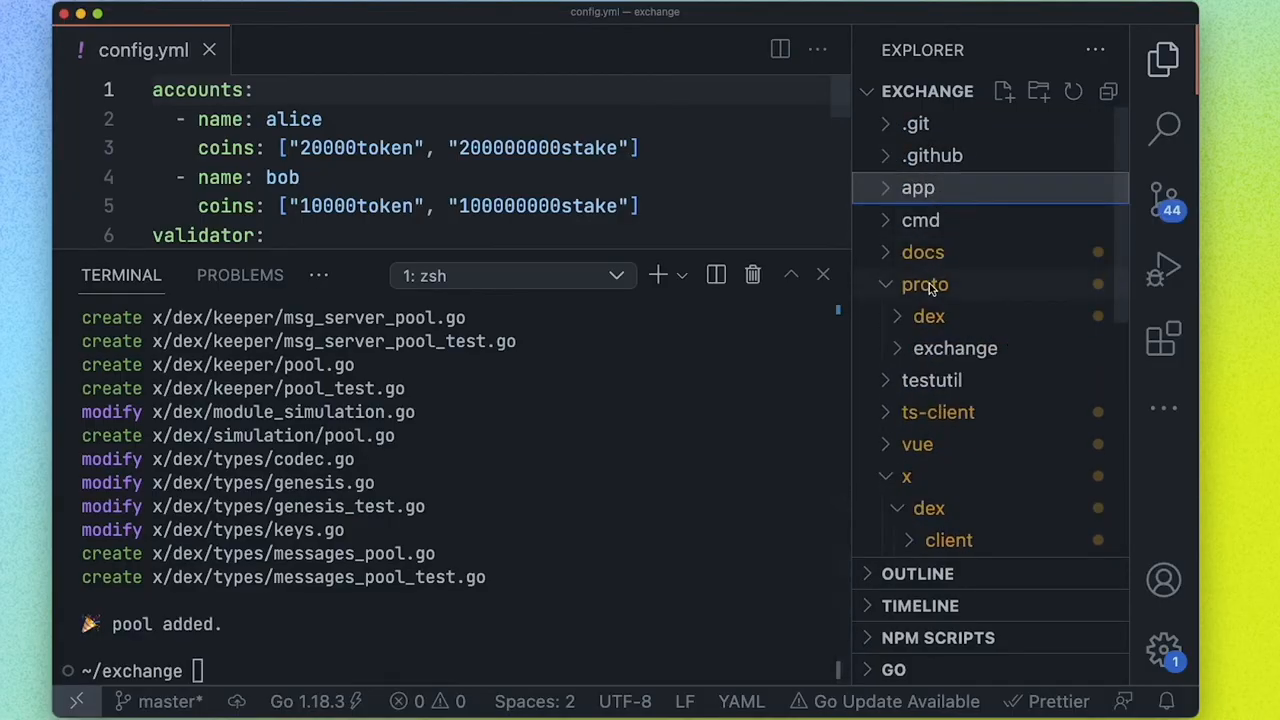
left_click(924, 284)
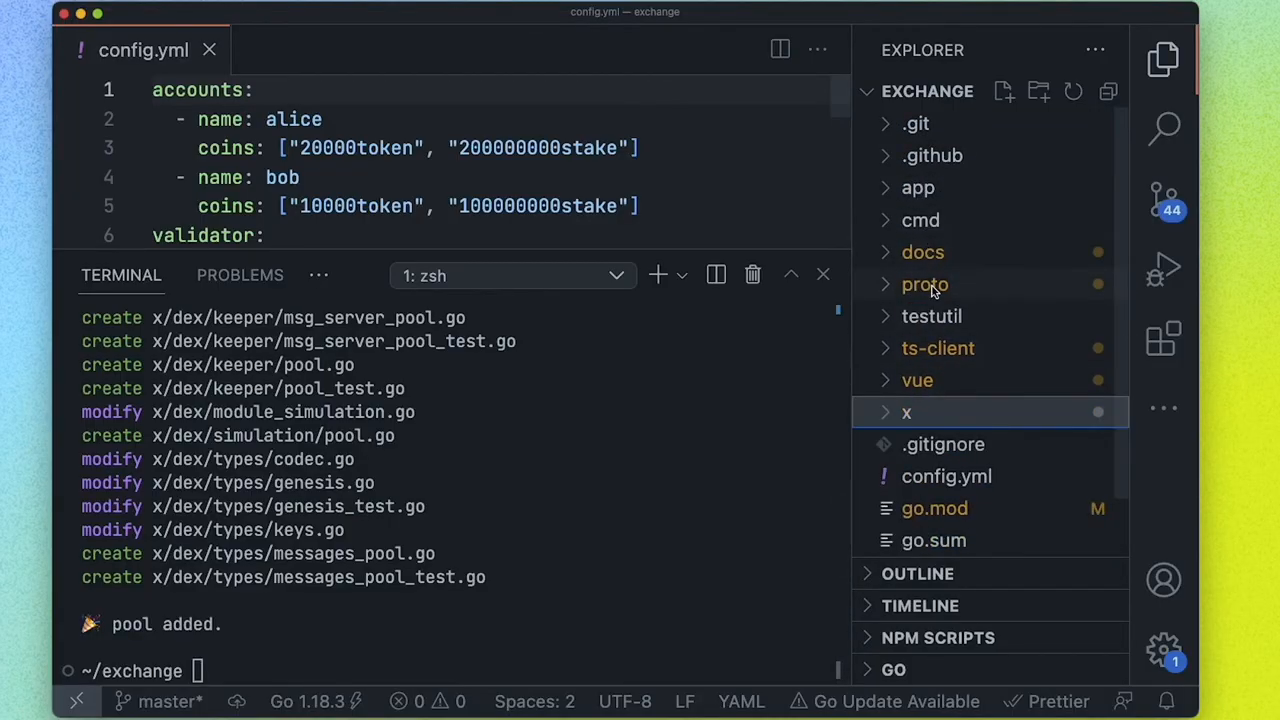
left_click(924, 284)
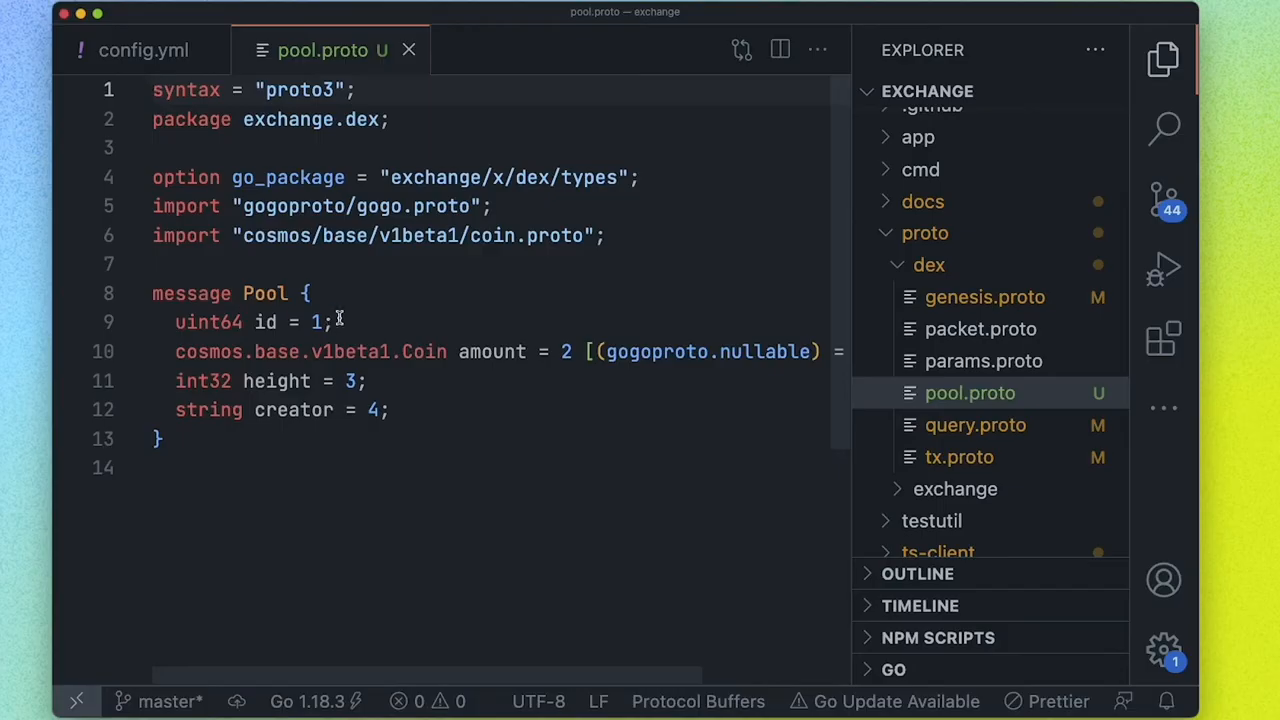
mouse_move(1077, 405)
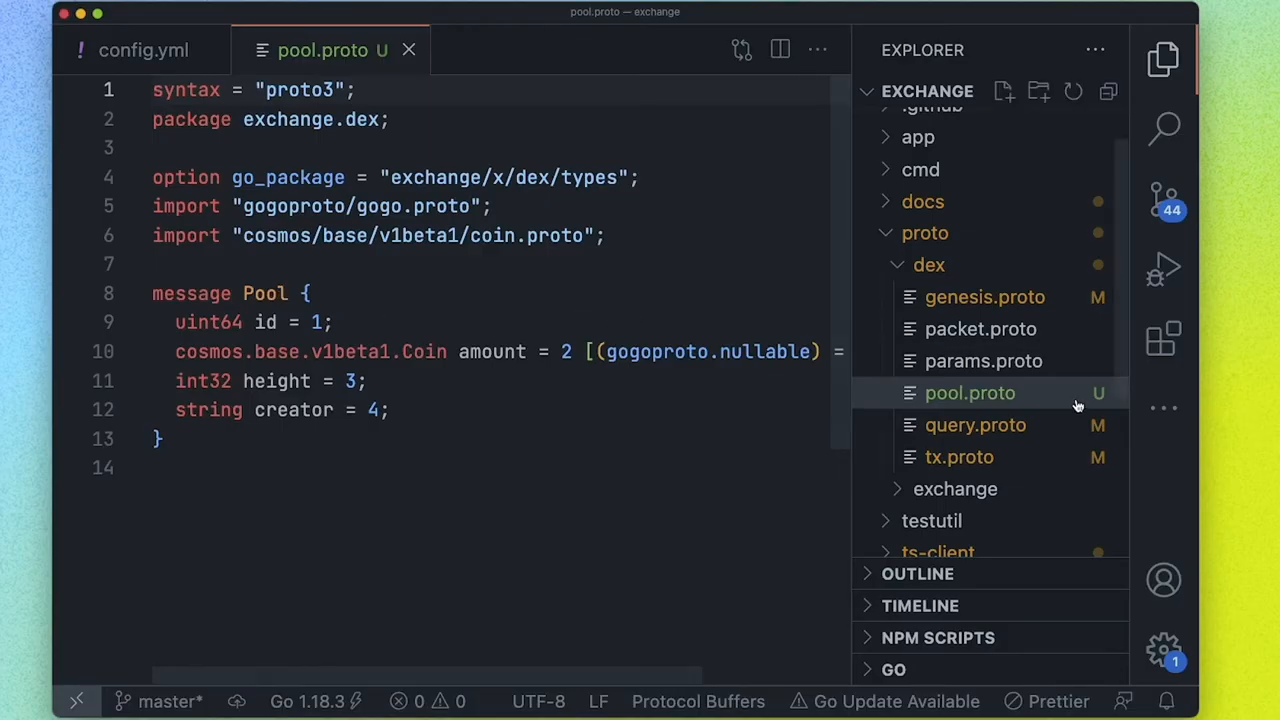
left_click(959, 457)
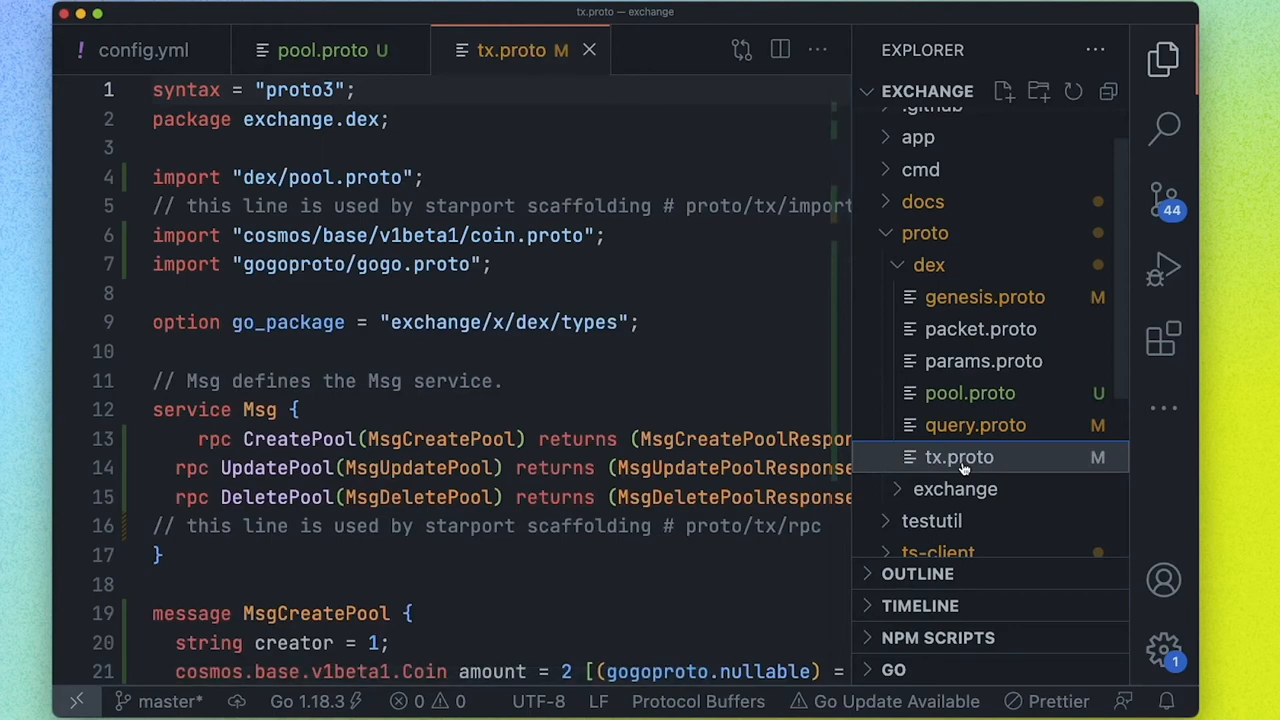
mouse_move(694, 374)
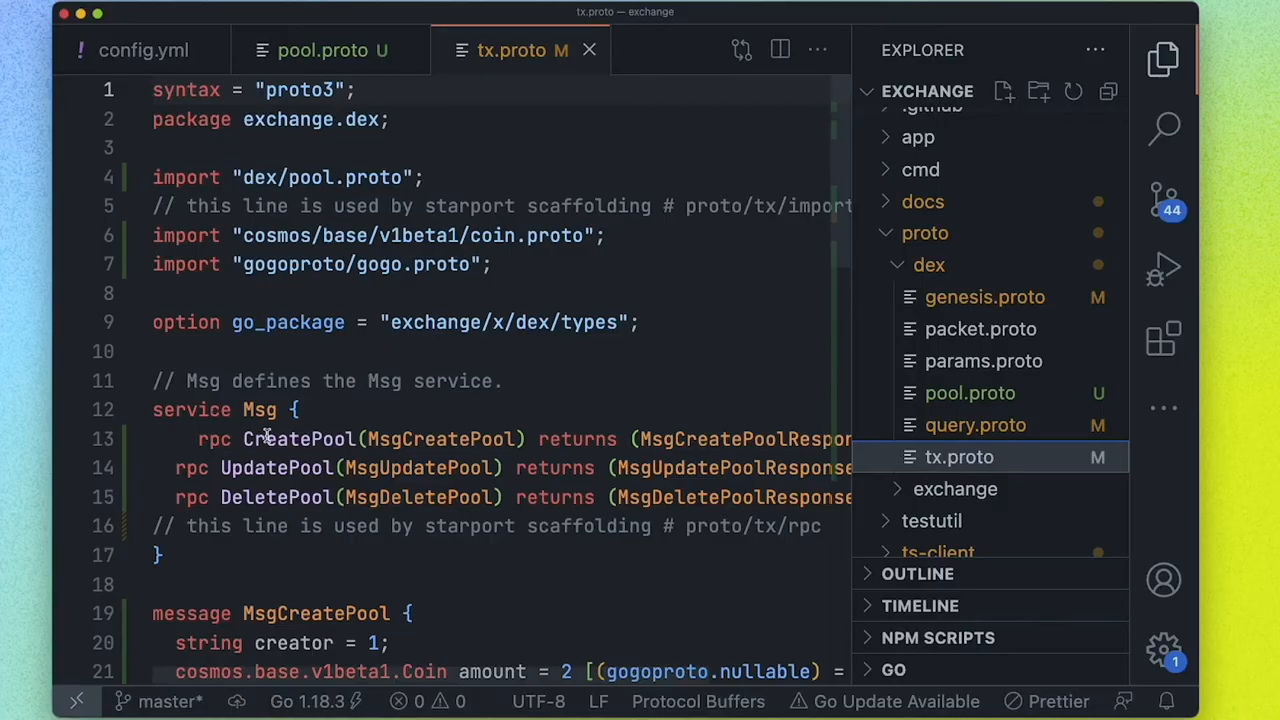
scroll("down", 3)
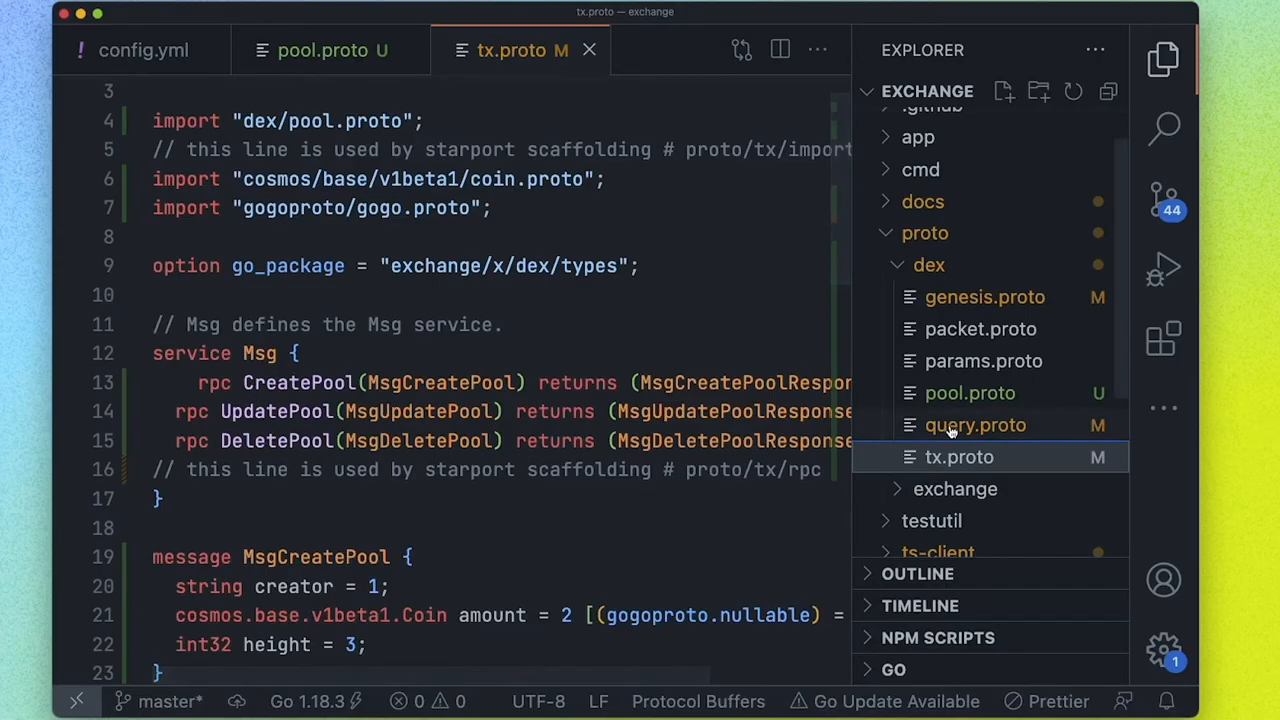
left_click(975, 425)
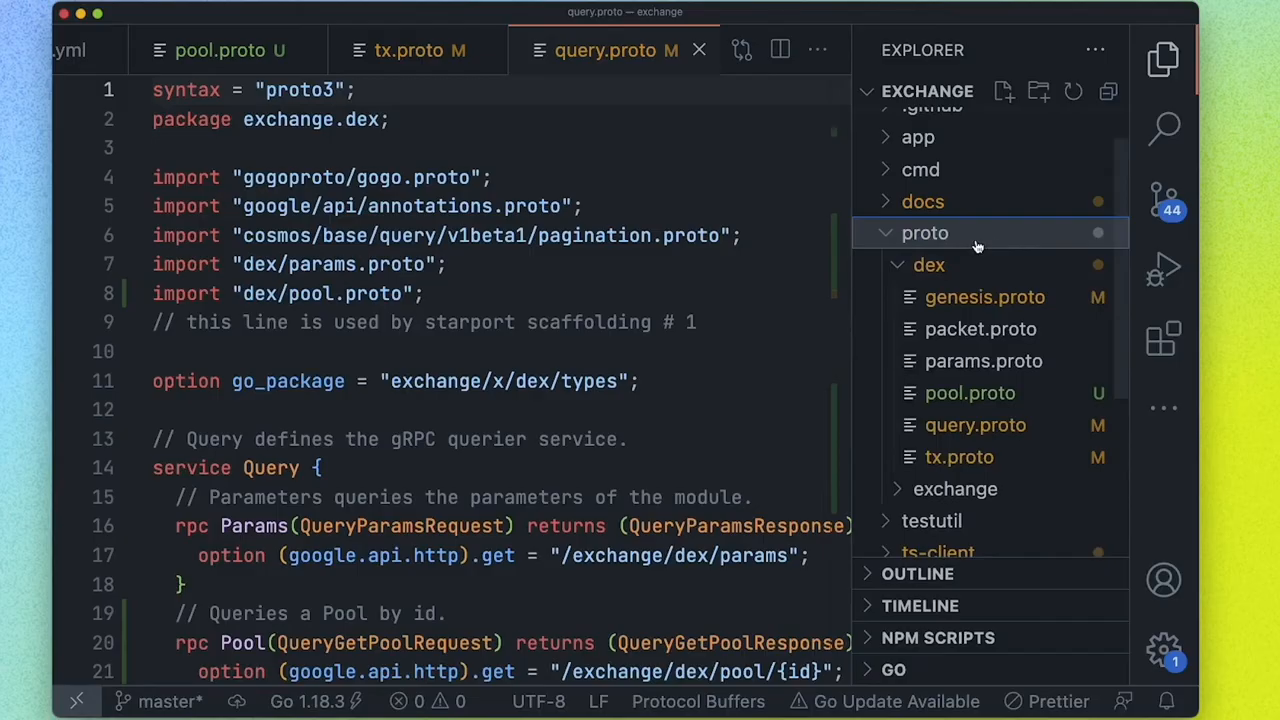
Collapse the proto folder and scroll through msg_server_pool.go's CreatePool handler
left_click(924, 233)
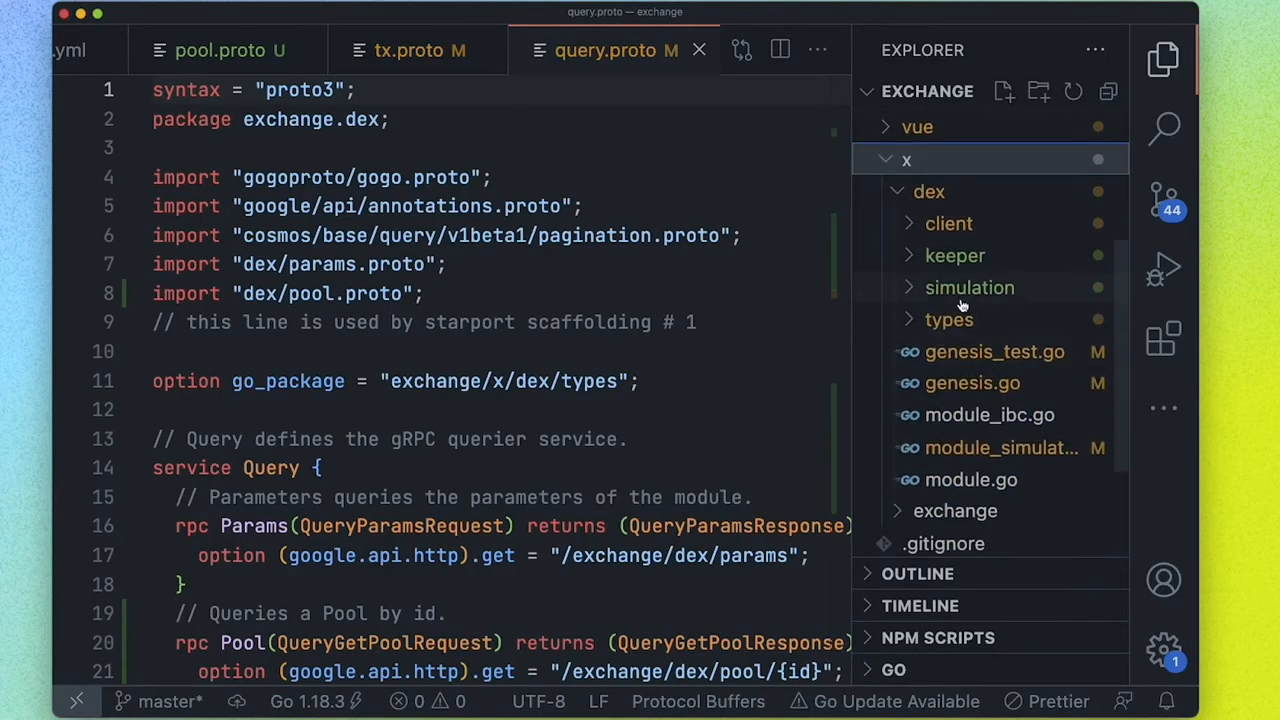
scroll("down", 3)
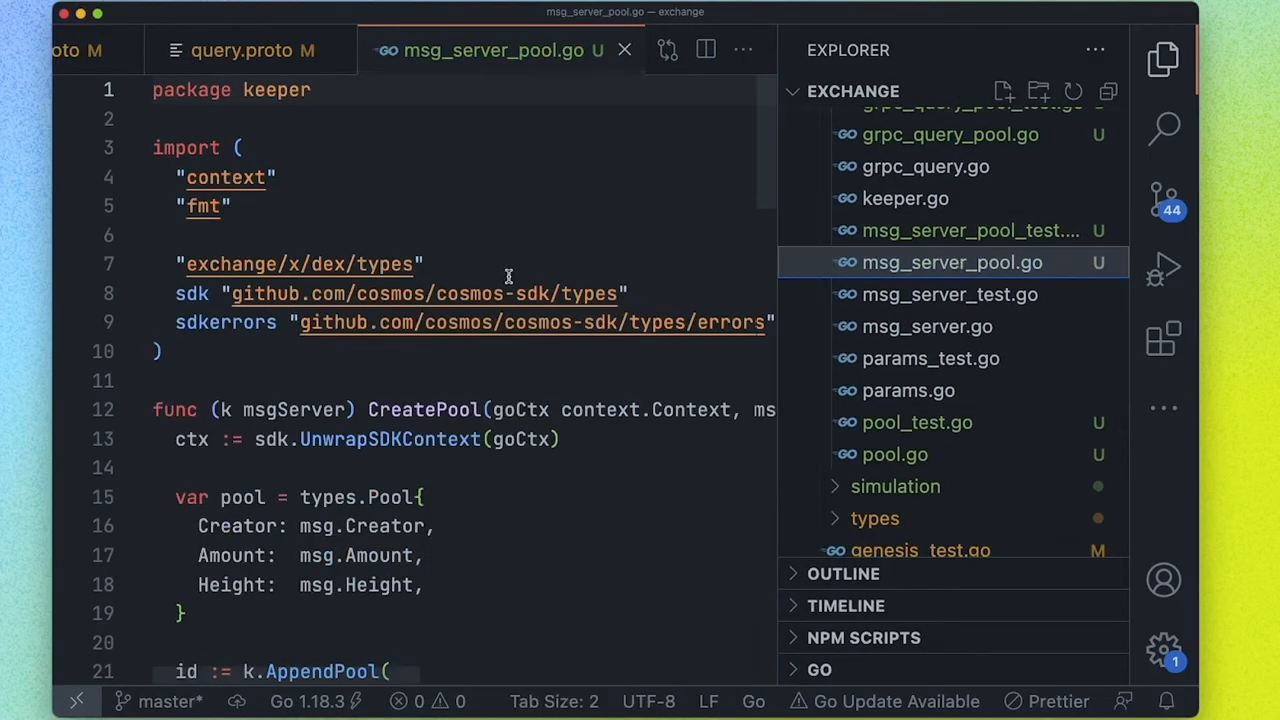
scroll("down", 3)
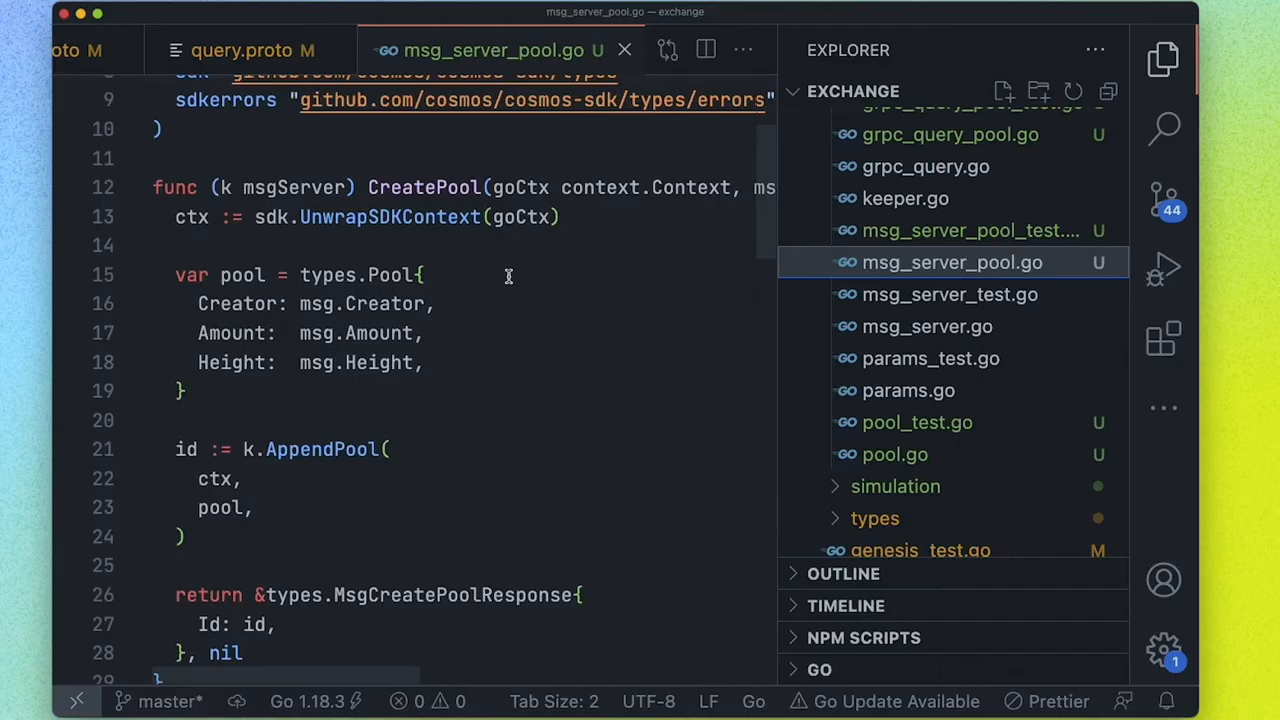
mouse_move(445, 207)
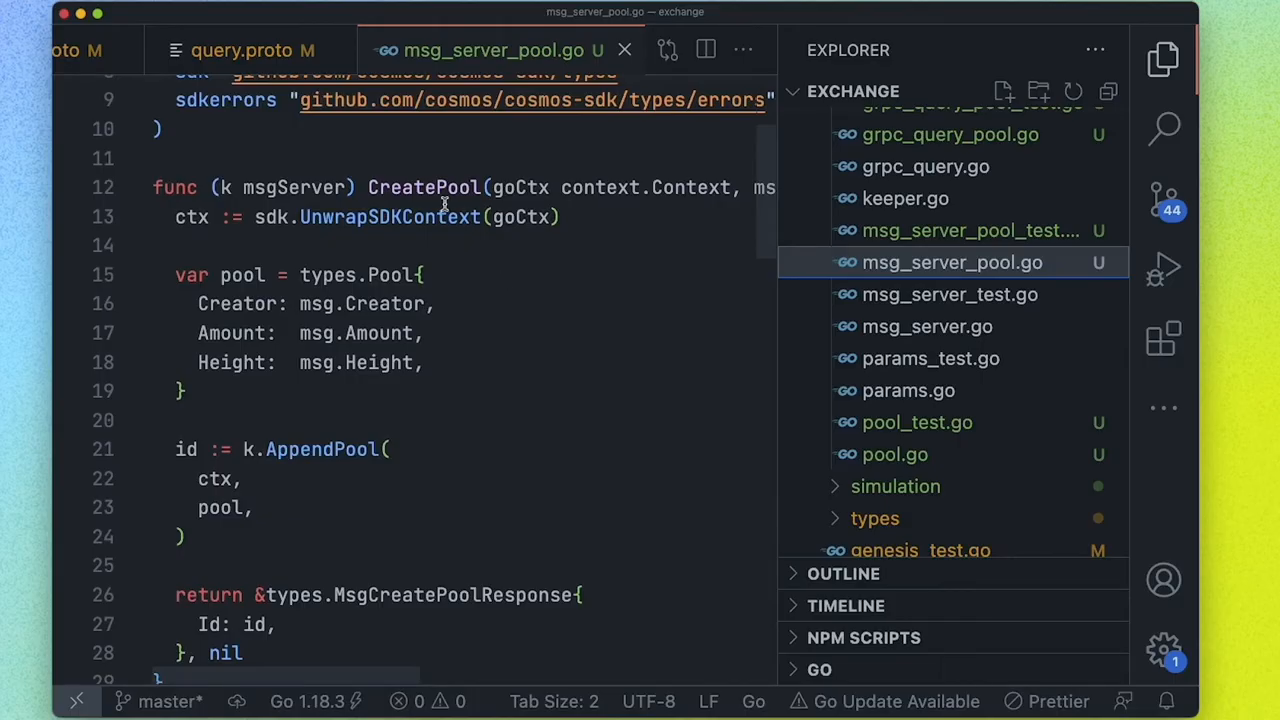
scroll("down", 3)
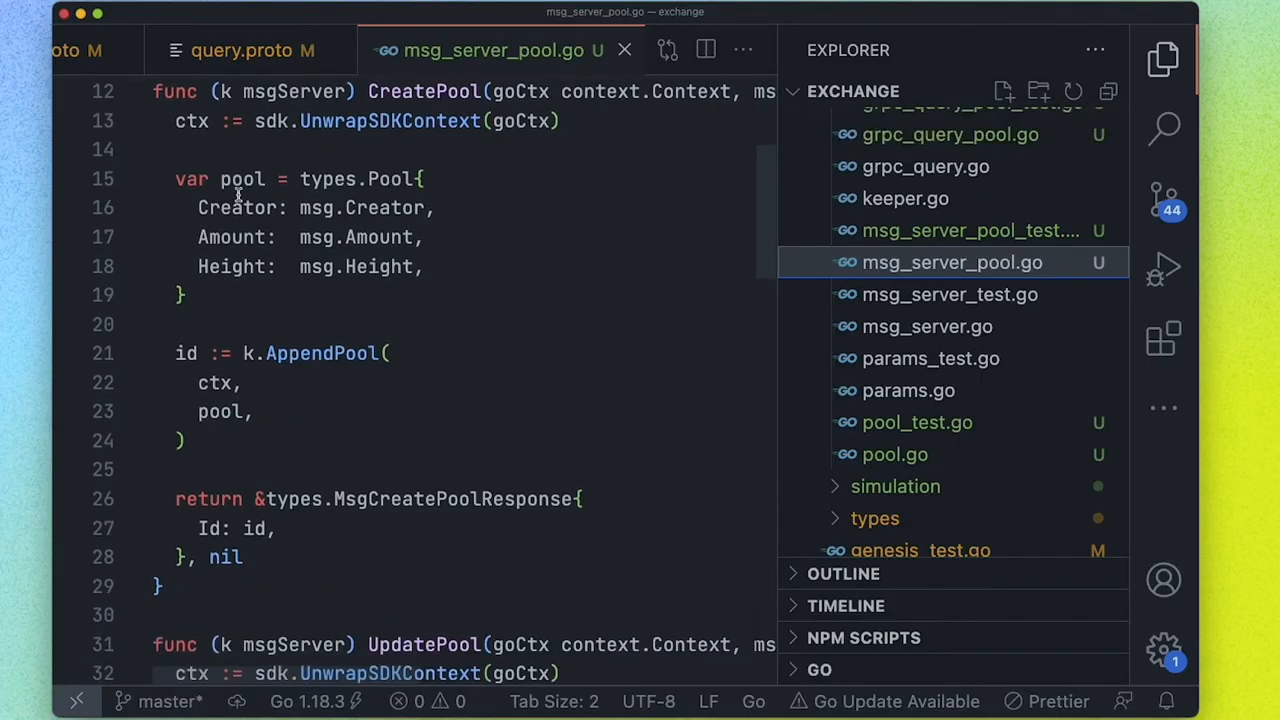
left_click_drag(155, 149, 241, 557)
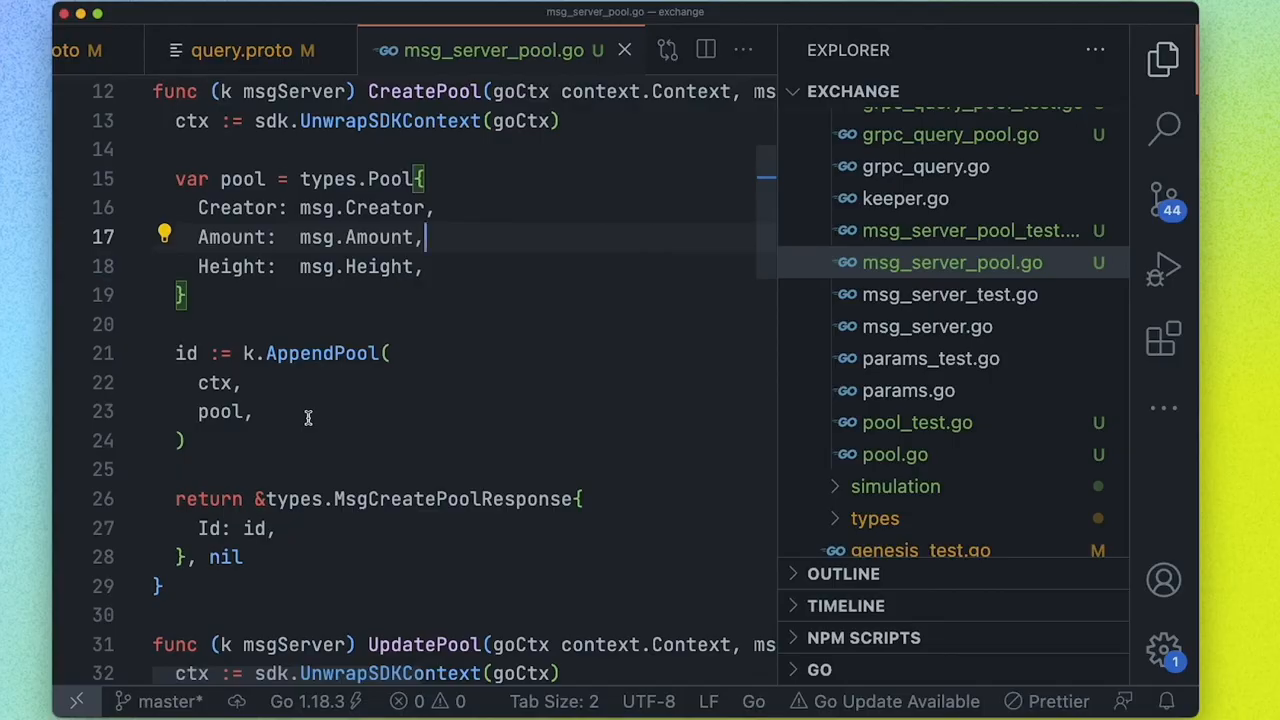
mouse_move(345, 353)
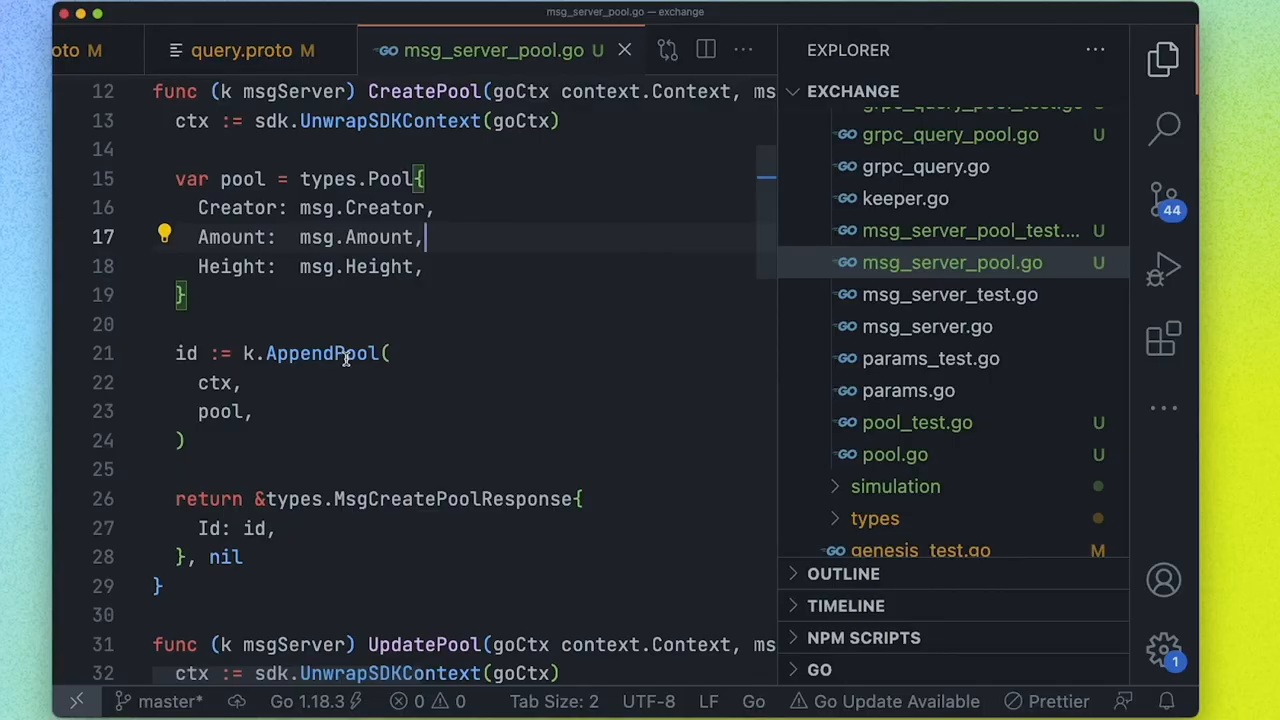
mouse_move(589, 425)
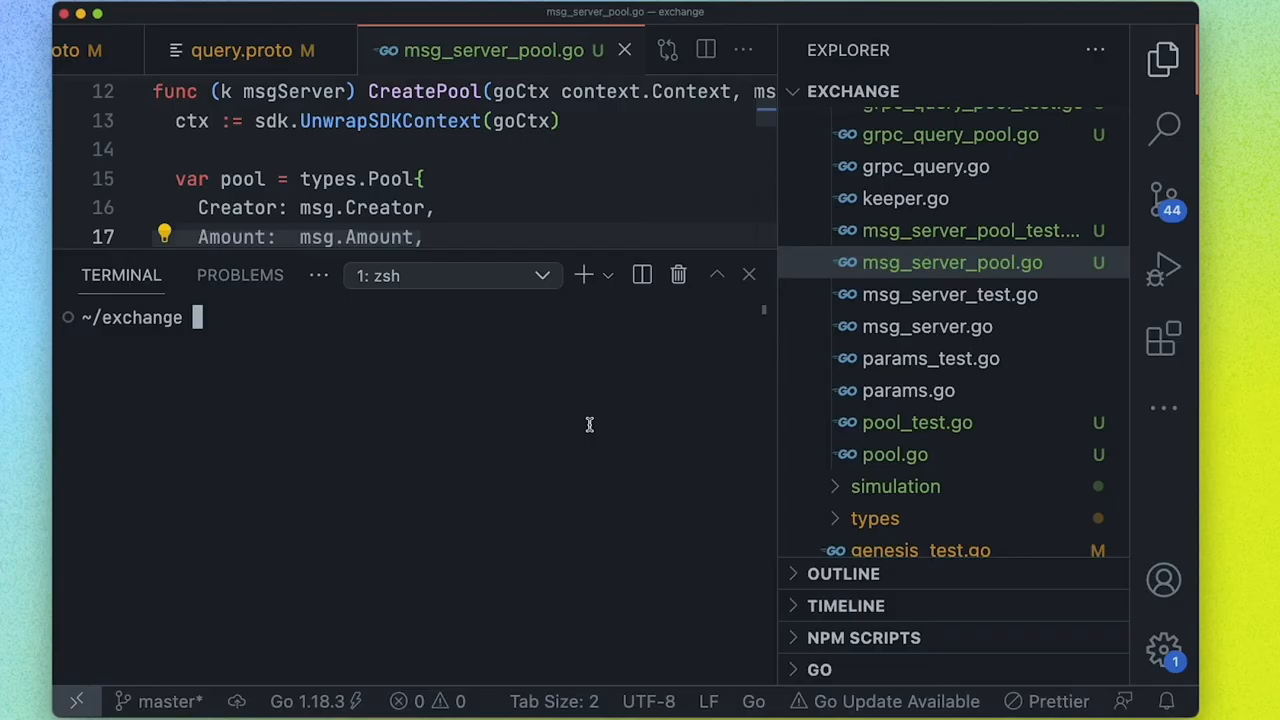
Run 'ignite s message add-liquidity amount:coin denom --module dex' in the terminal
type("ignite")
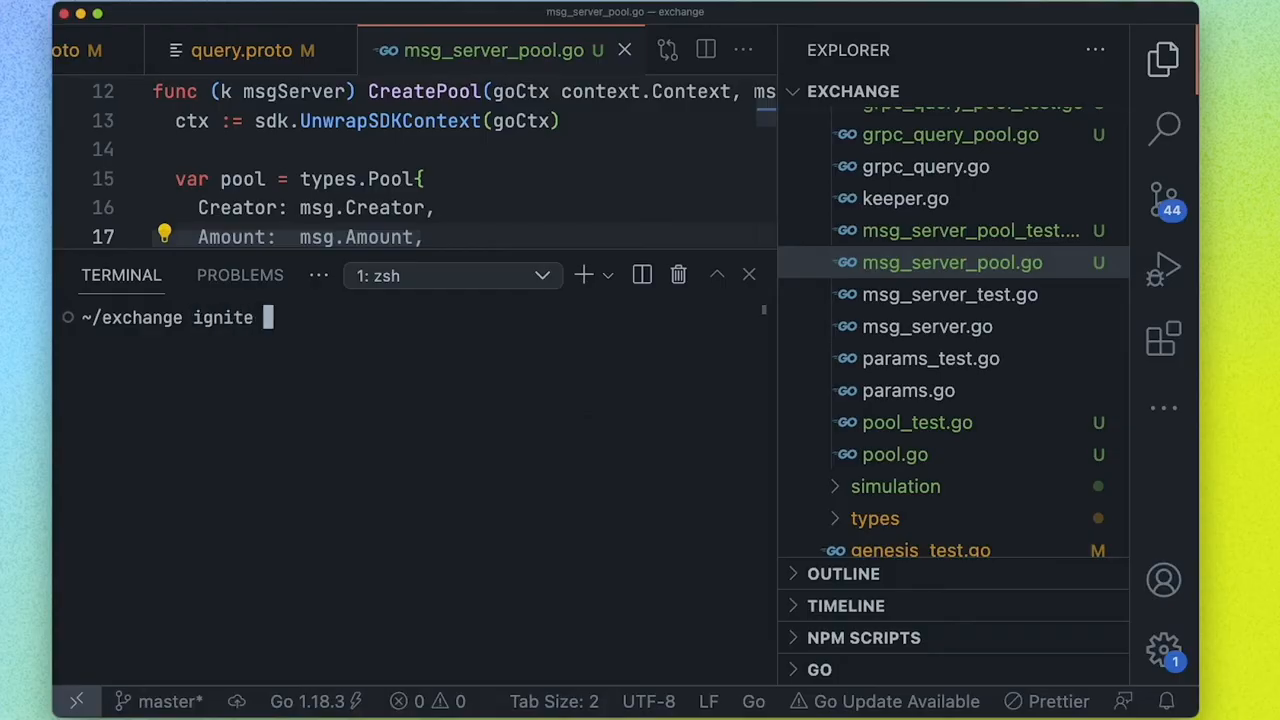
type("s")
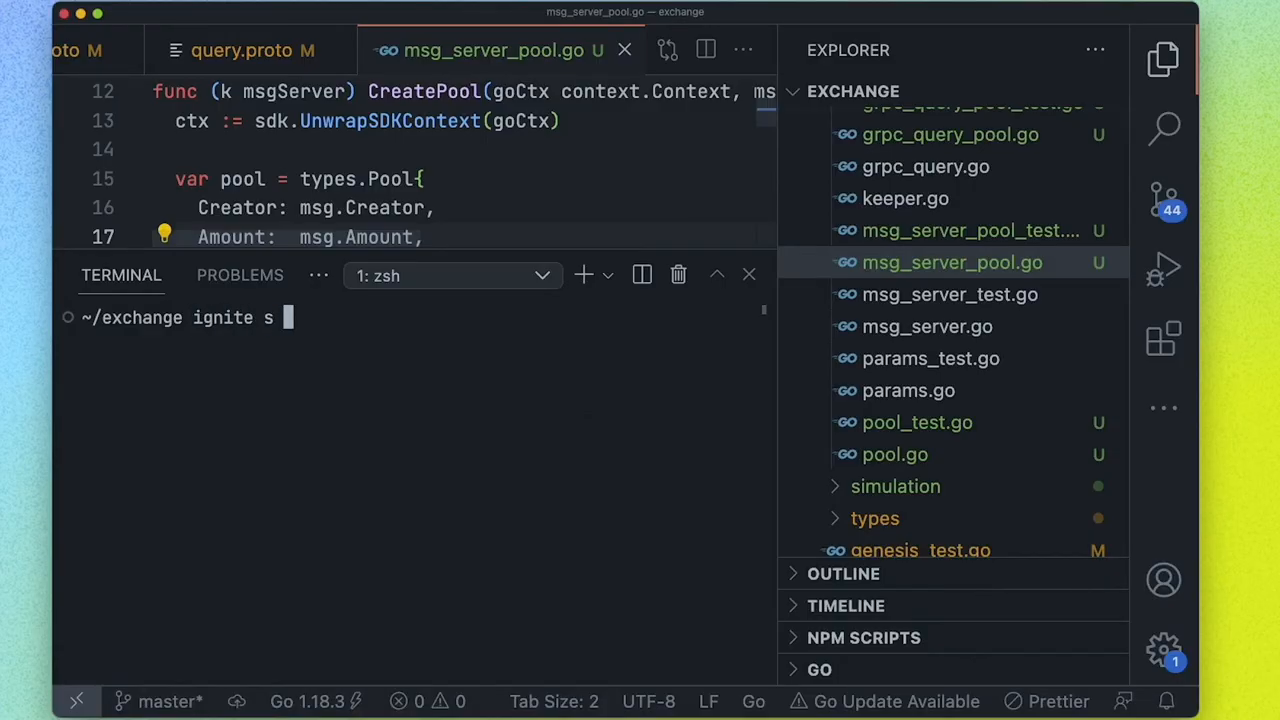
type("ess")
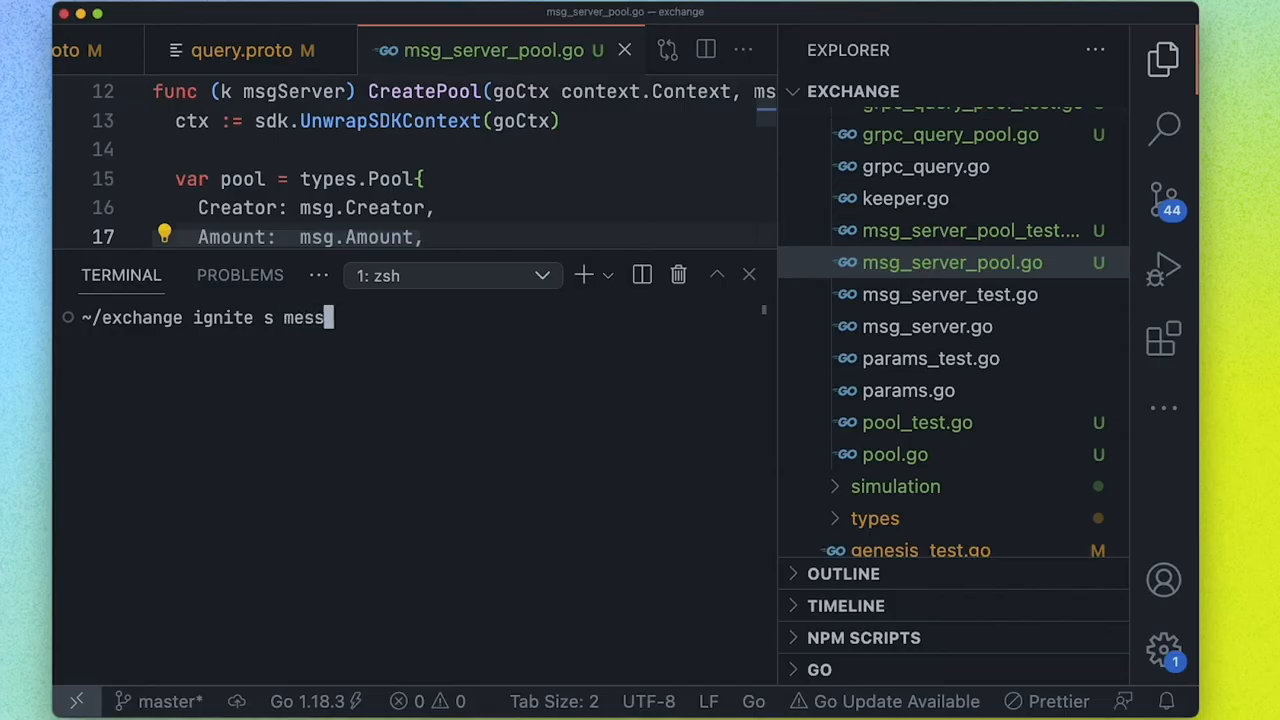
type("age")
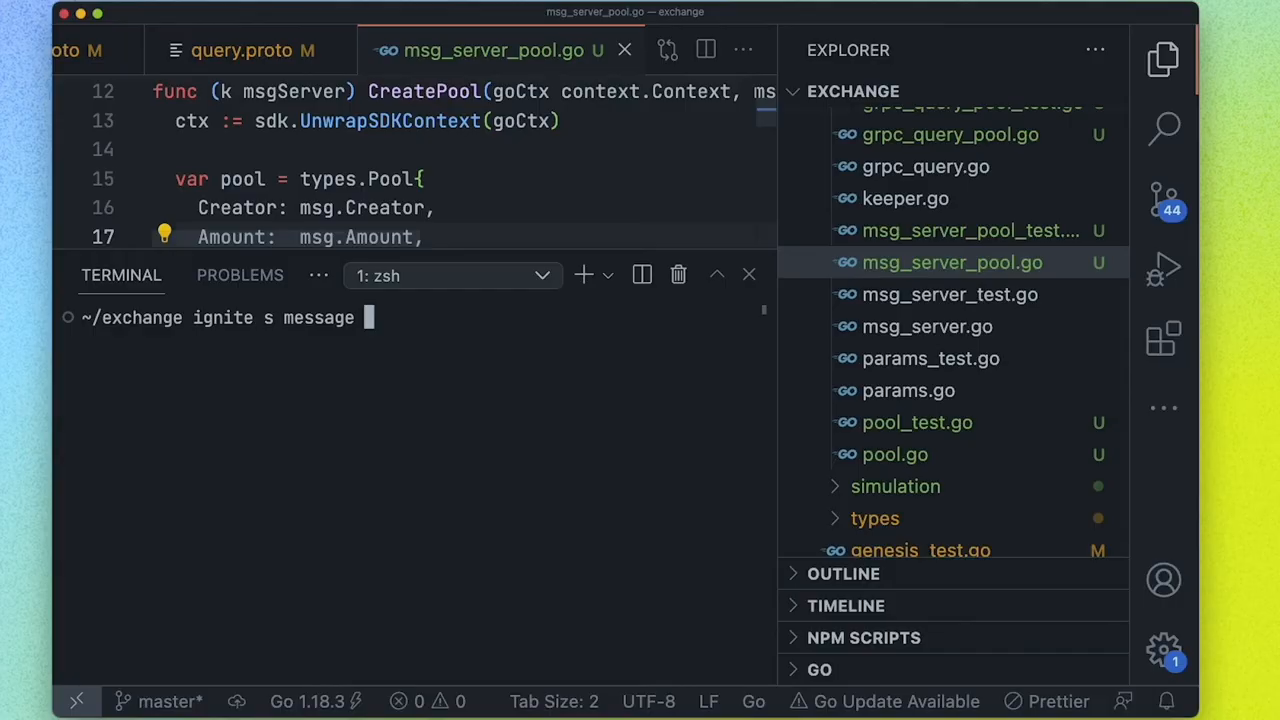
type("add-l")
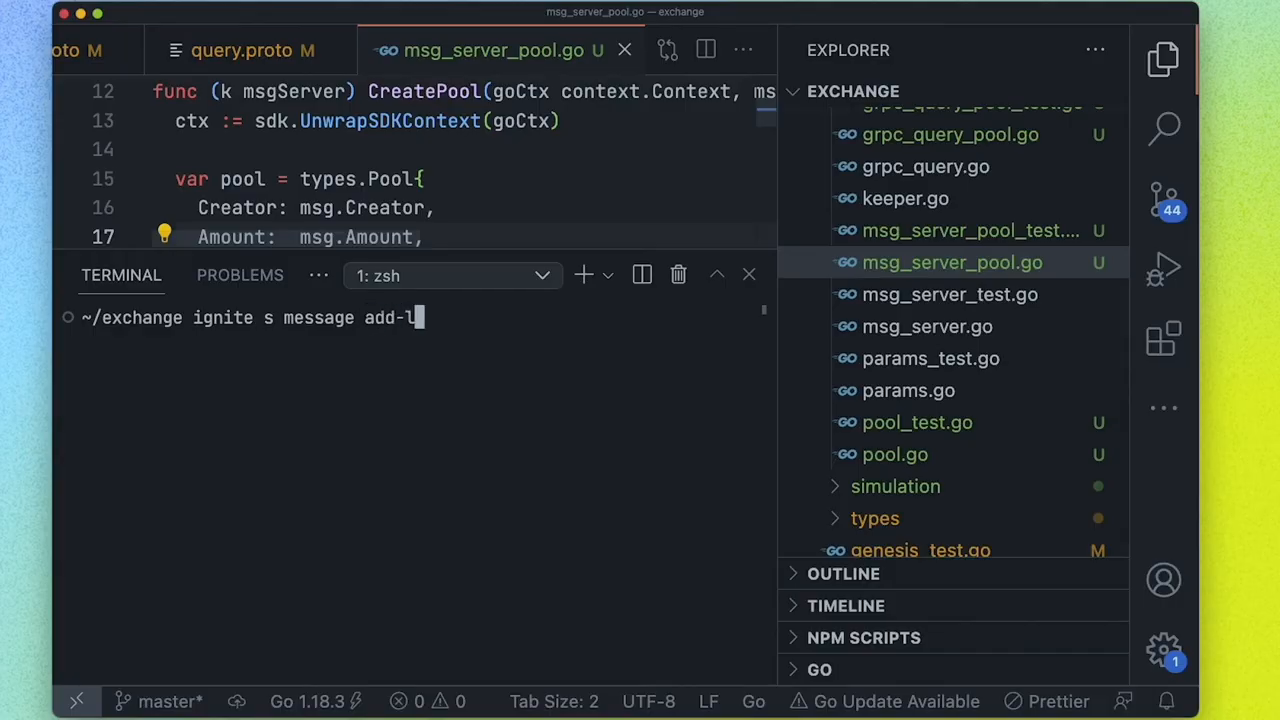
type("iquidity")
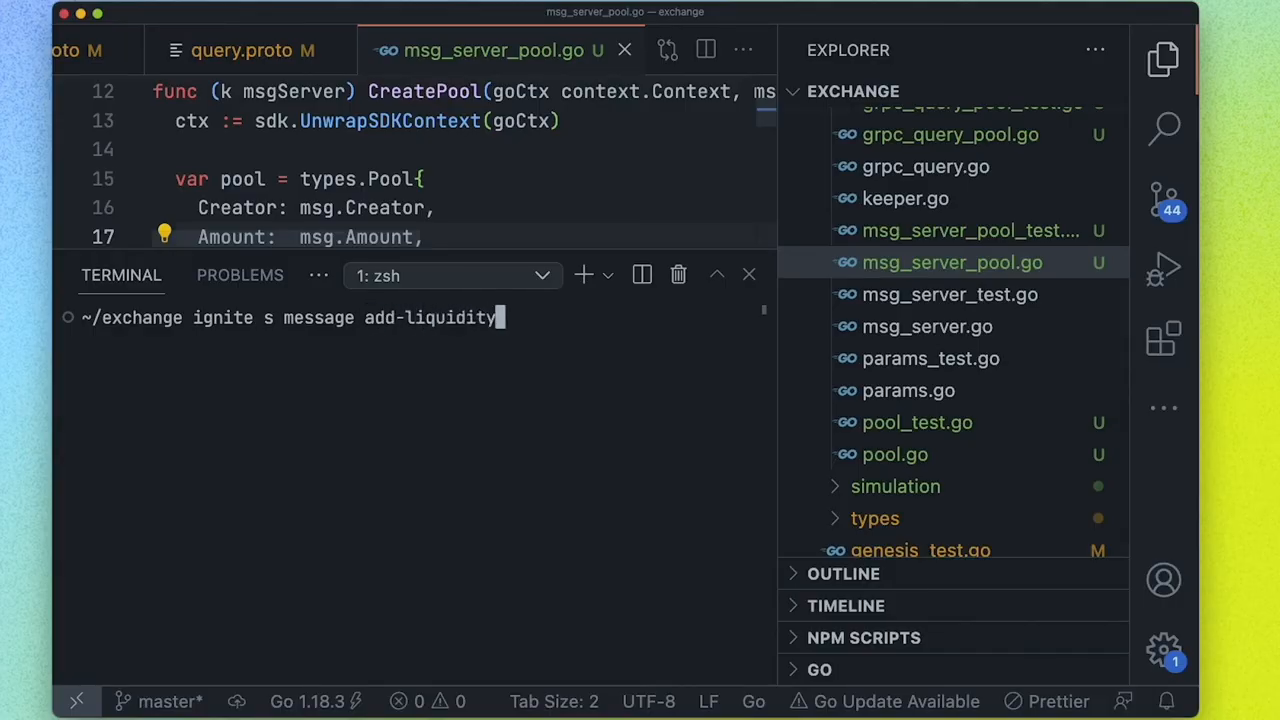
type("\" \"")
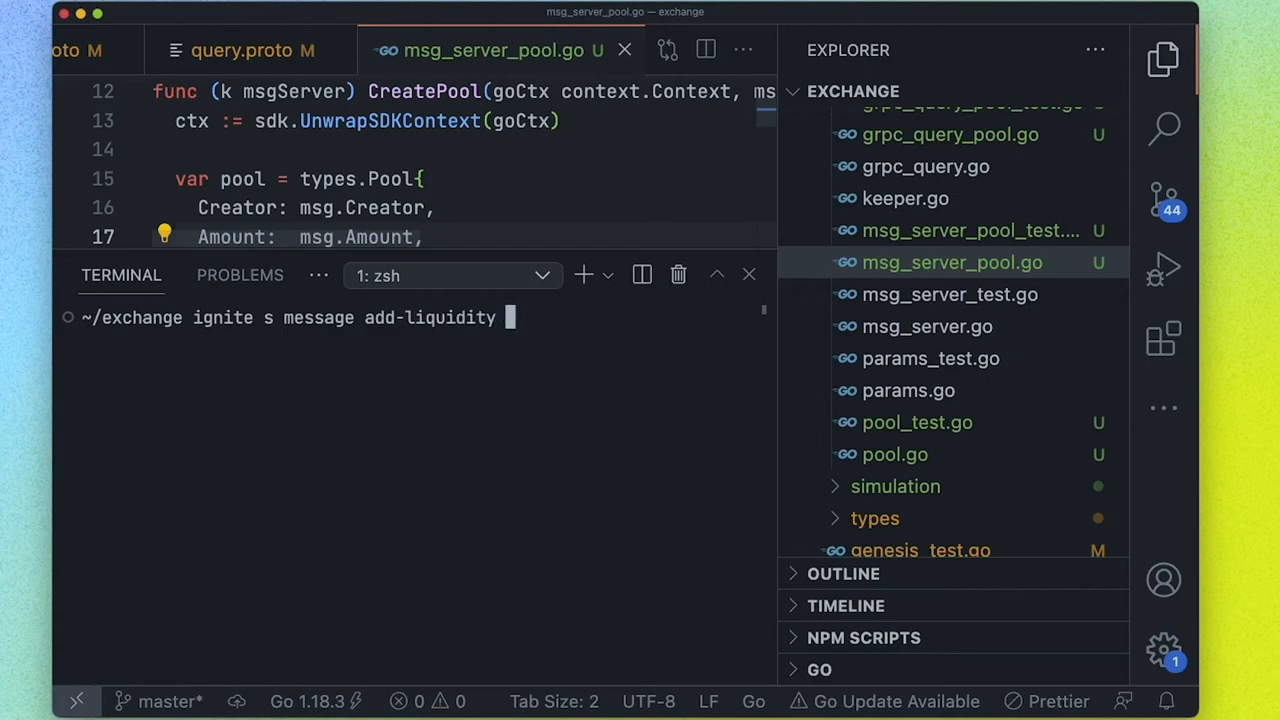
type("amoun")
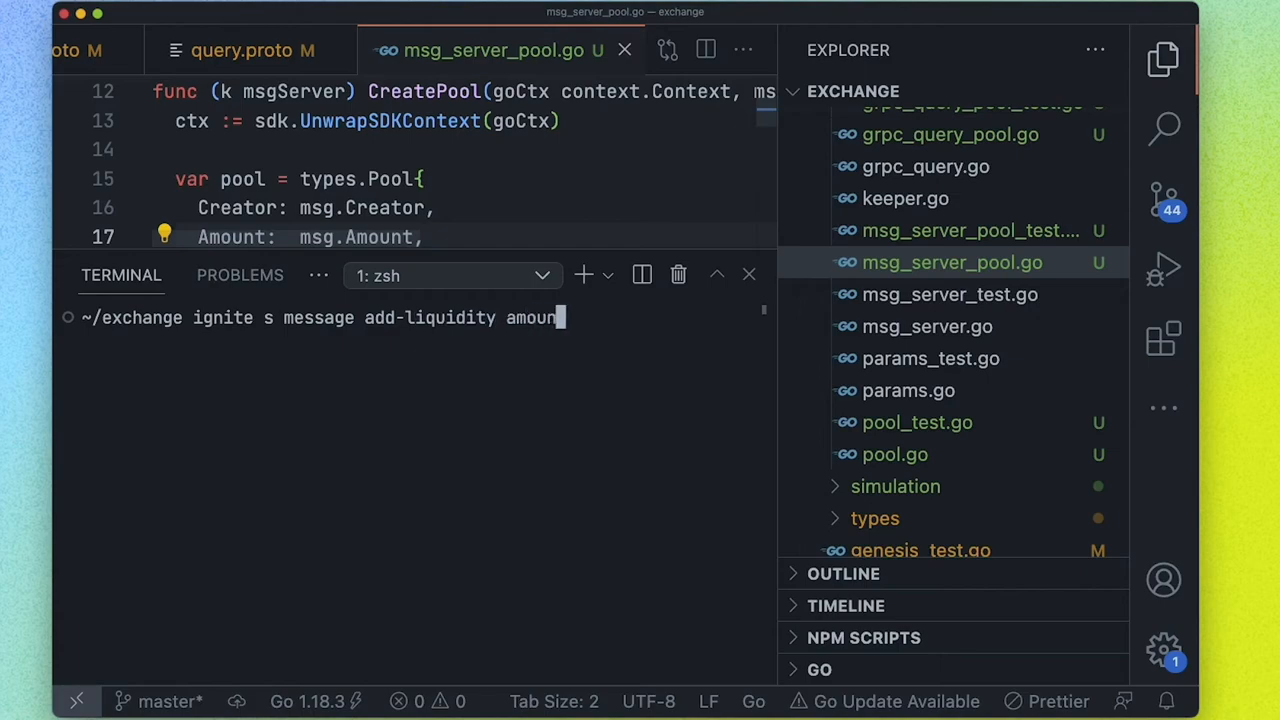
type("t:coin")
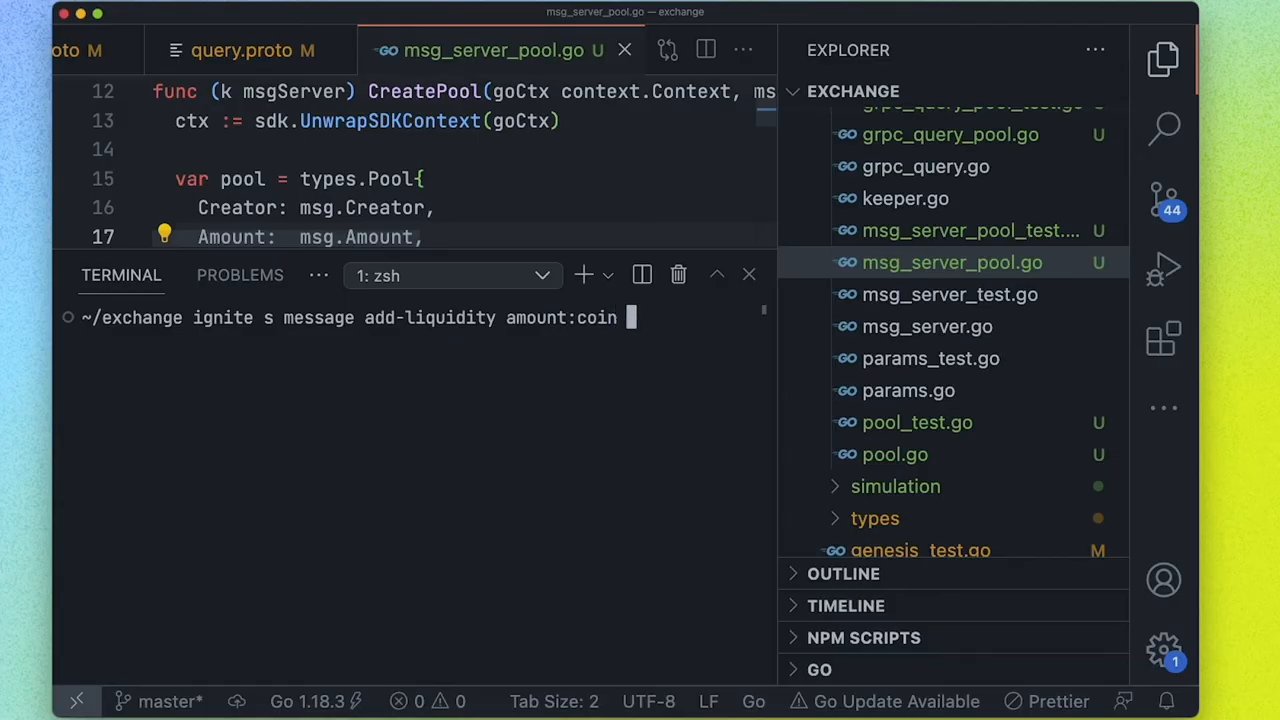
type("denom --modu")
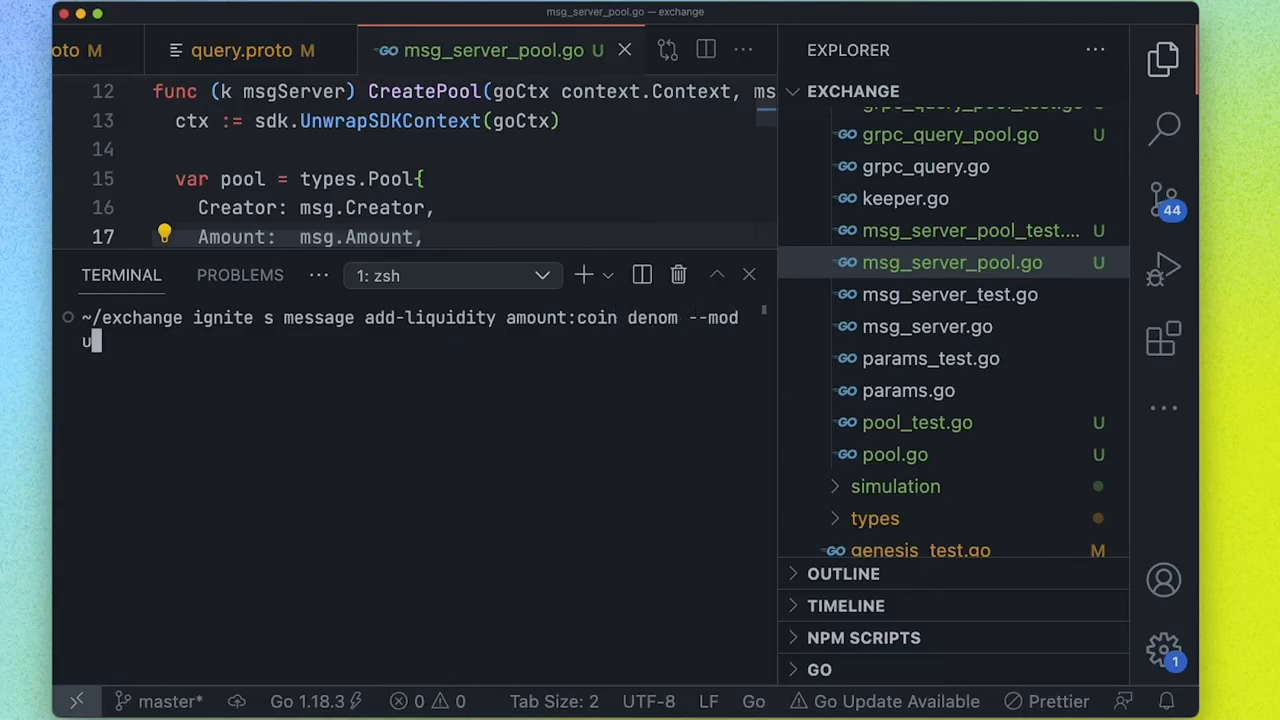
type("le")
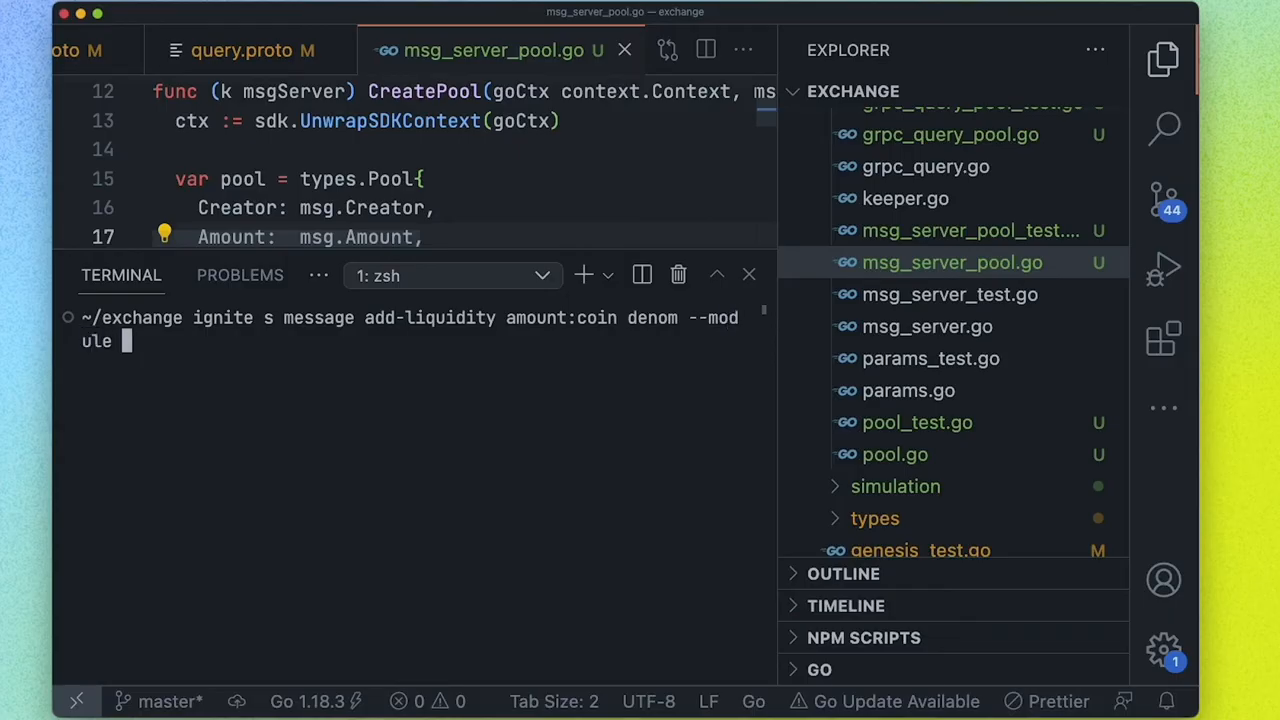
type("dex")
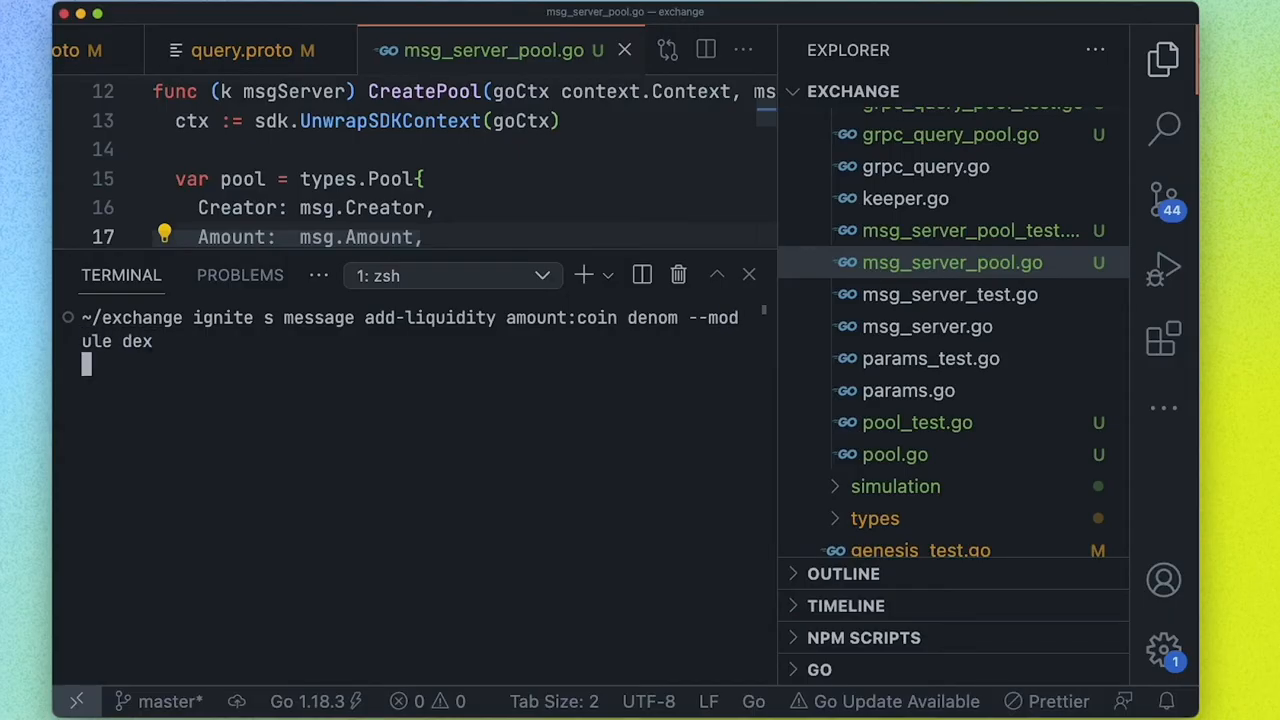
key("Enter")
type("git add .")
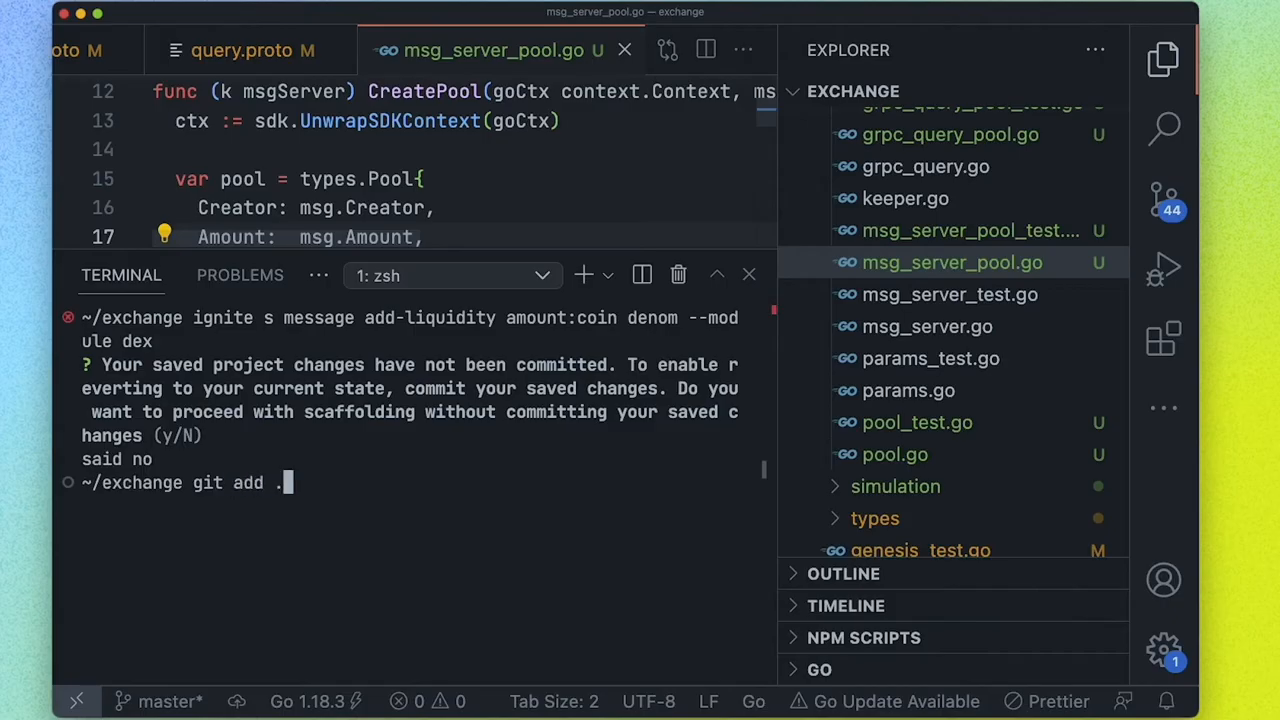
Commit the pending project changes with git commit
type("git commit -am \"")
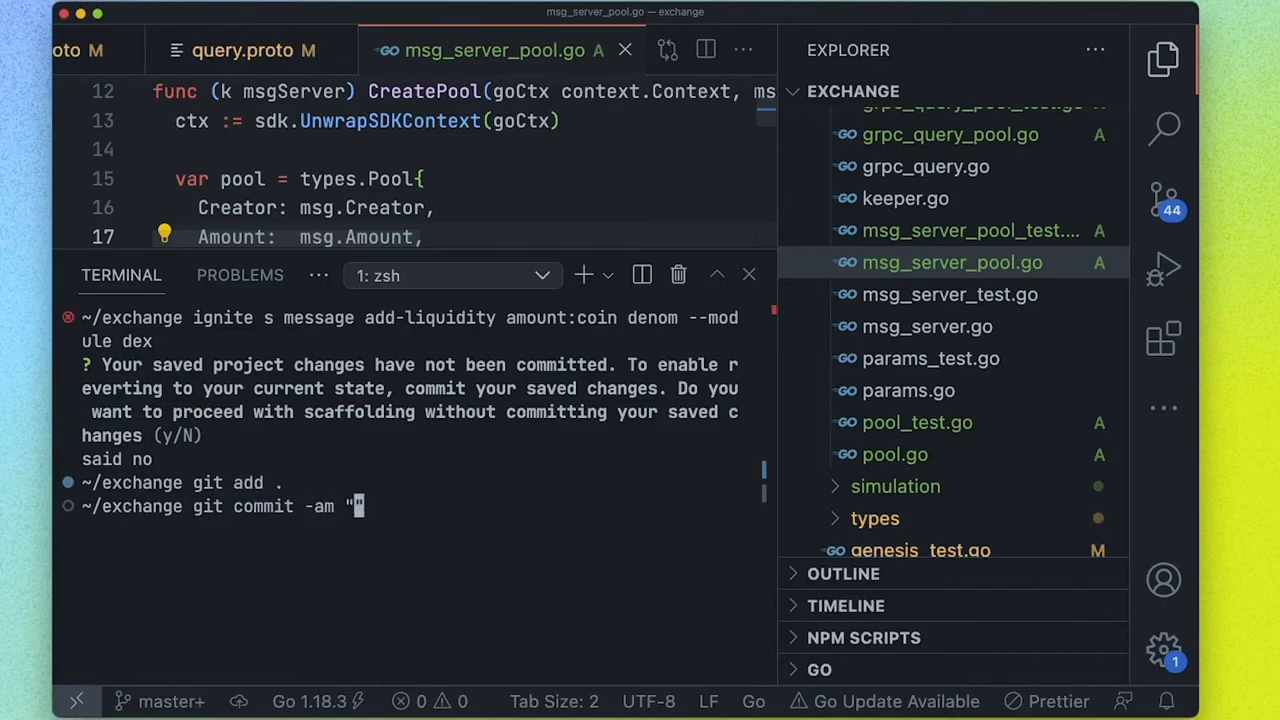
type("list o")
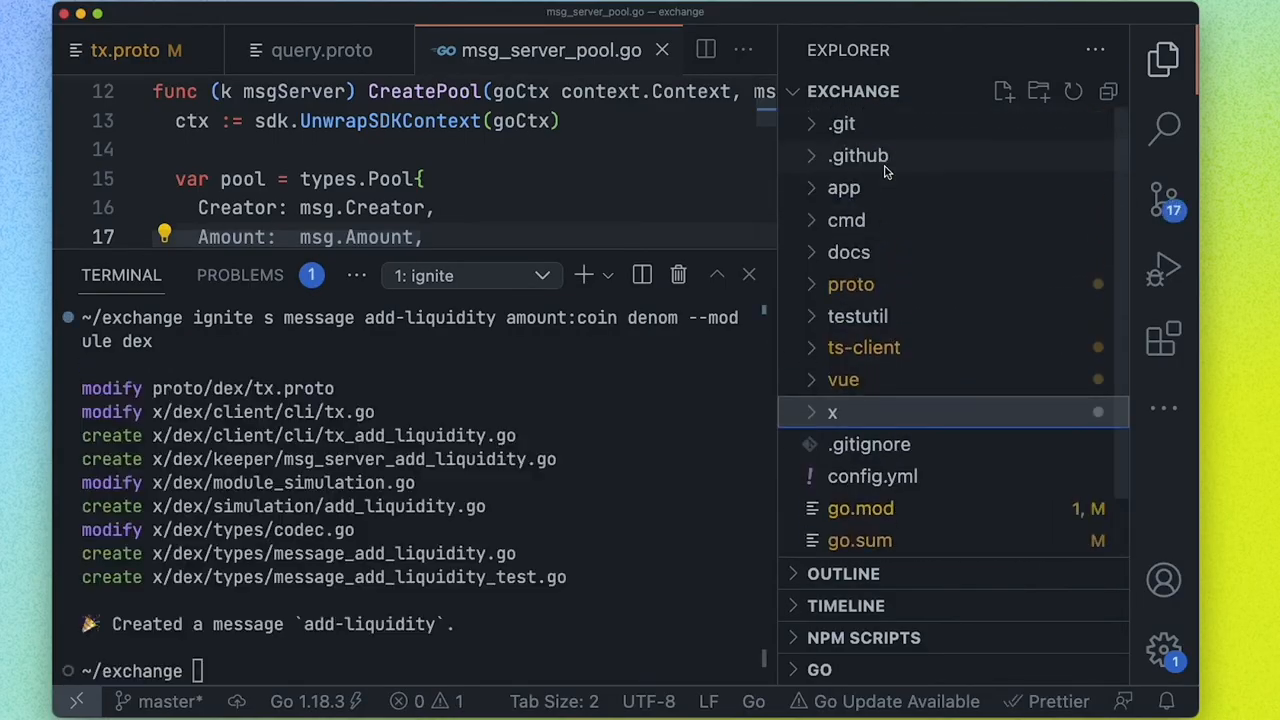
Open proto/dex tx.proto to inspect the generated AddLiquidity rpc
left_click(850, 284)
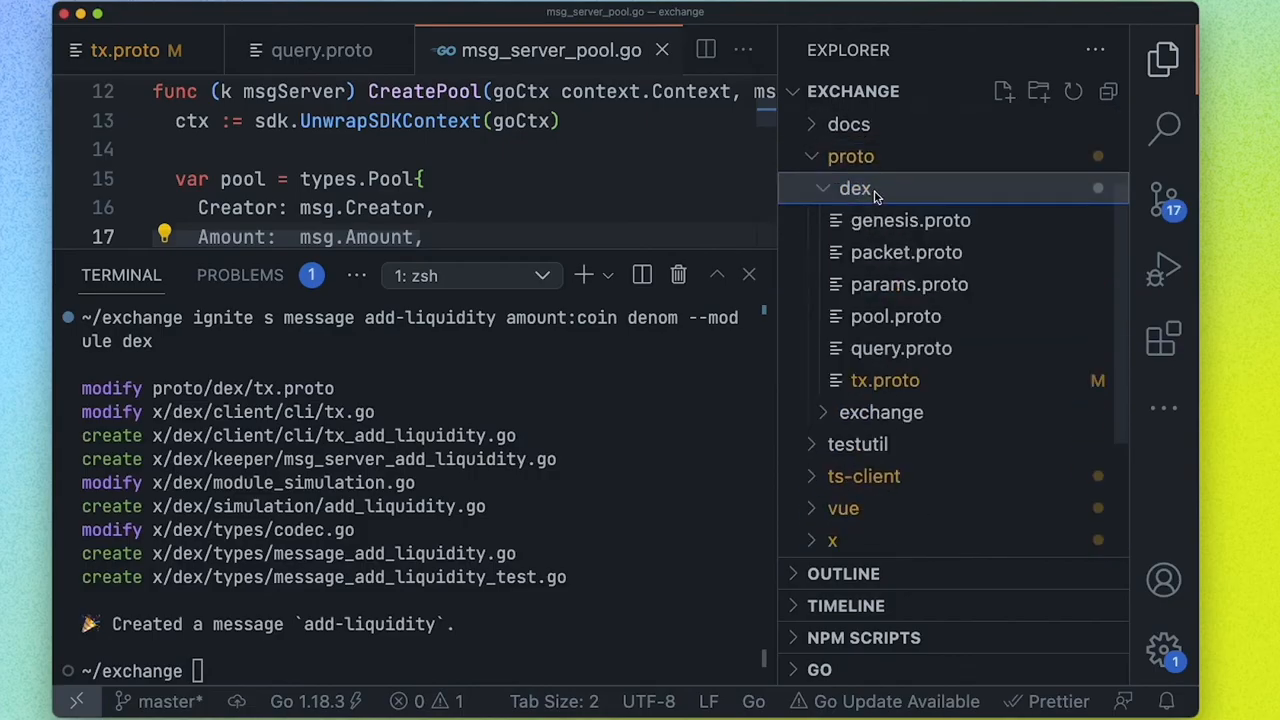
left_click(886, 380)
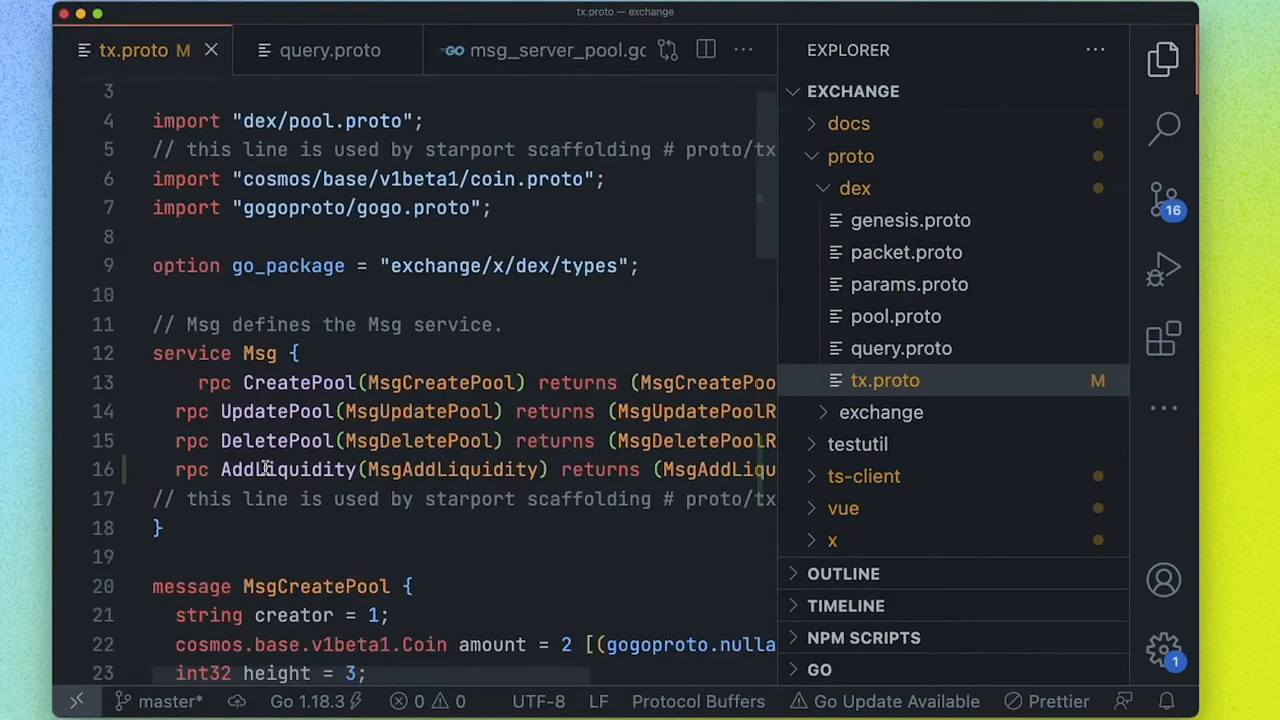
scroll("down", 3)
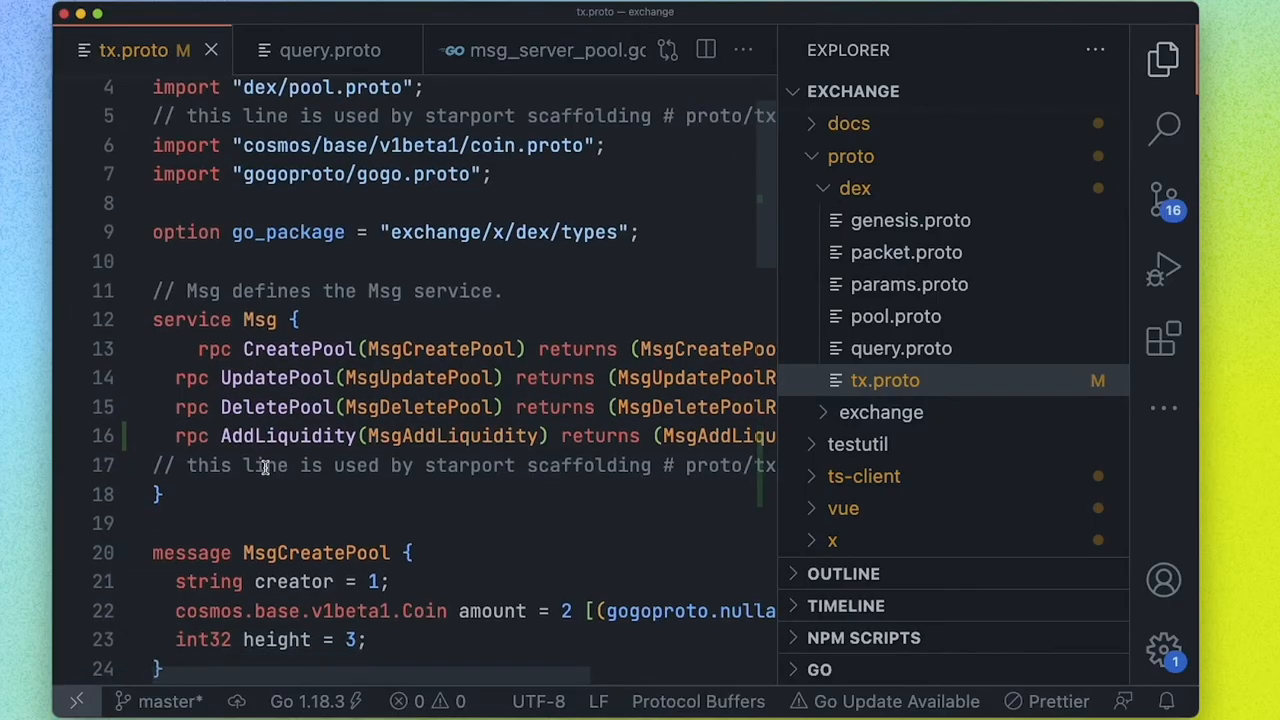
Open x/dex/keeper's msg_server_add_liquidity.go showing its TODO placeholder
left_click(850, 156)
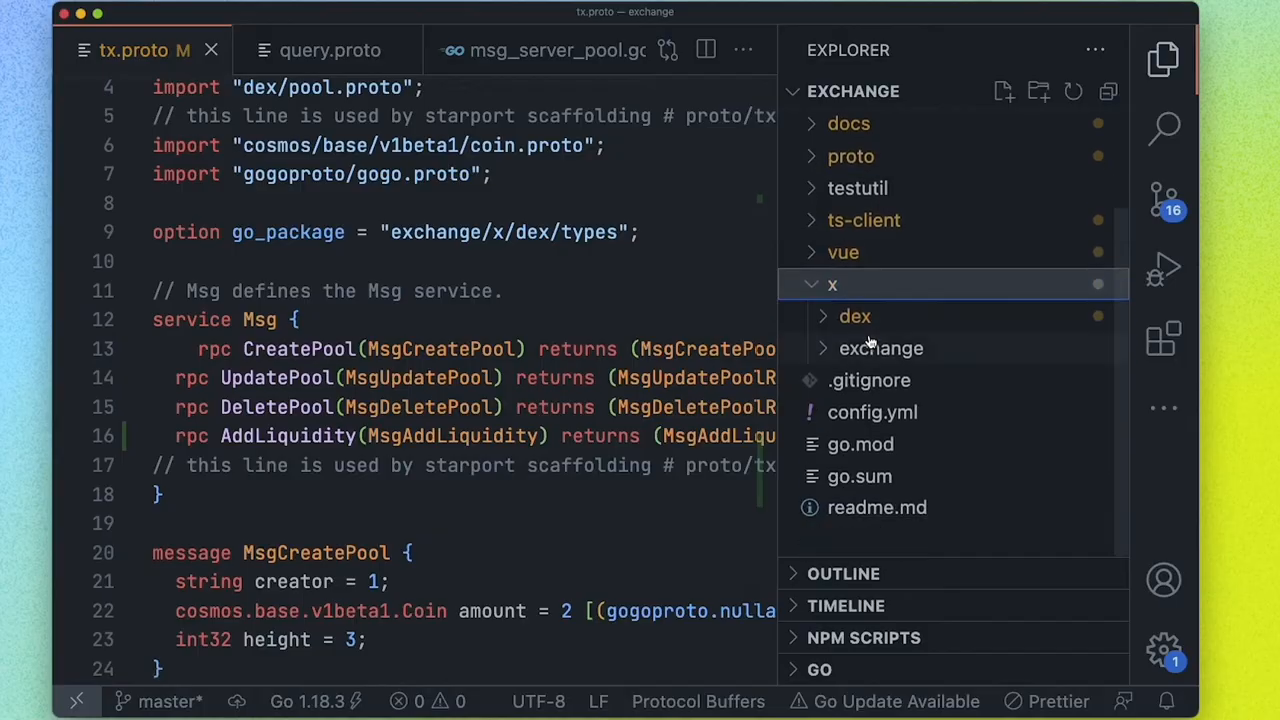
left_click(854, 316)
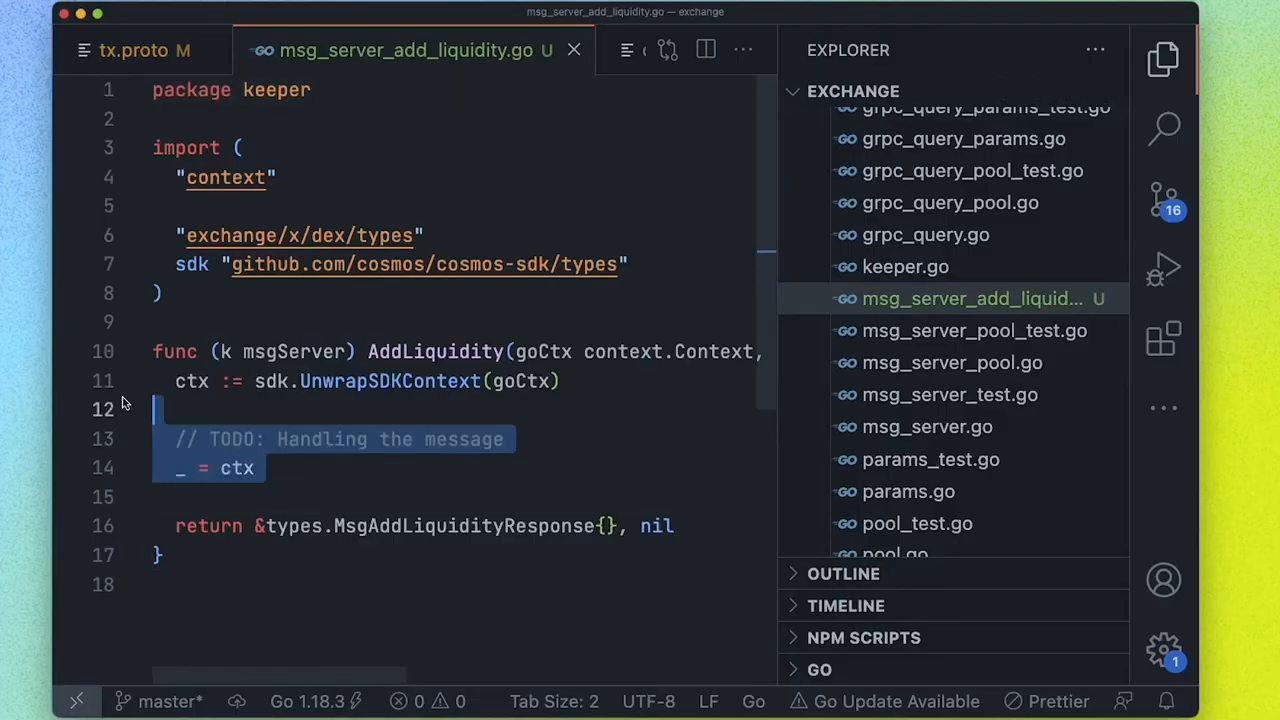
mouse_move(651, 323)
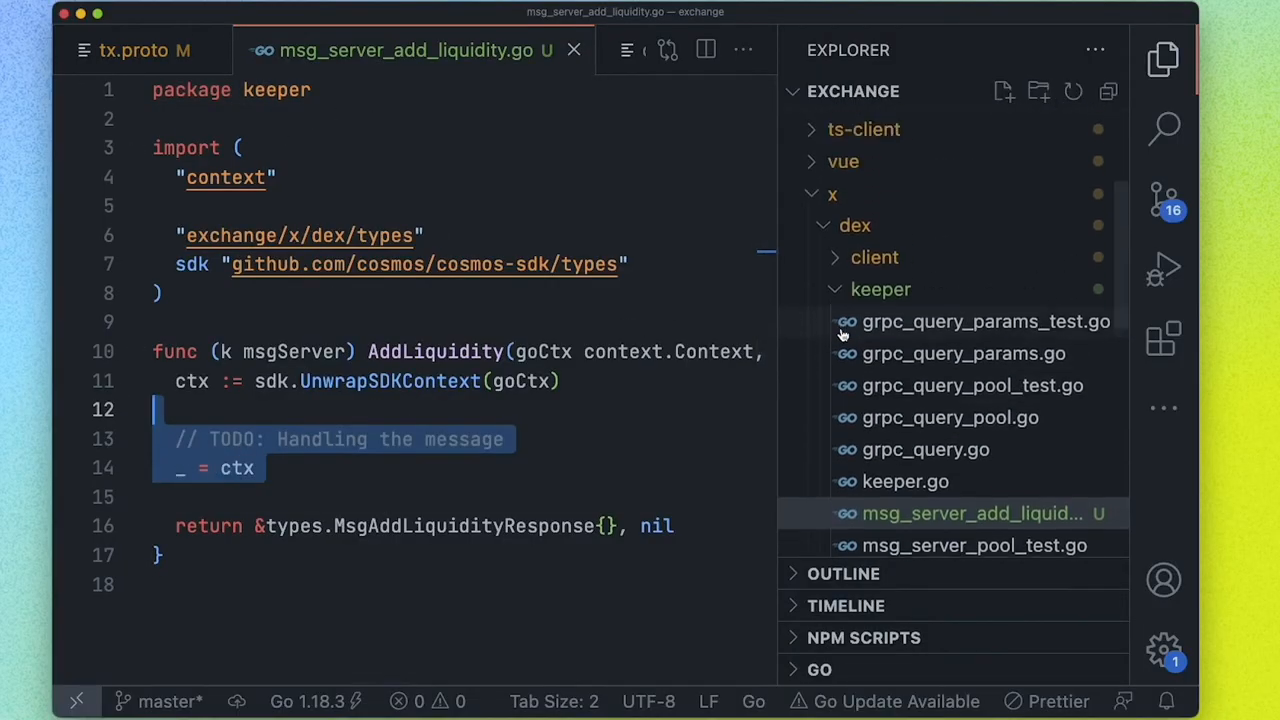
scroll("down", 3)
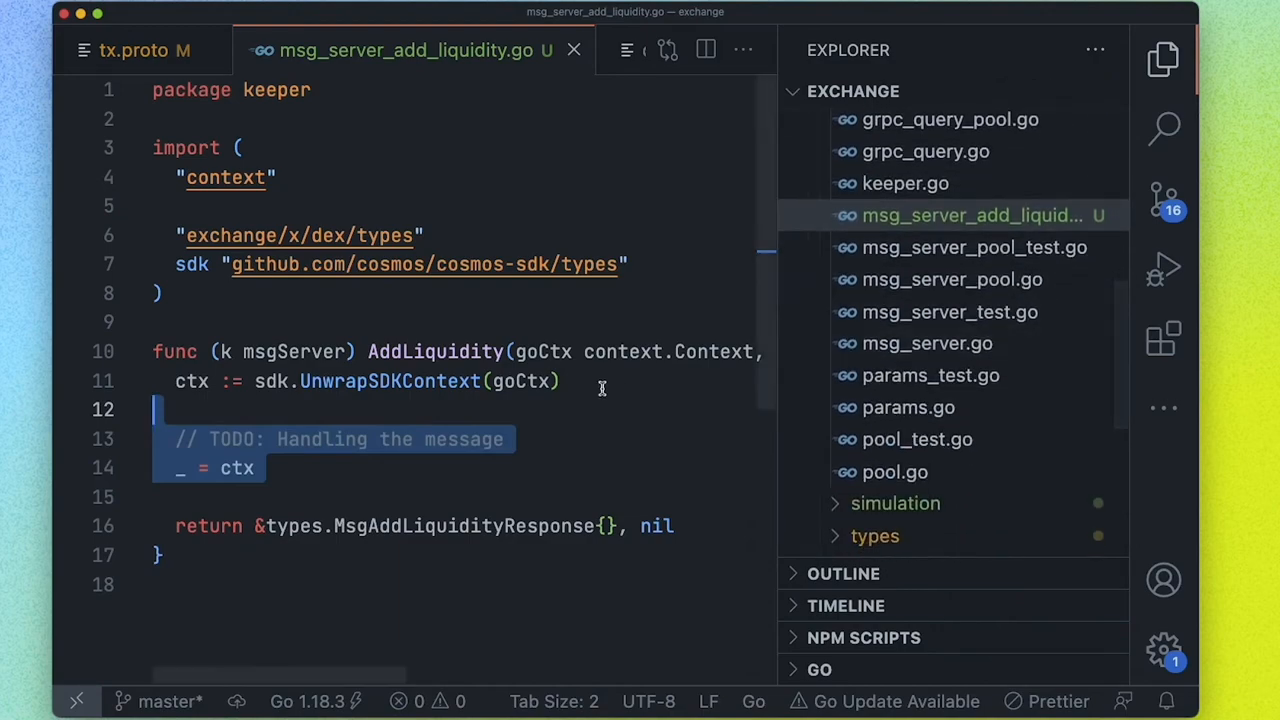
Scroll through config.yml while the chain serves alice and bob accounts
scroll("down", 3)
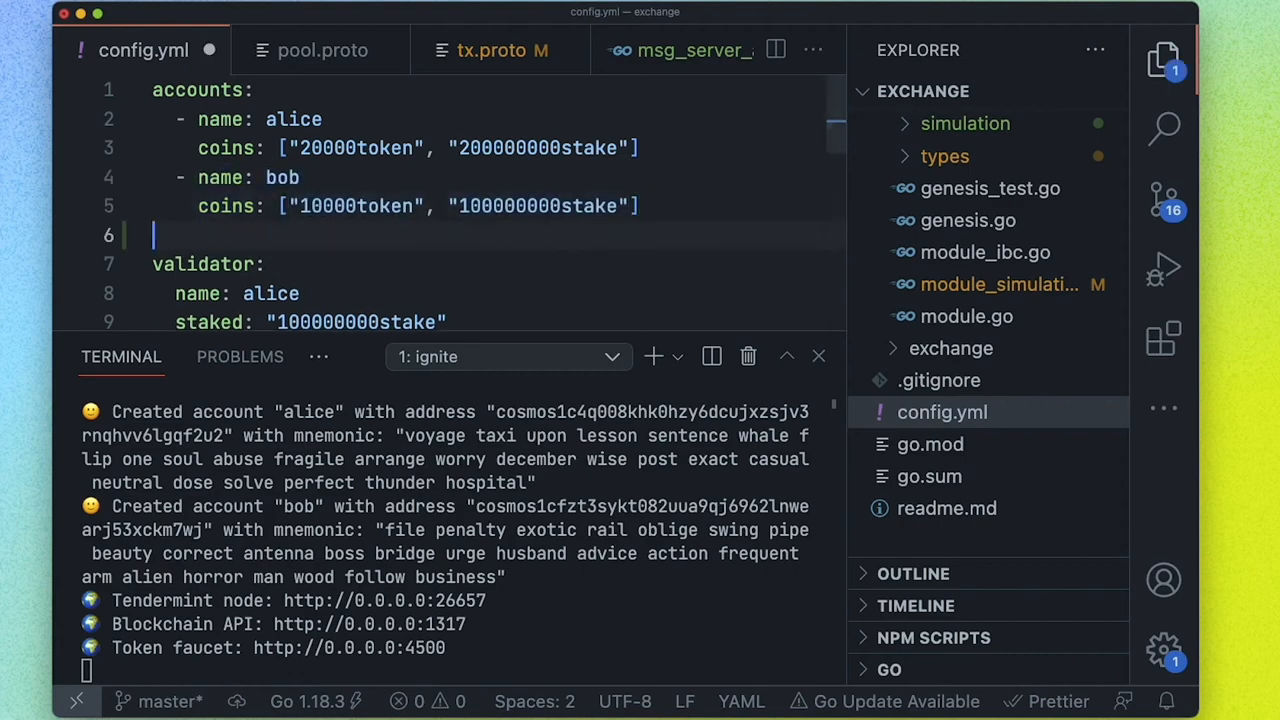
Add a frank account entry to config.yml and open a second terminal
type("- name: frank")
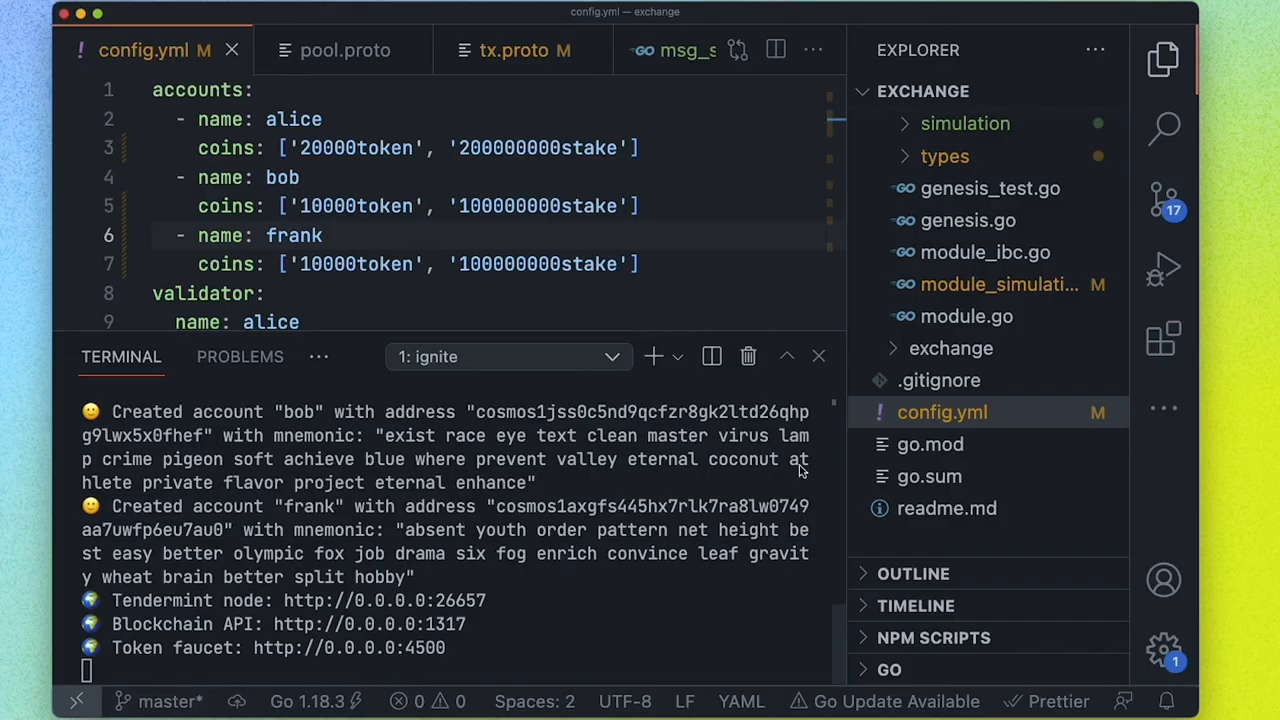
left_click(653, 356)
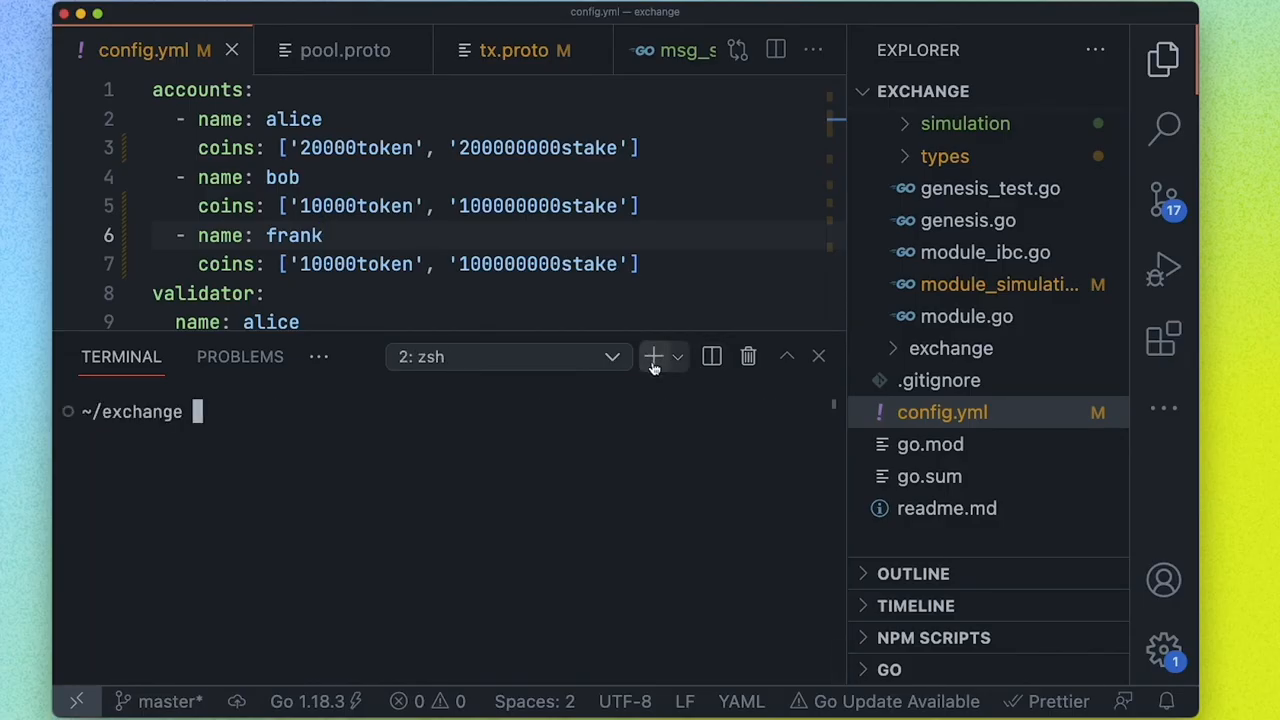
Run exchanged and 'exchanged tx dex --help' to review the dex transaction commands
type("exchanged")
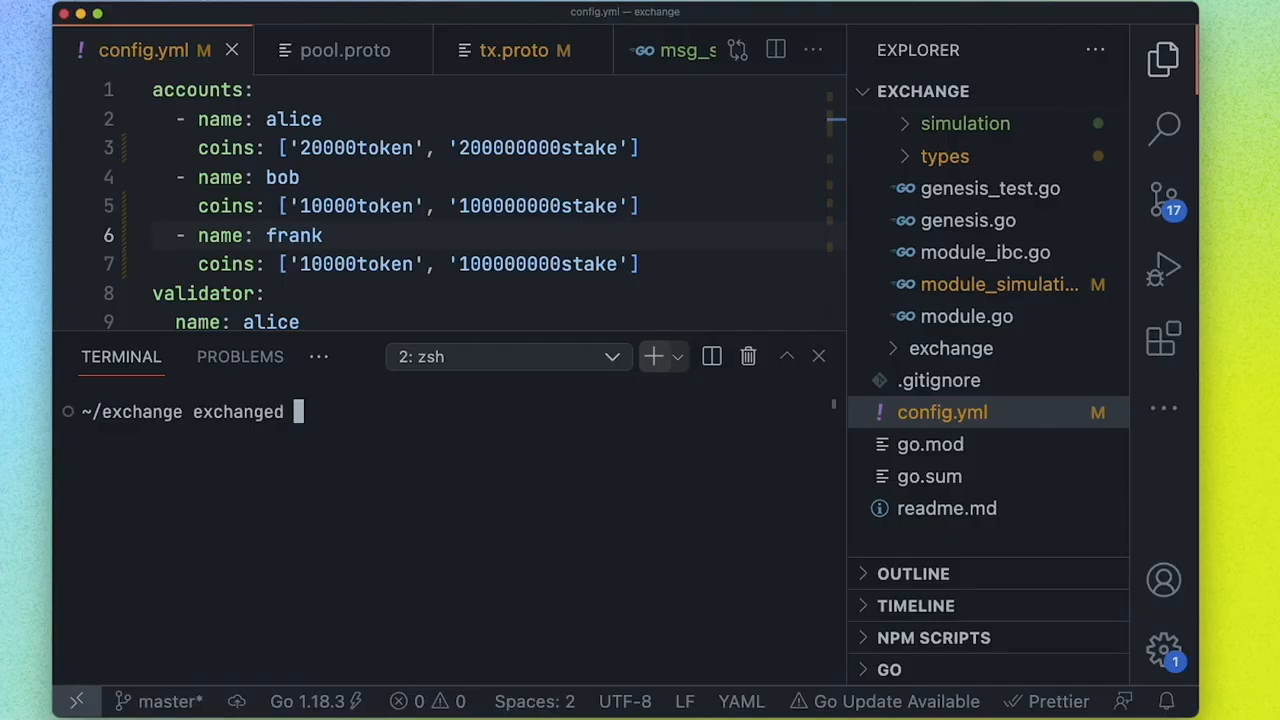
mouse_move(375, 340)
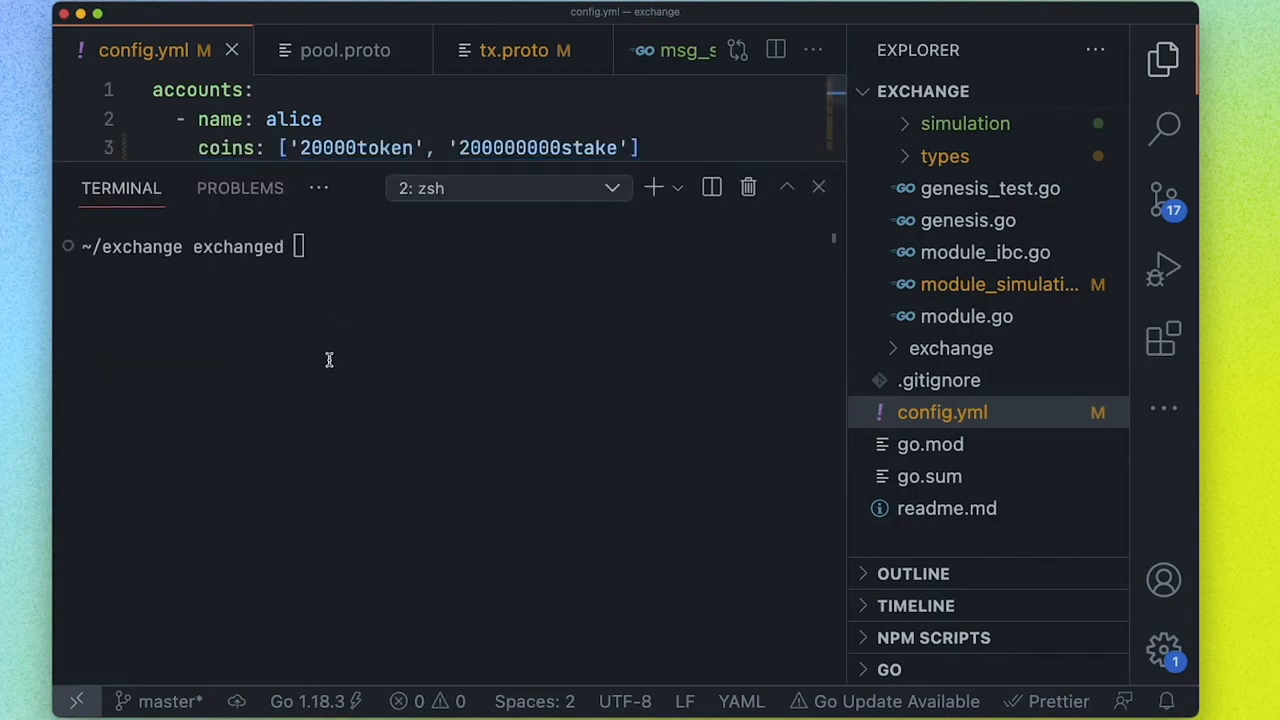
key("Enter")
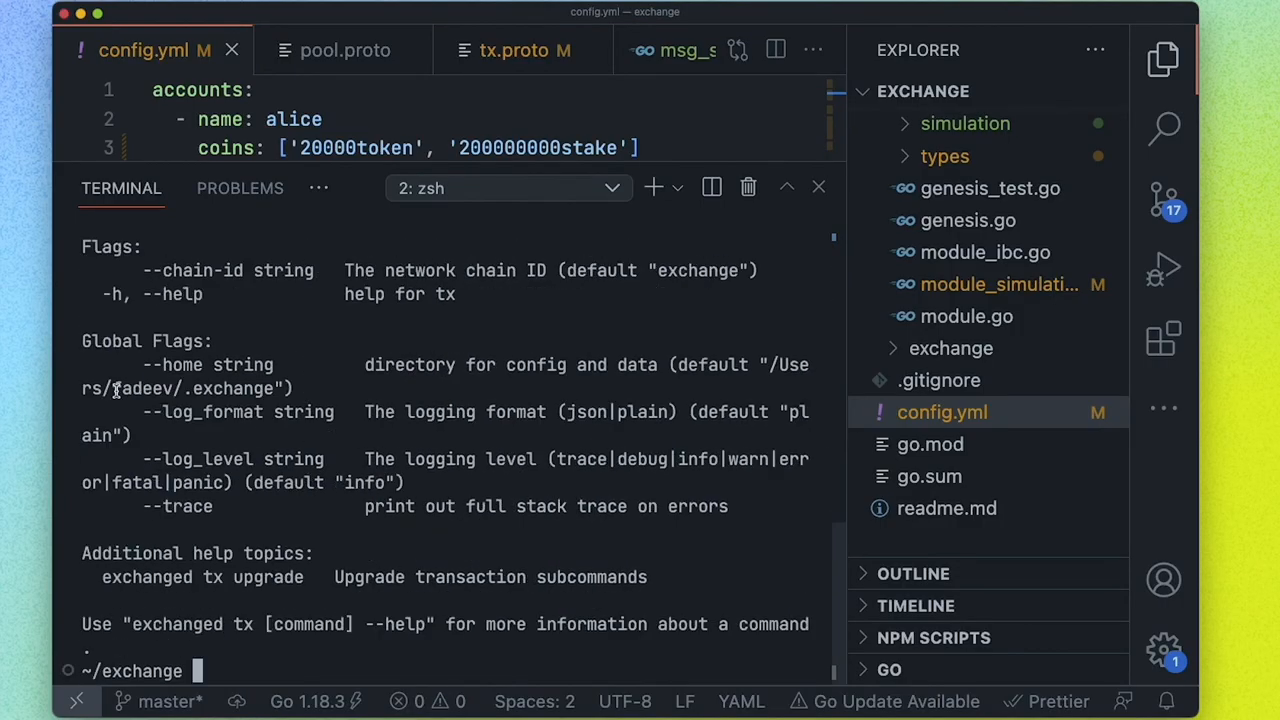
type("exchanged tx dex --help")
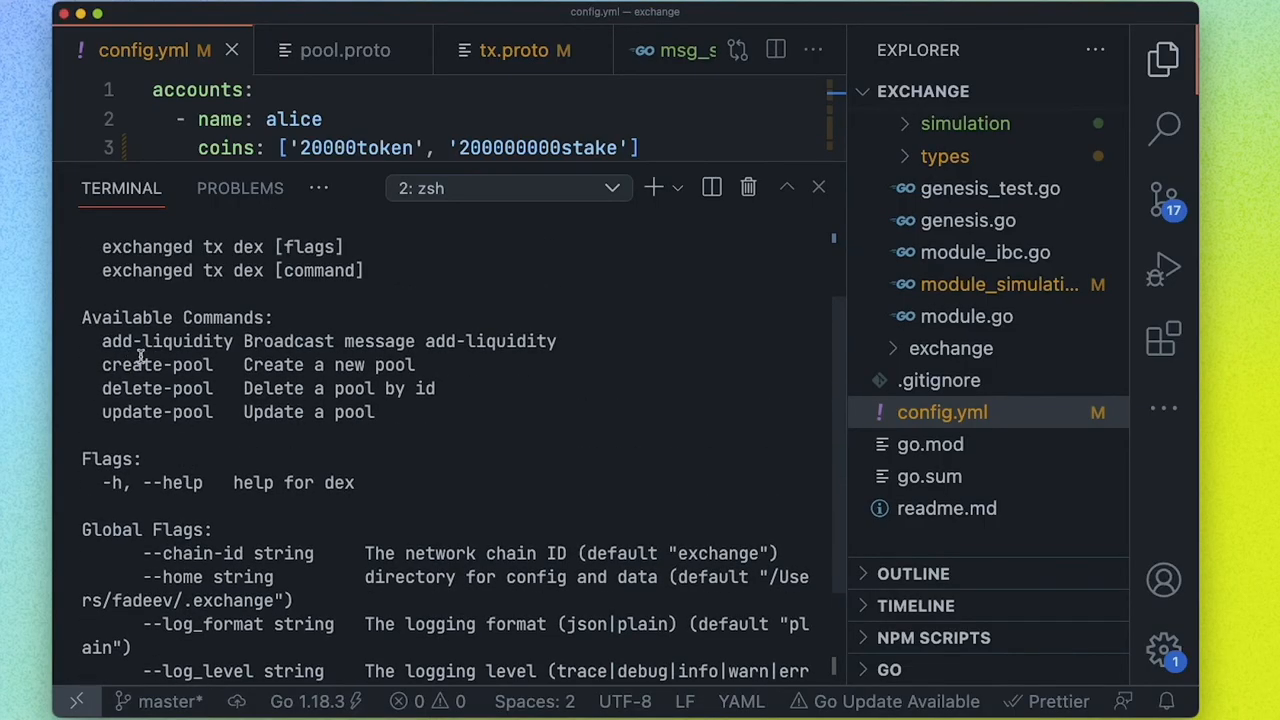
scroll("down", 3)
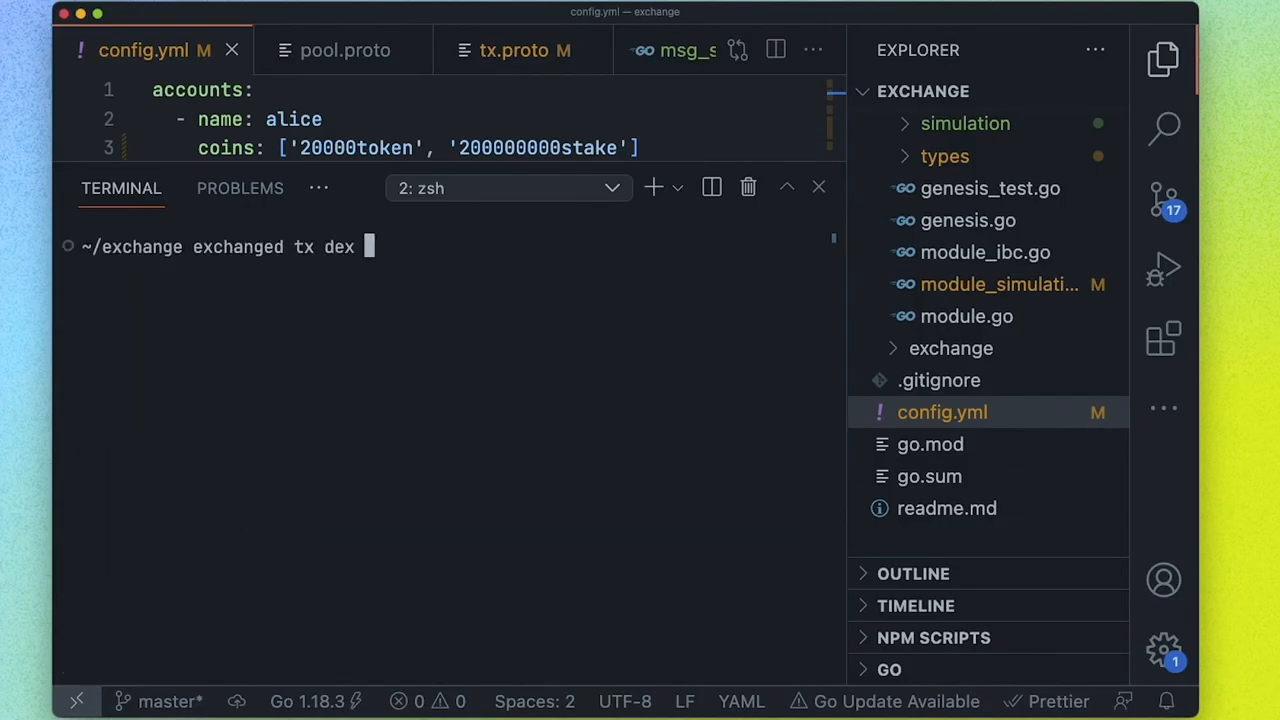
Broadcast 'exchanged tx dex create-pool 100stake 5 --from alice', then clear the terminal
type("create-pool")
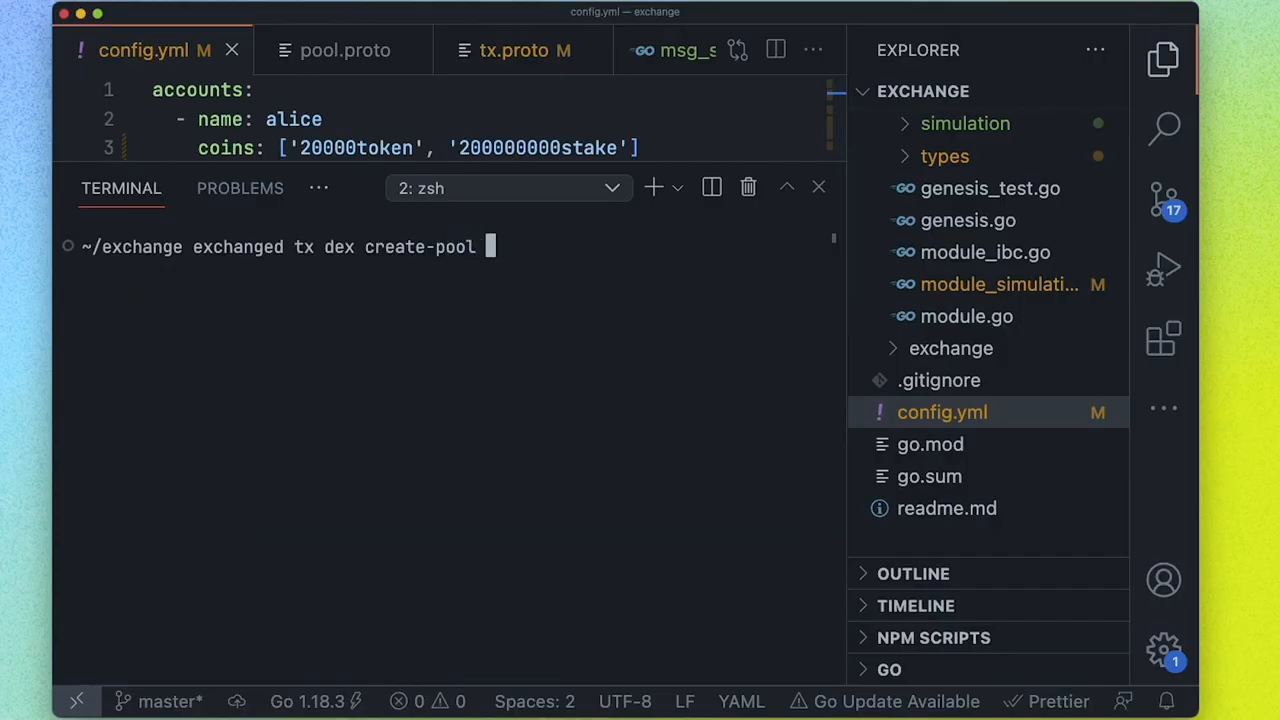
type("--help")
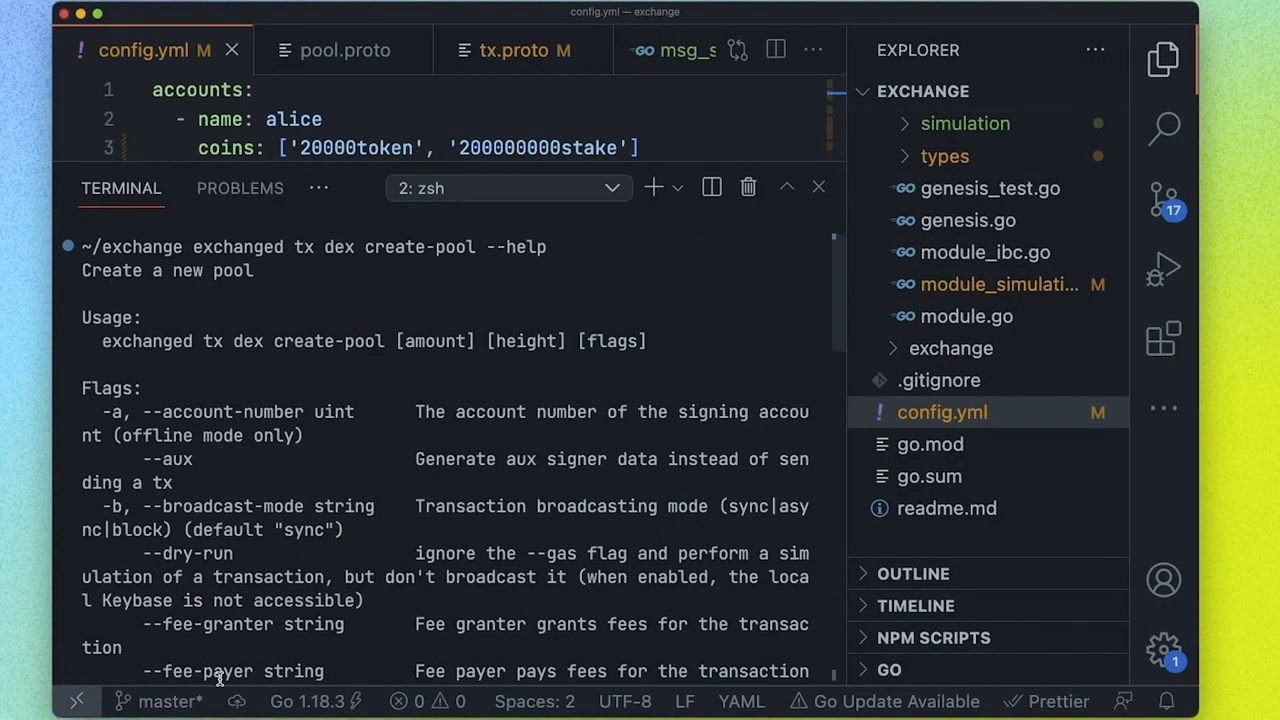
scroll("down", 3)
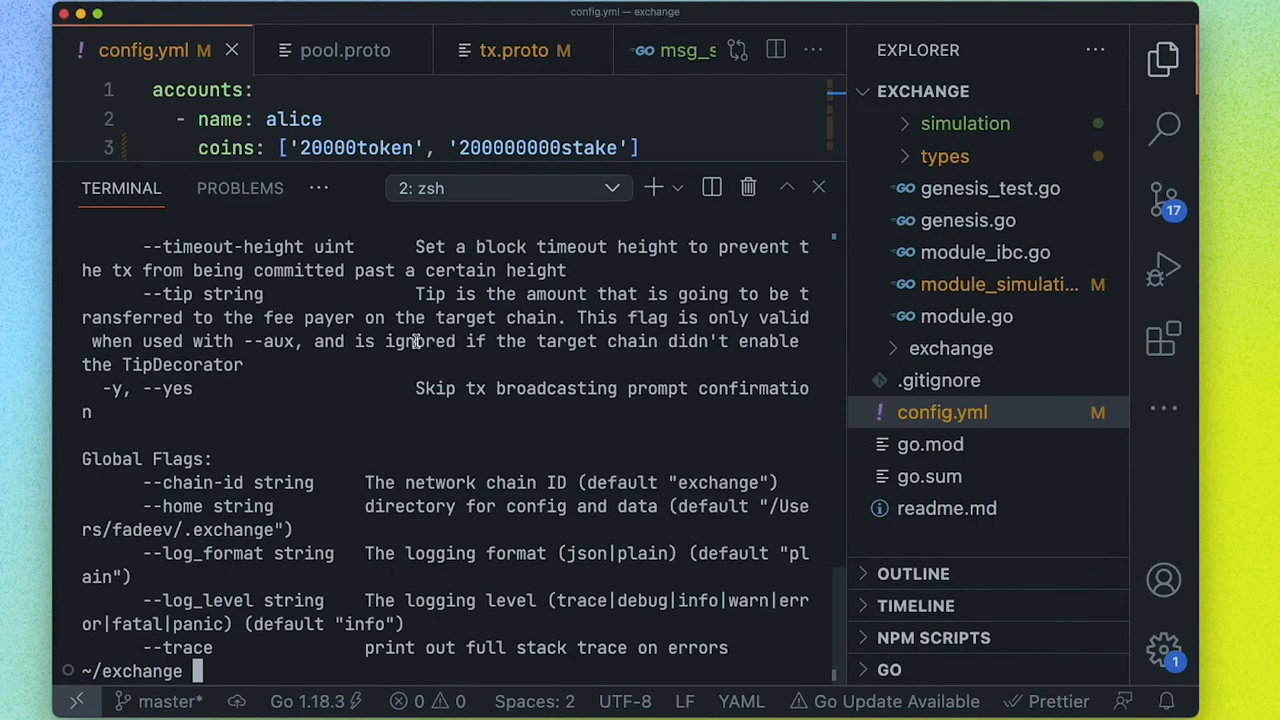
type("exchanged tx dex create-pool")
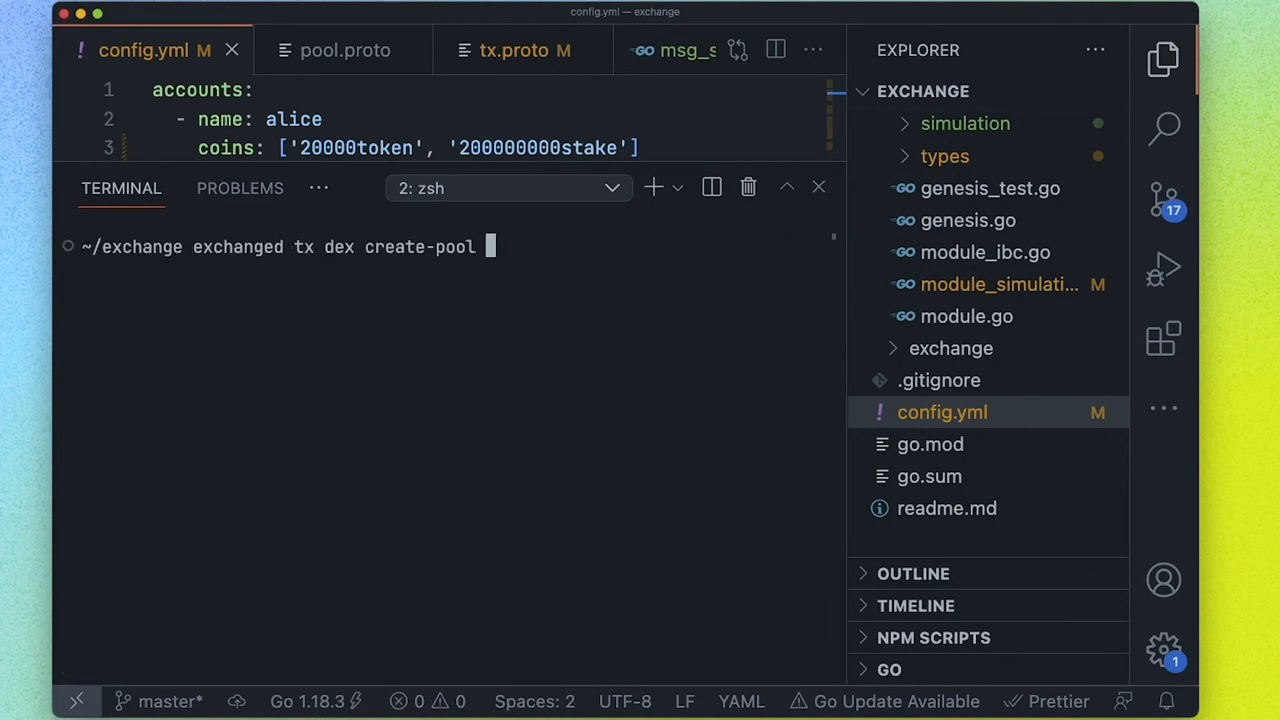
type("100")
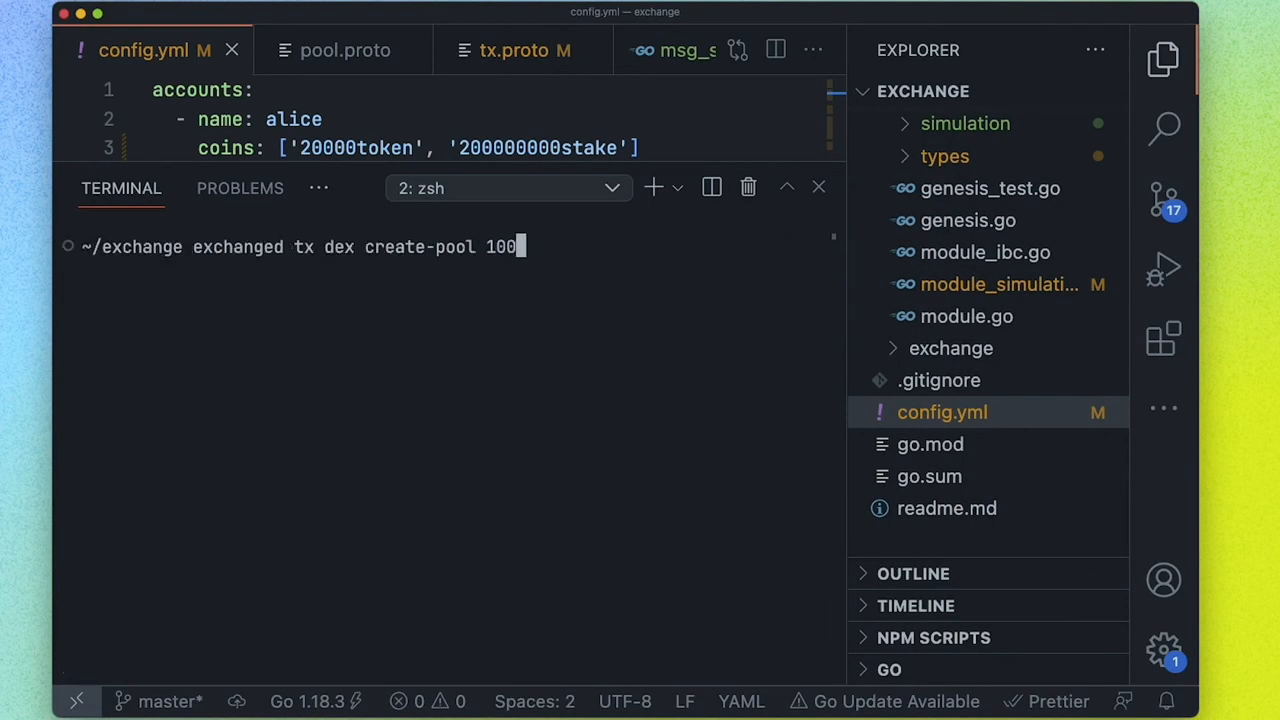
type("stake")
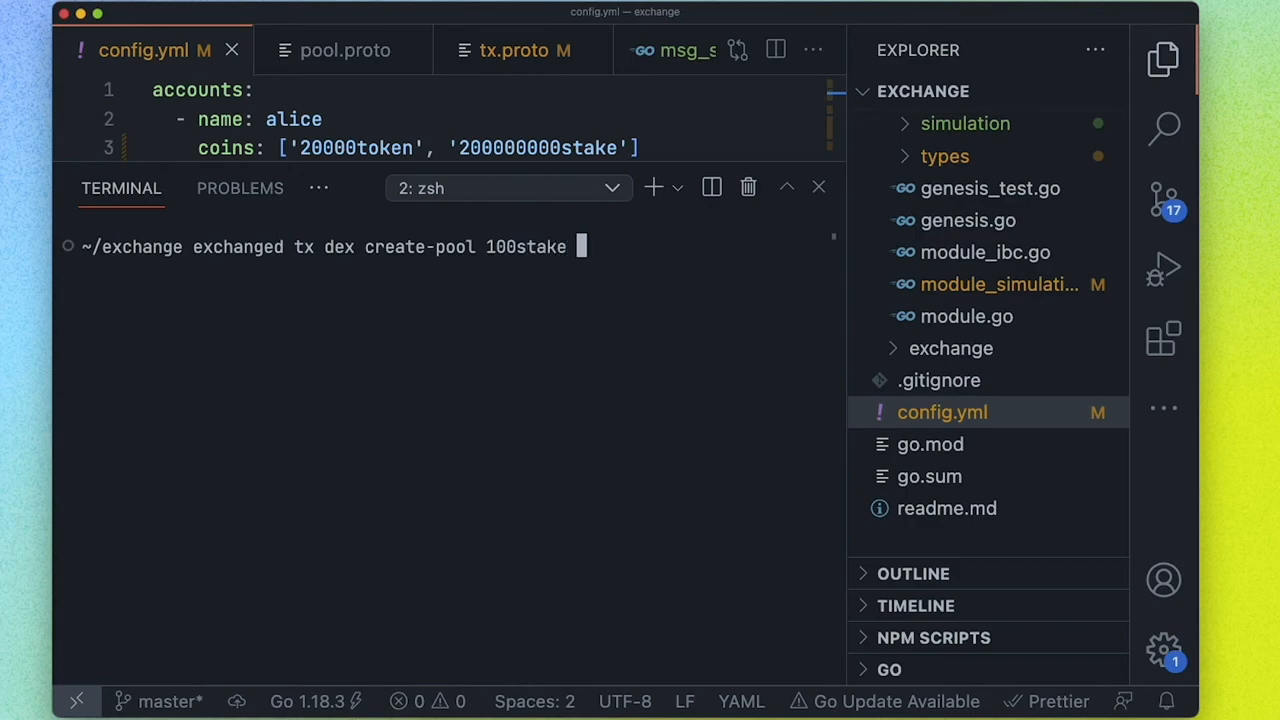
type("5")
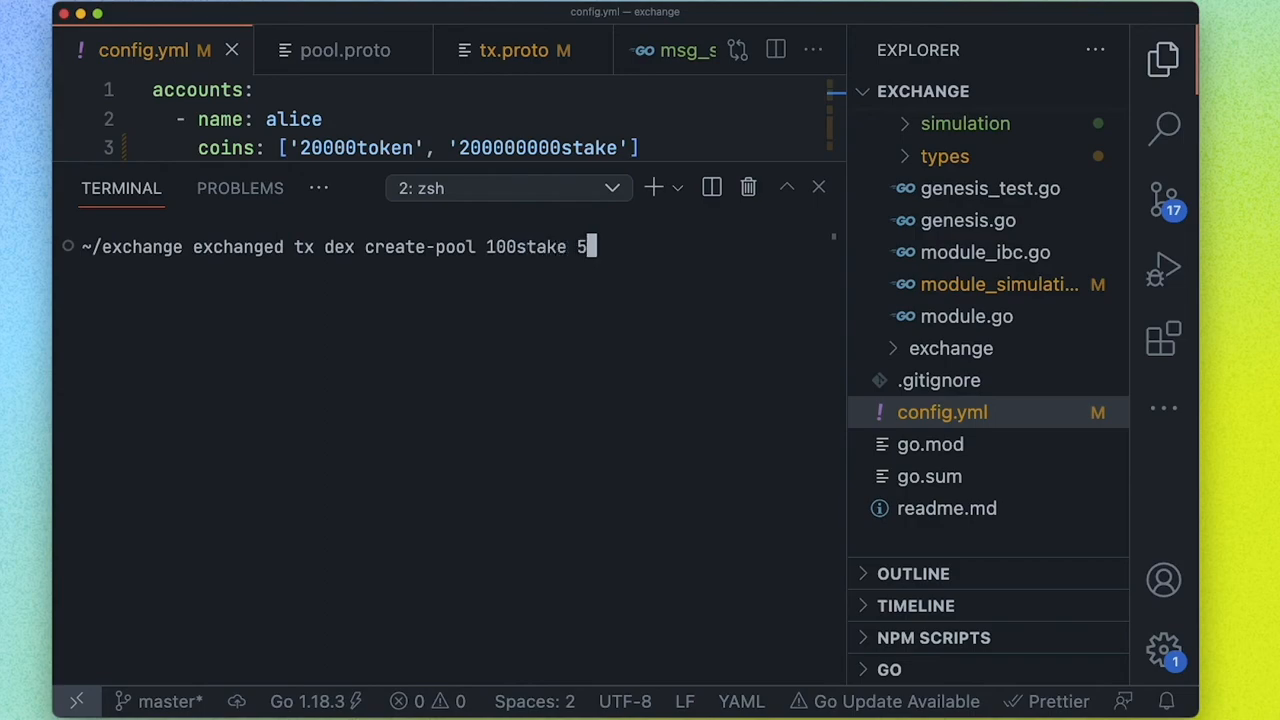
type("--from")
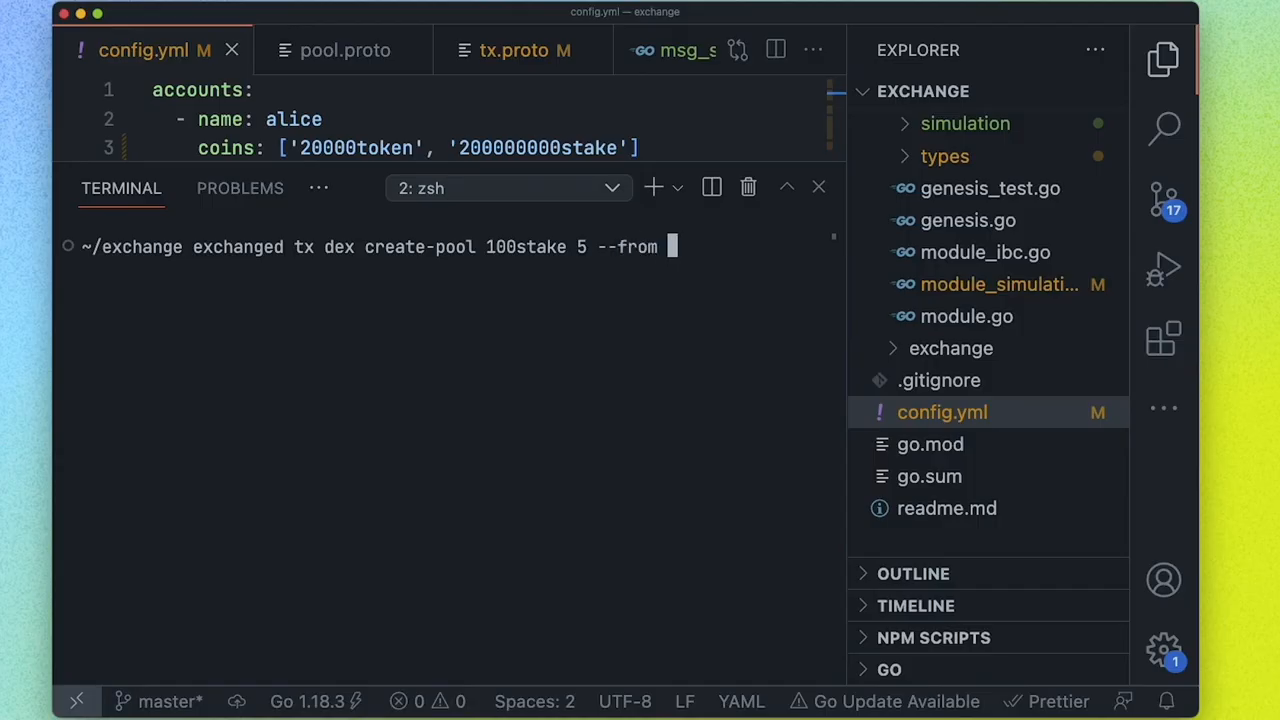
type("alice")
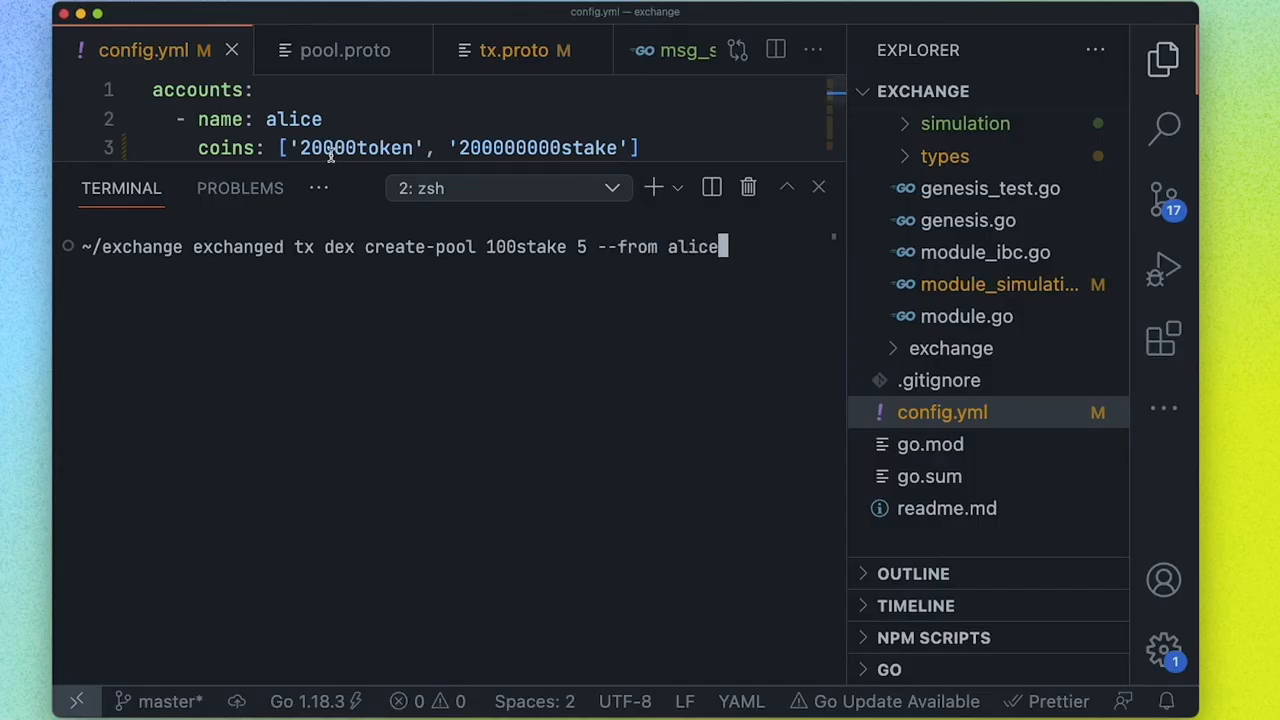
key("Enter")
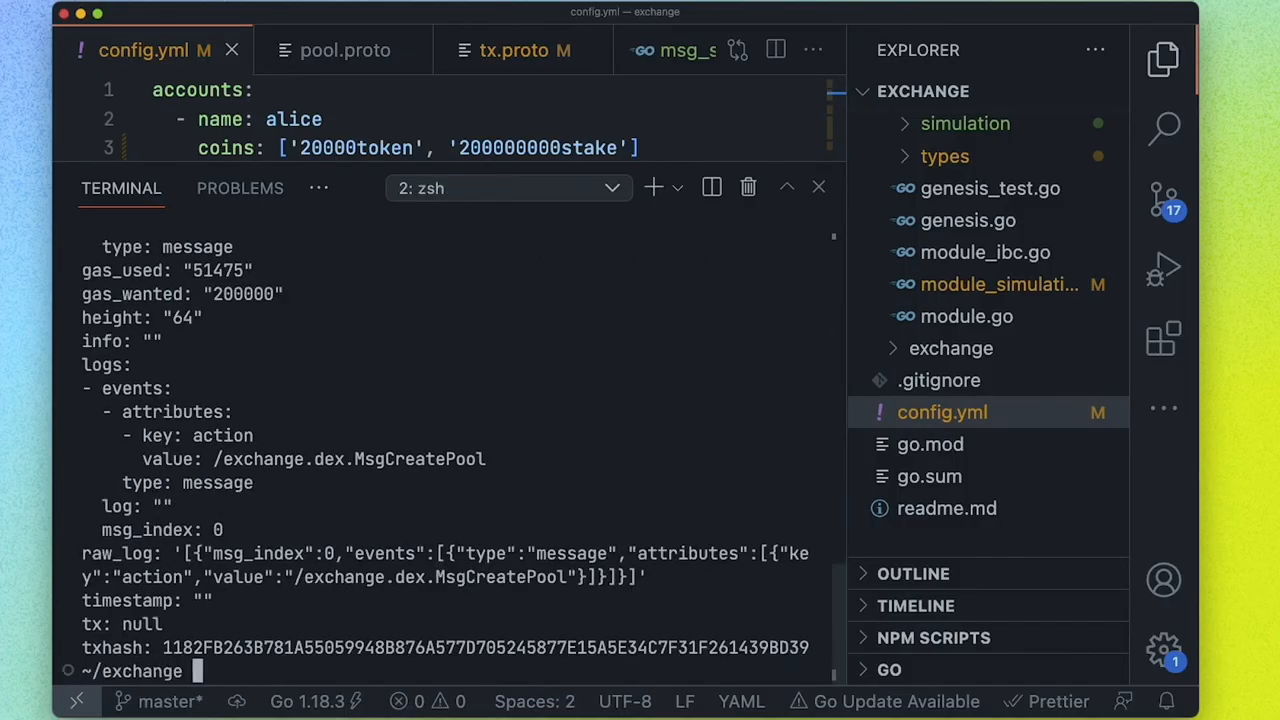
mouse_move(774, 379)
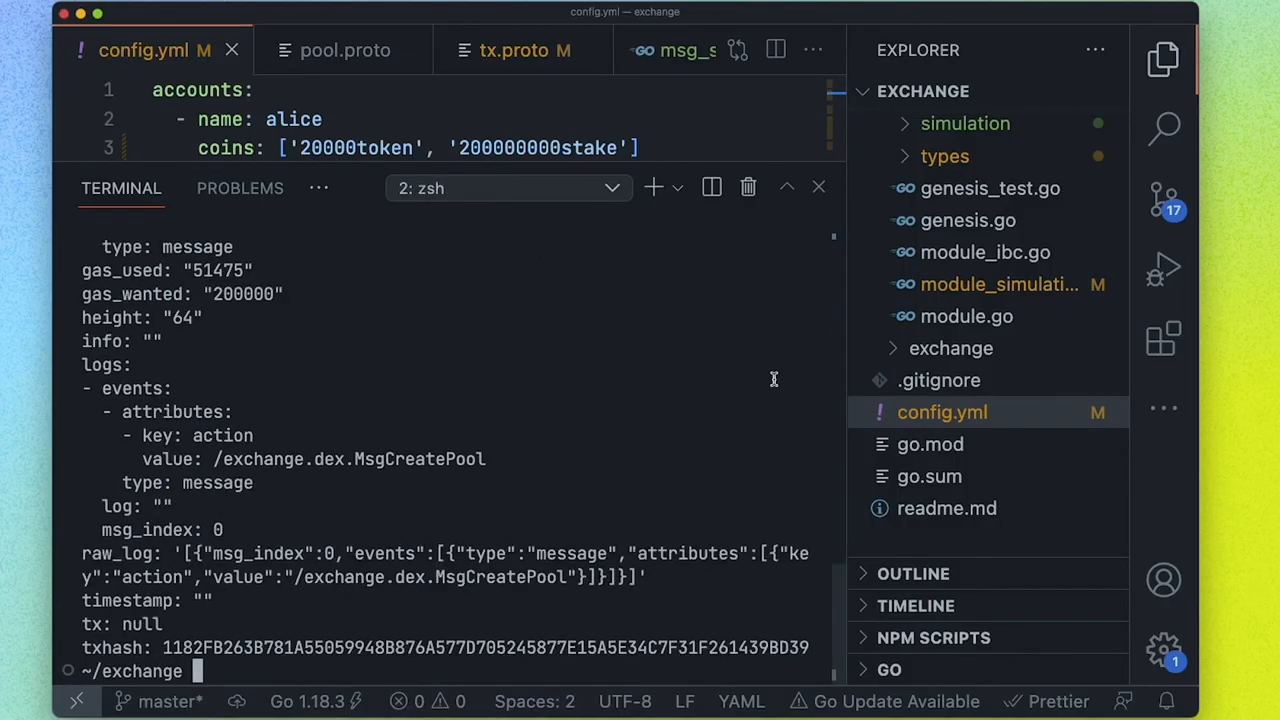
key("cmd+k")
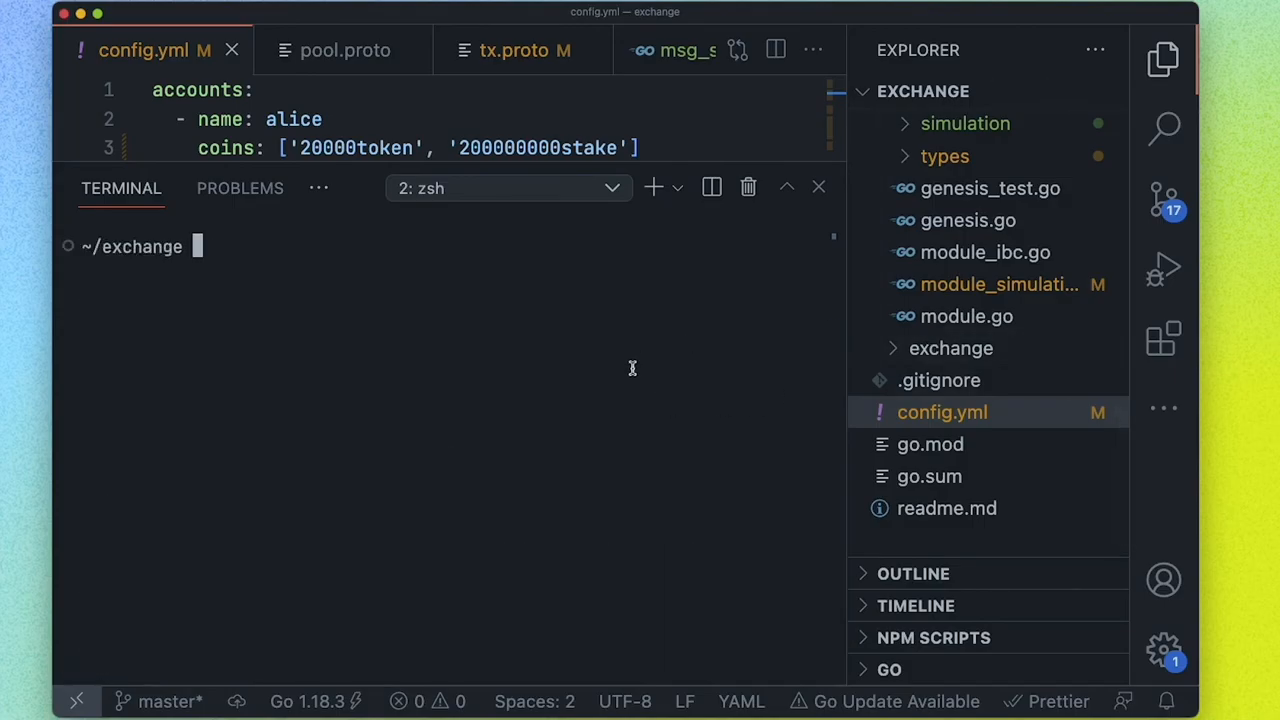
mouse_move(656, 368)
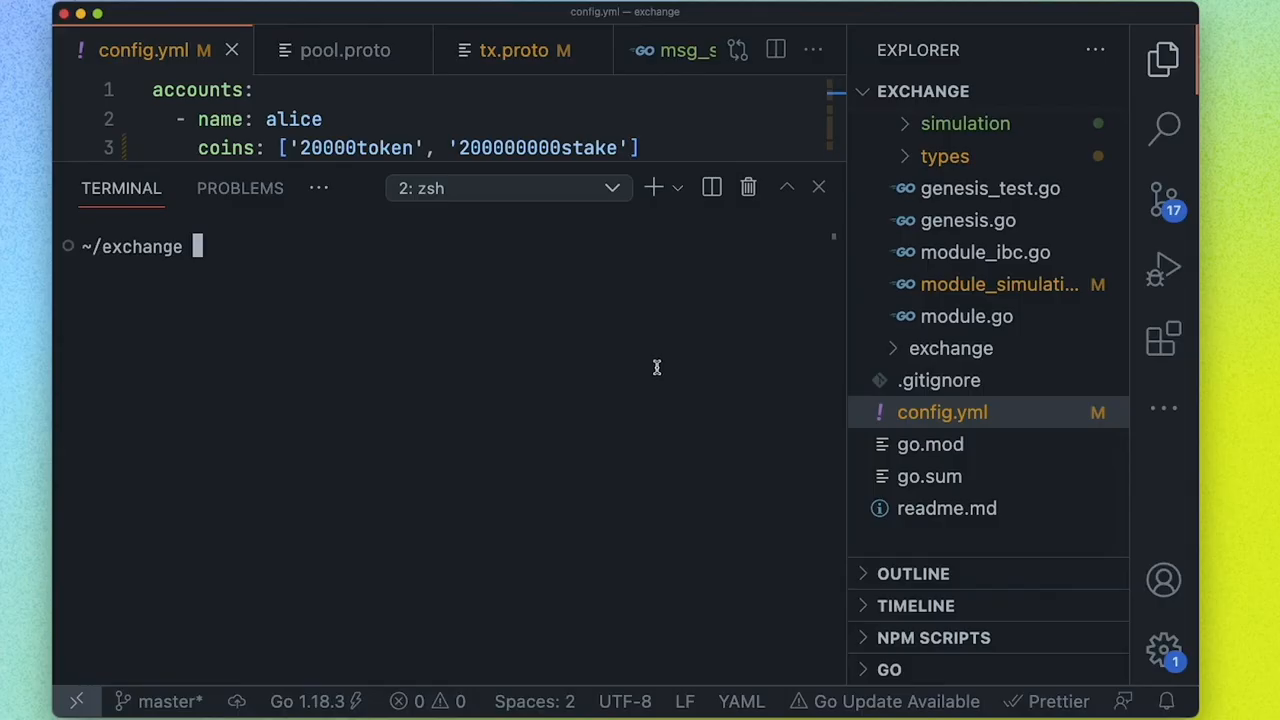
mouse_move(665, 391)
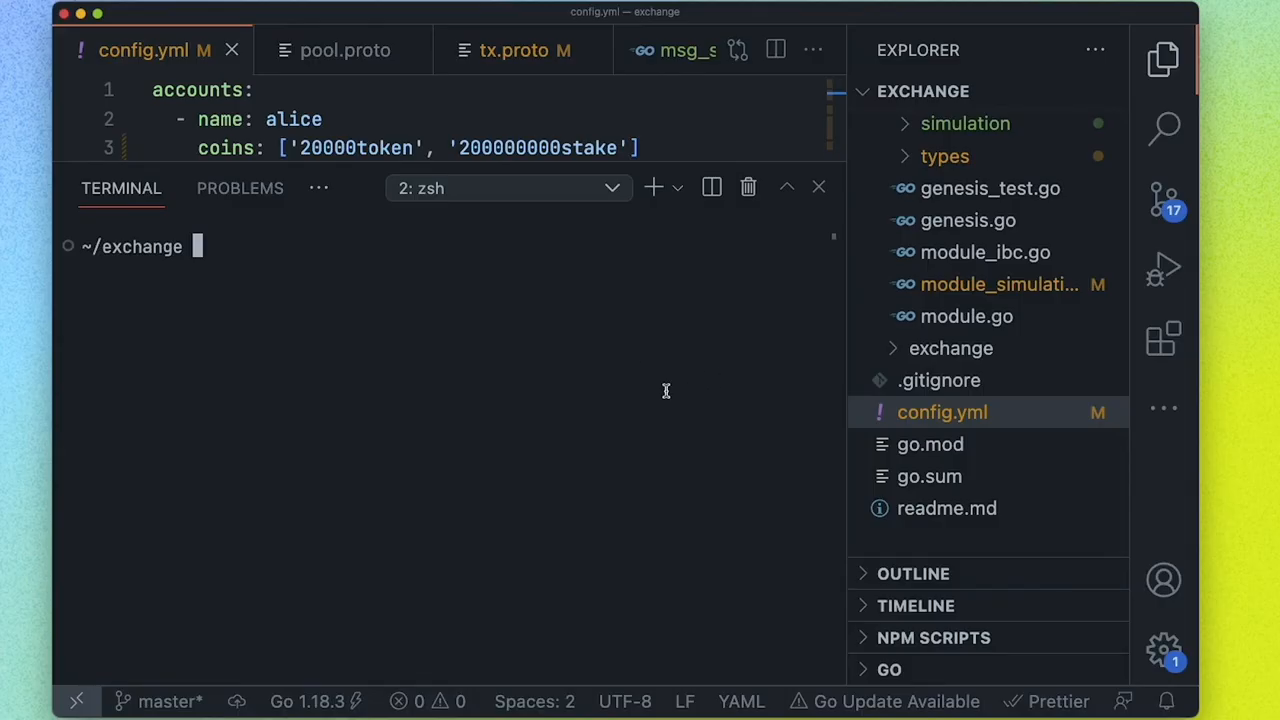
type("exchanged tx dex create-pool 100stake")
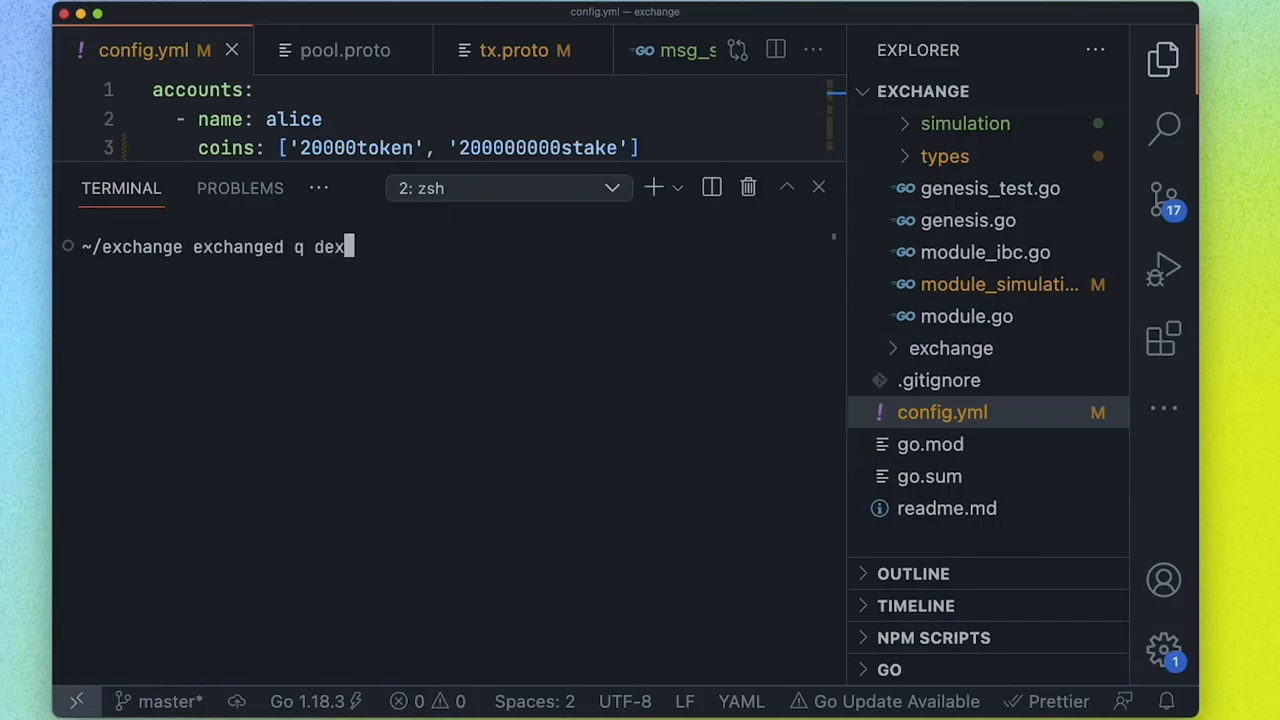
Run 'exchanged q dex' and 'exchanged q dex list-pool' to show the 100stake pool
key("Enter")
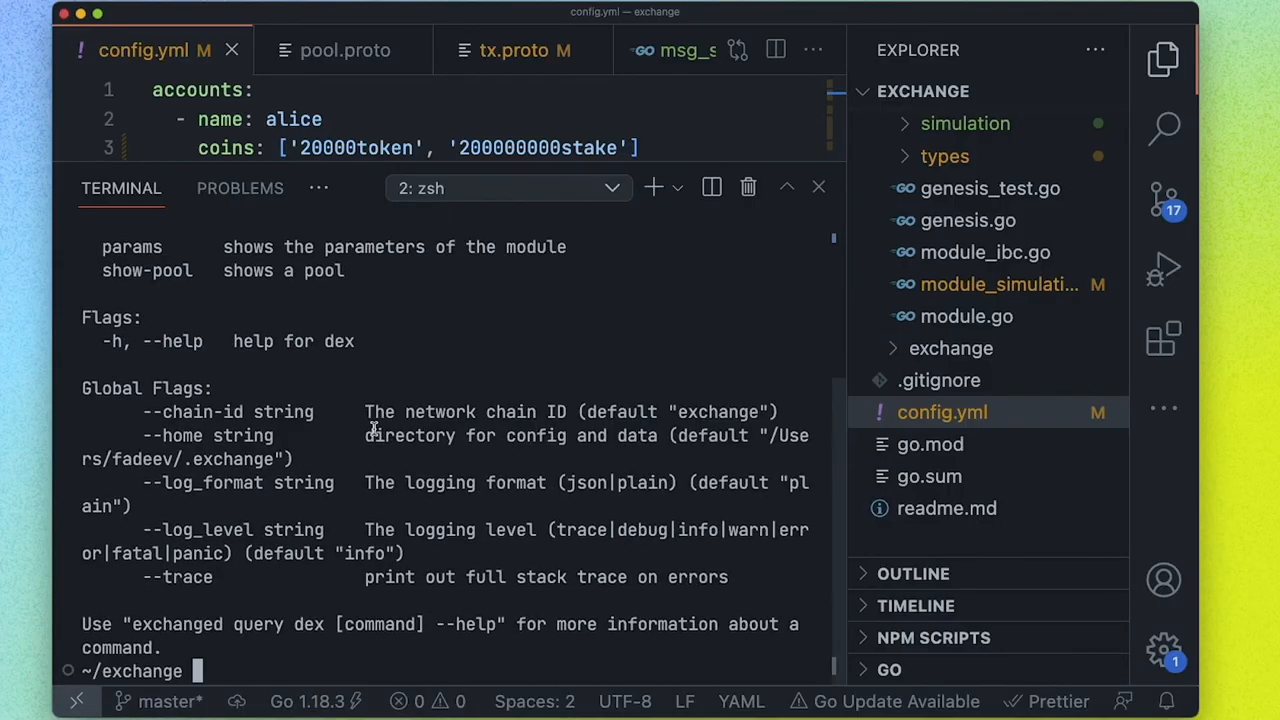
type("exchanged q dex l")
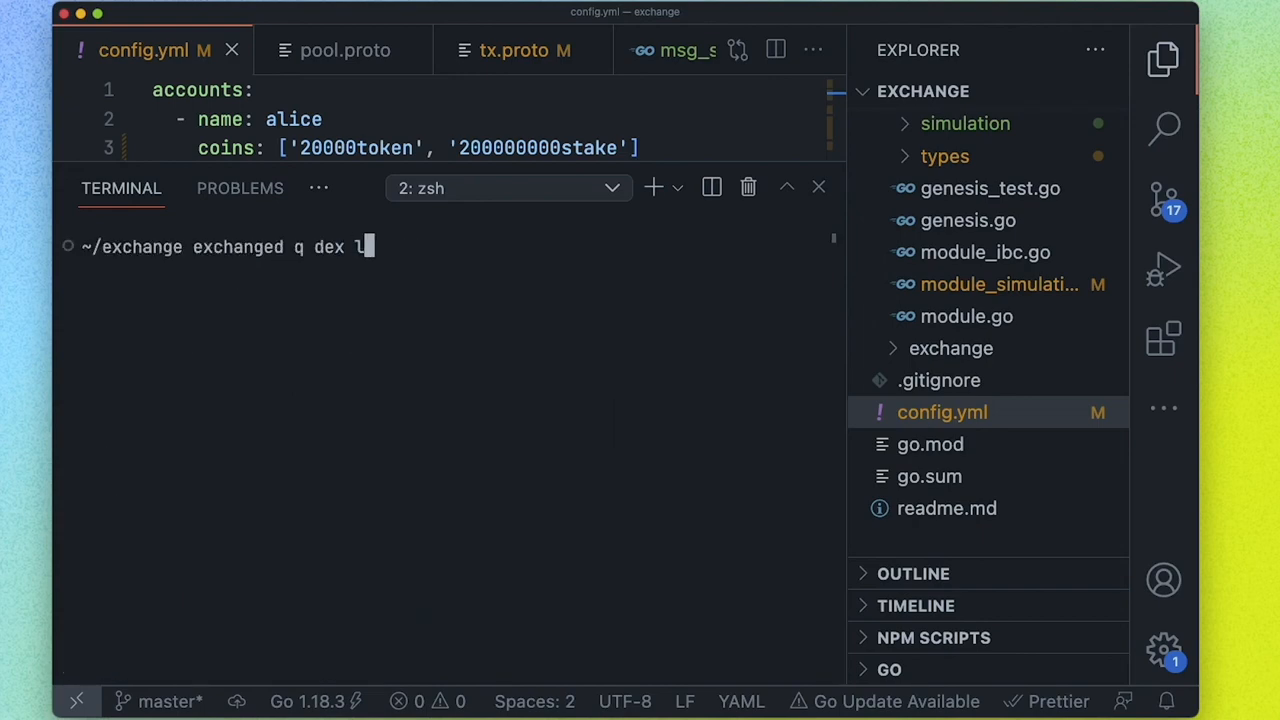
type("ist-pool")
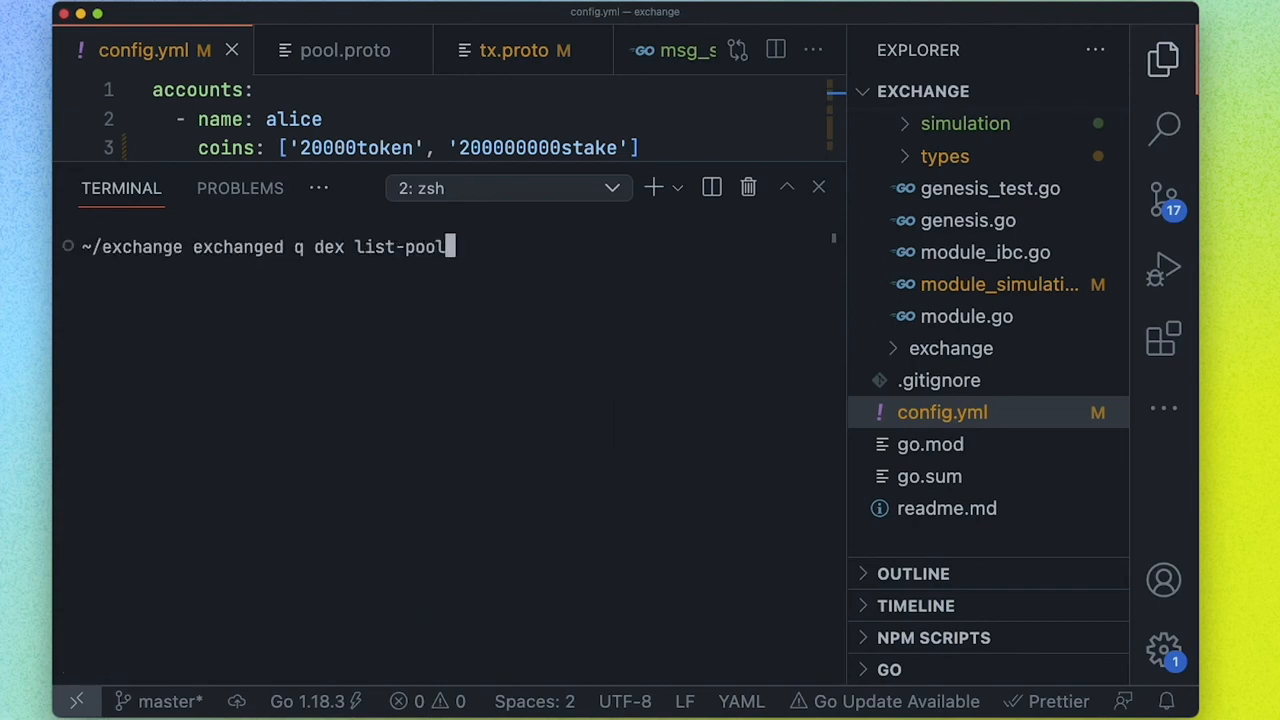
key("Enter")
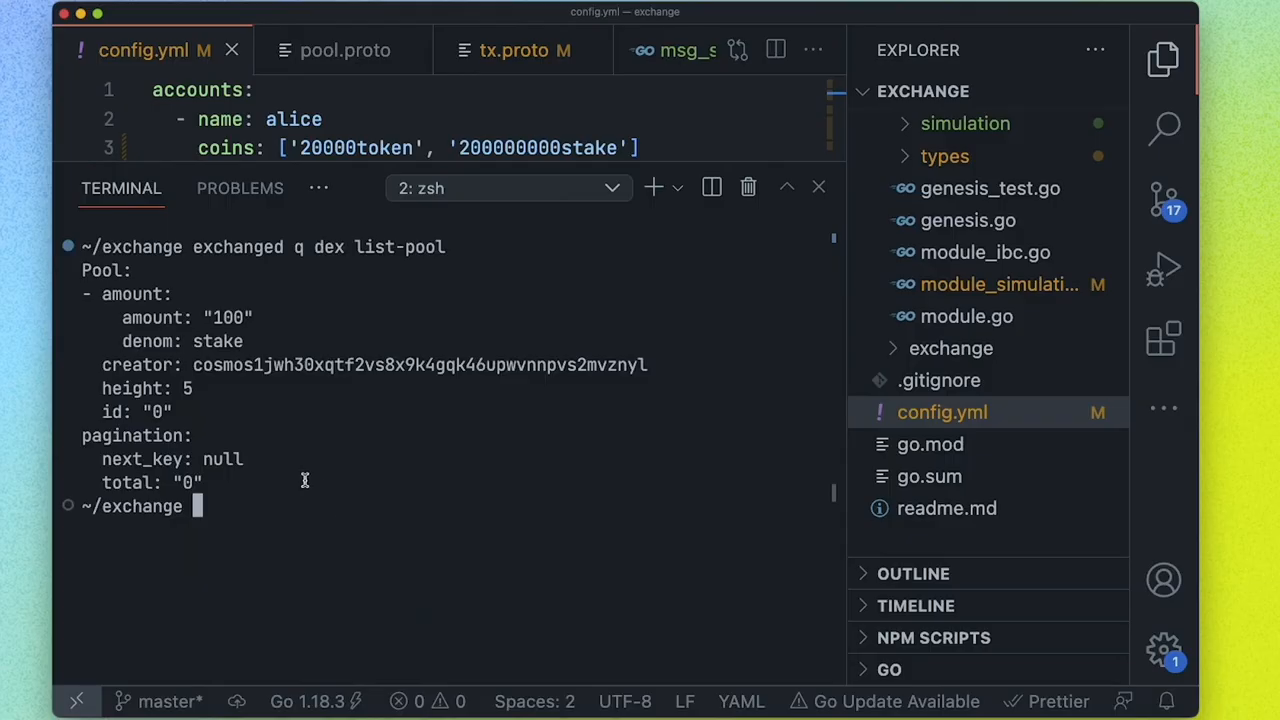
mouse_move(303, 466)
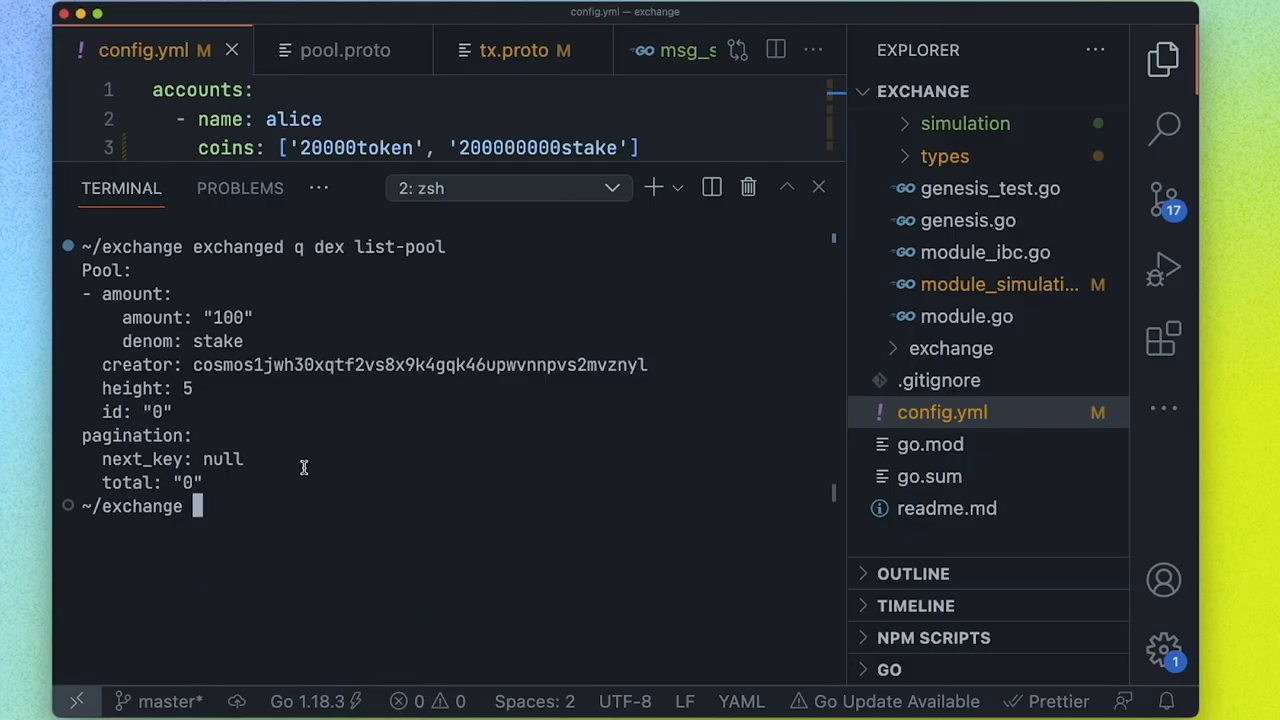
mouse_move(404, 421)
type("exchanged tx dex add-liq 100stake 5 --from alice")
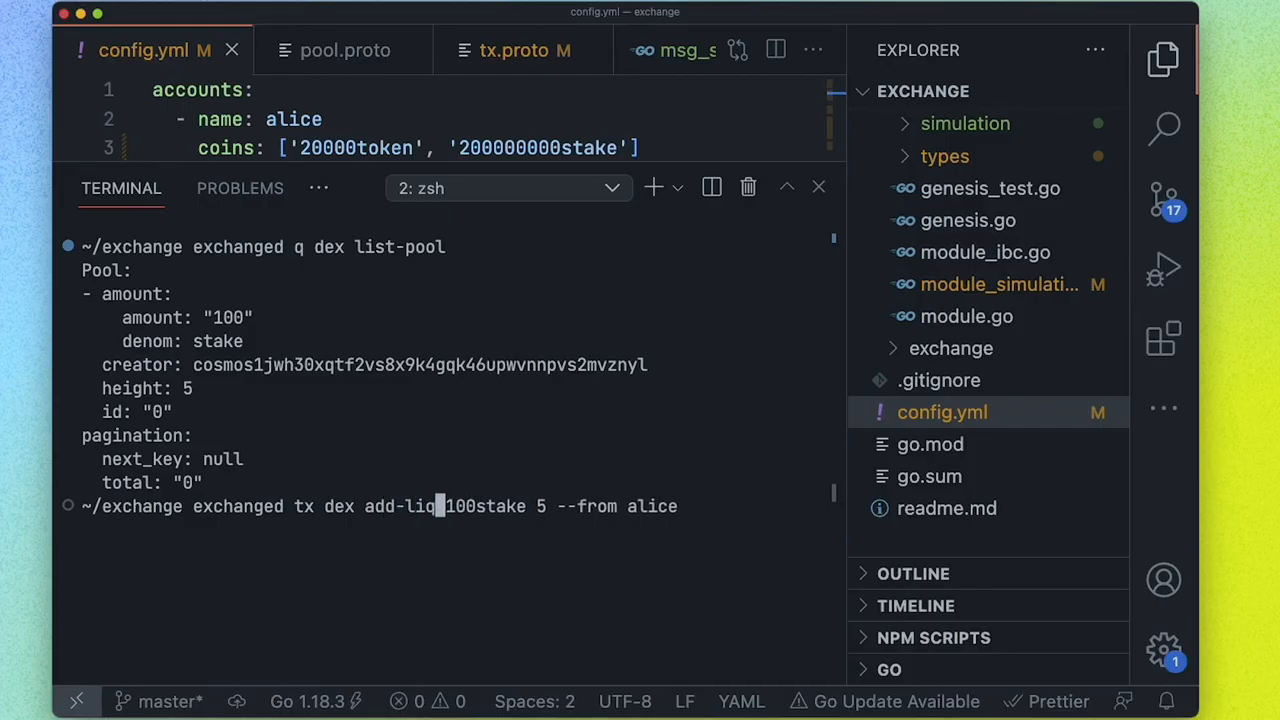
Confirm and broadcast alice's 100stake add-liquidity transaction, then reopen msg_server_add_liquidity.go in x/dex/keeper
type("uid")
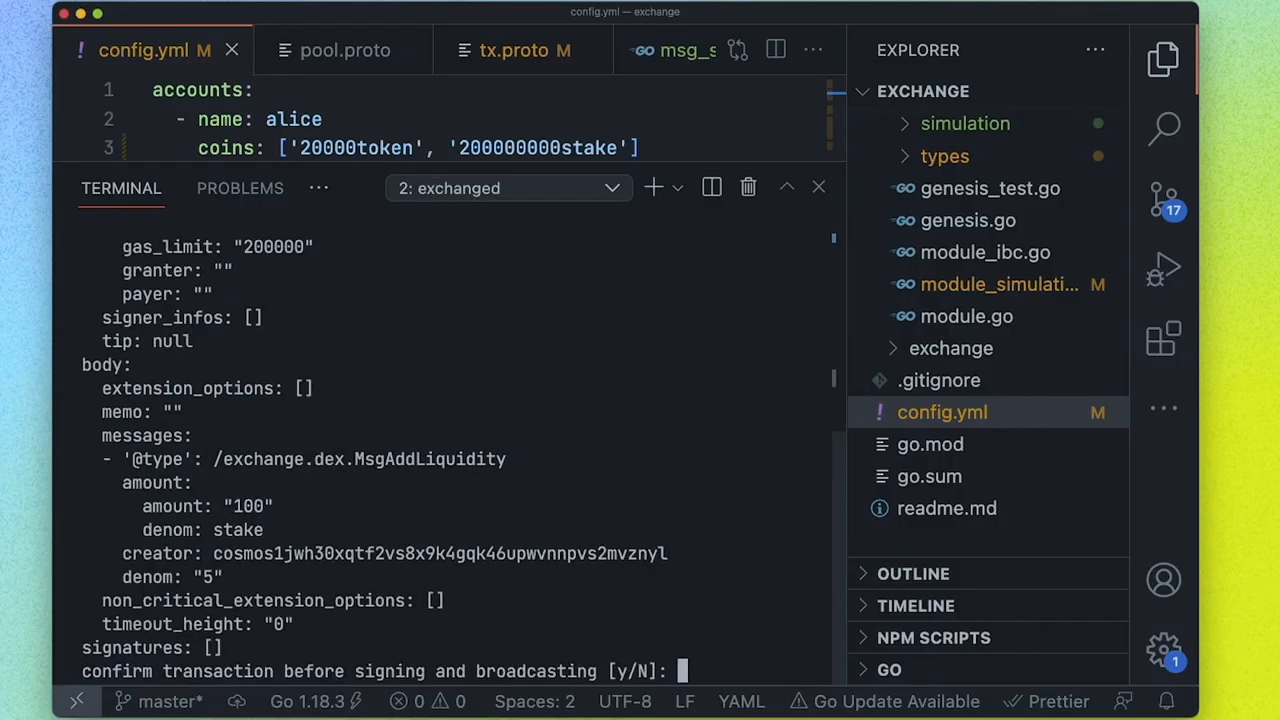
type("y")
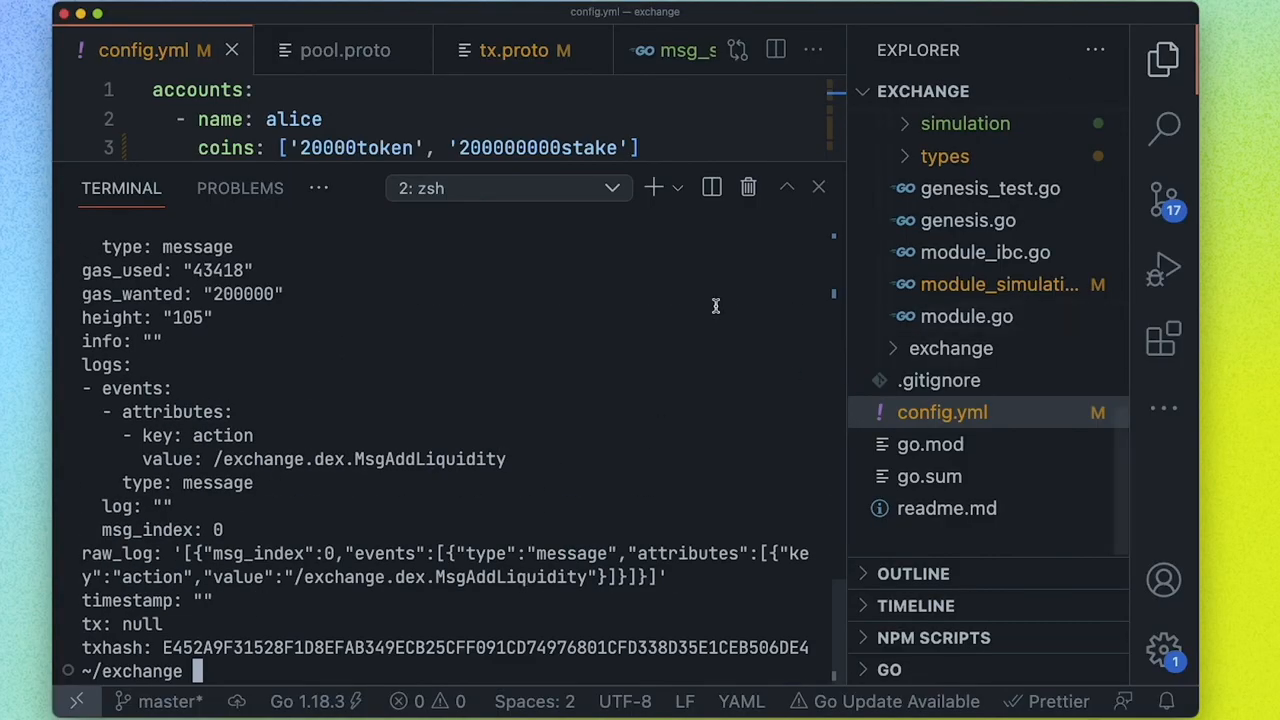
left_click(952, 348)
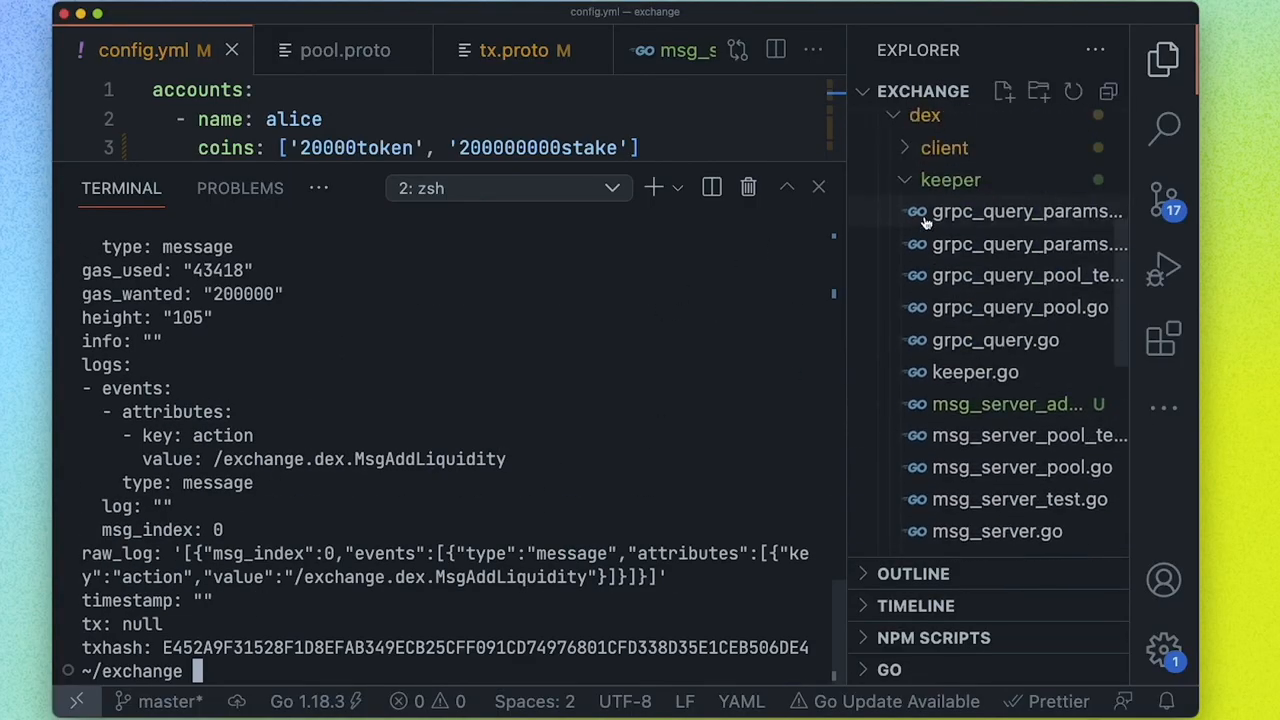
left_click(1006, 403)
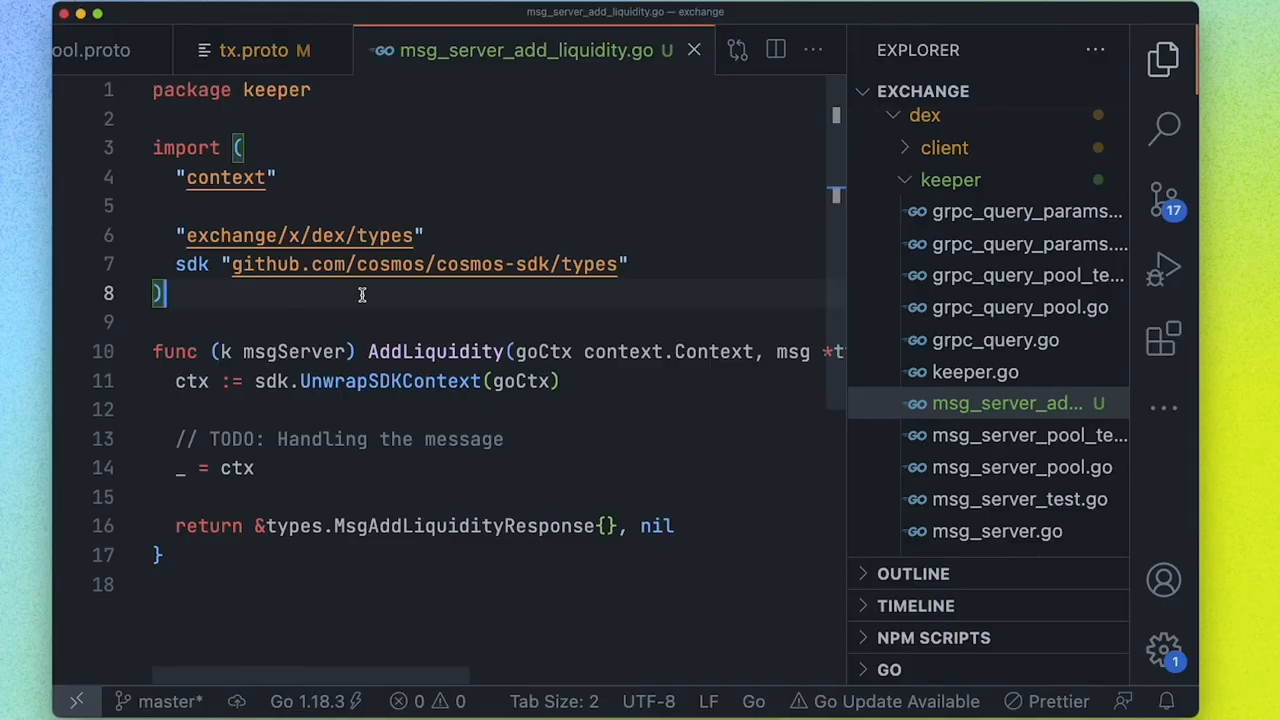
mouse_move(1097, 403)
type("igni")
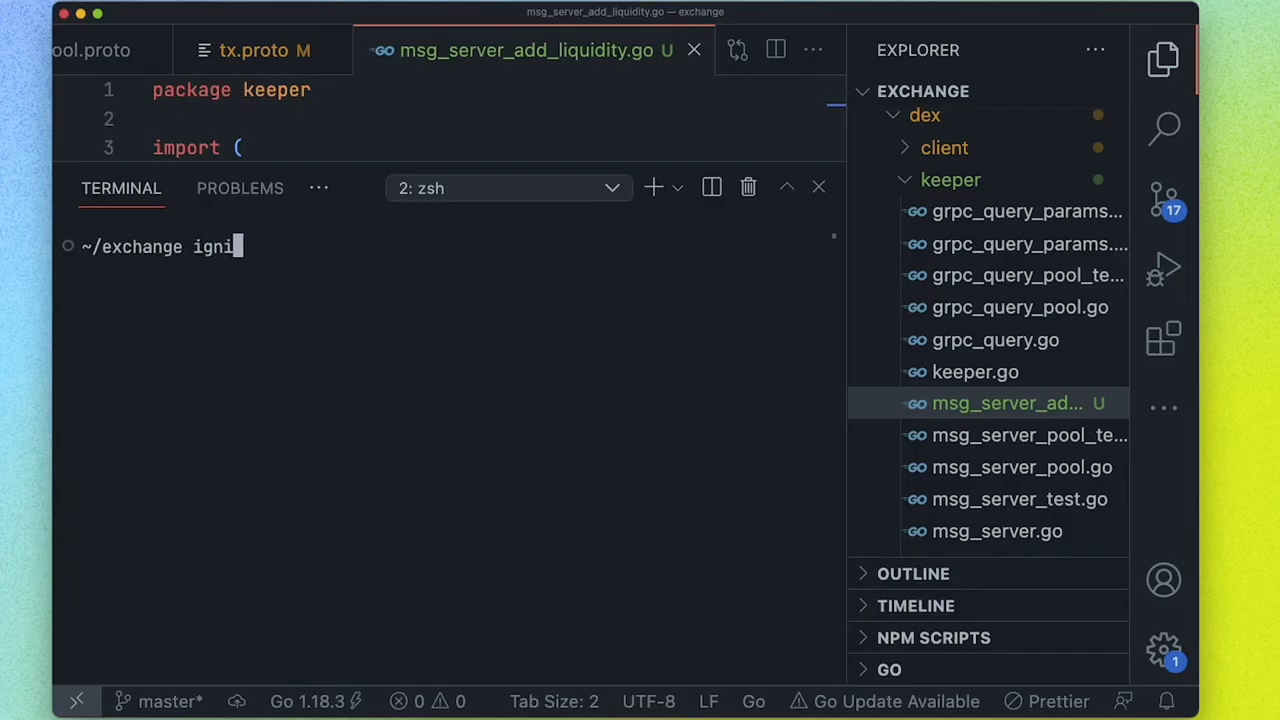
Run 'ignite', then 'ignite scaffold --help' and scroll through the chain, module, list, map, message targets
key("Enter")
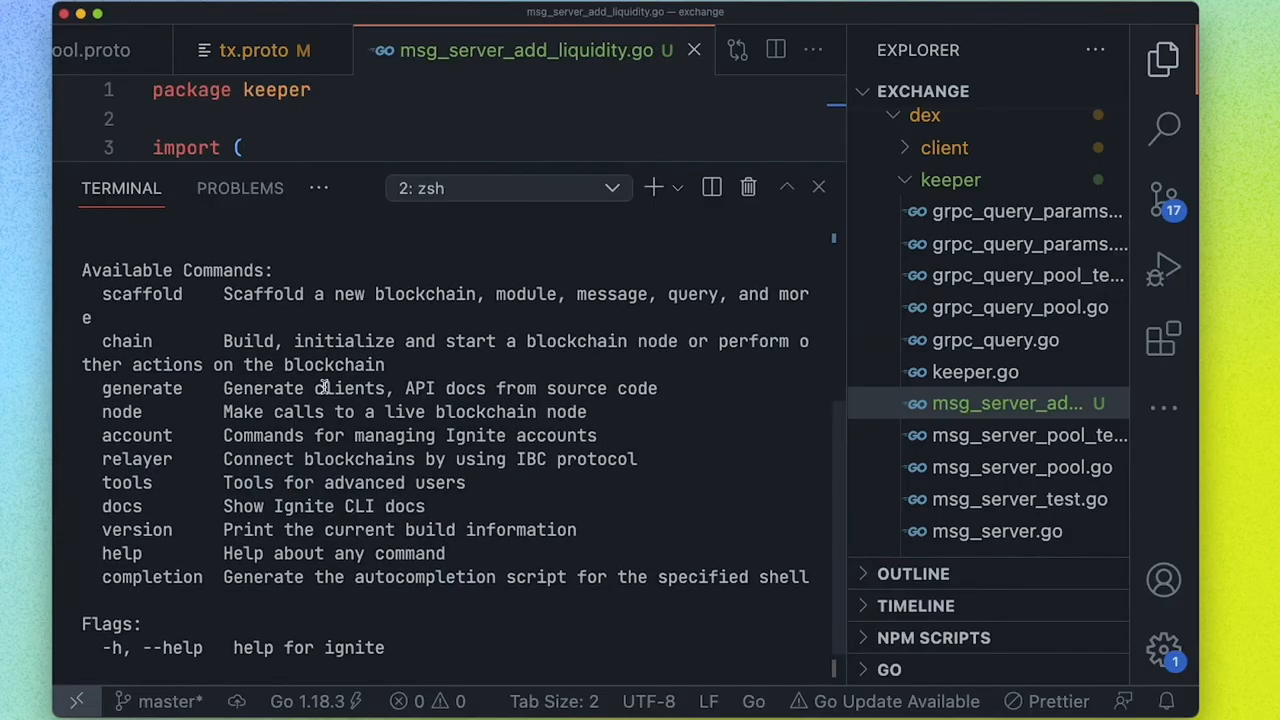
mouse_move(150, 388)
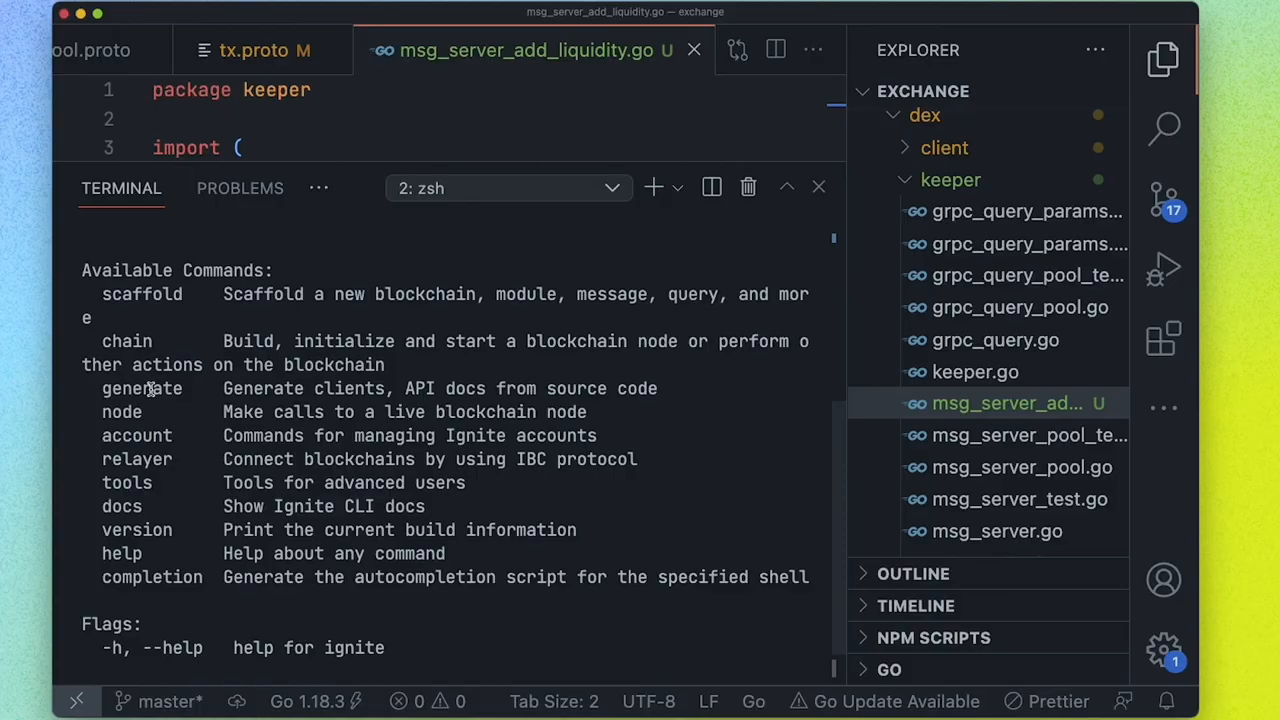
mouse_move(168, 506)
type("ignite")
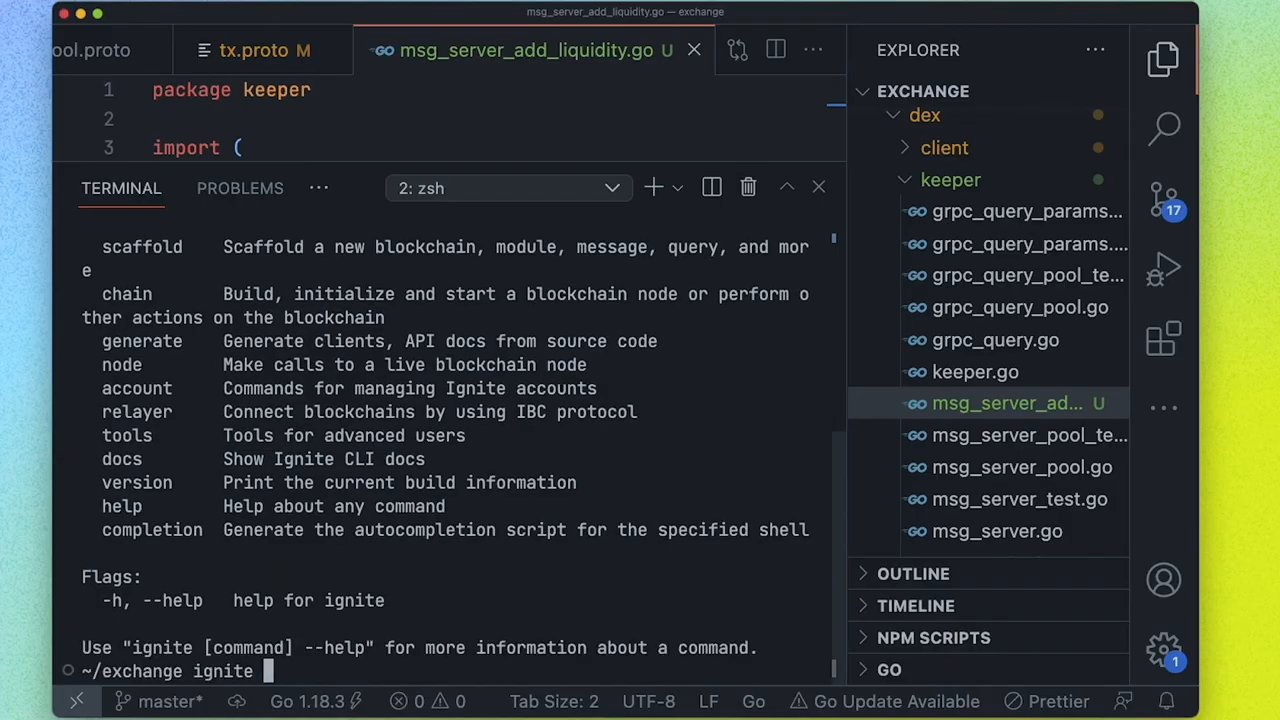
type("scaffold")
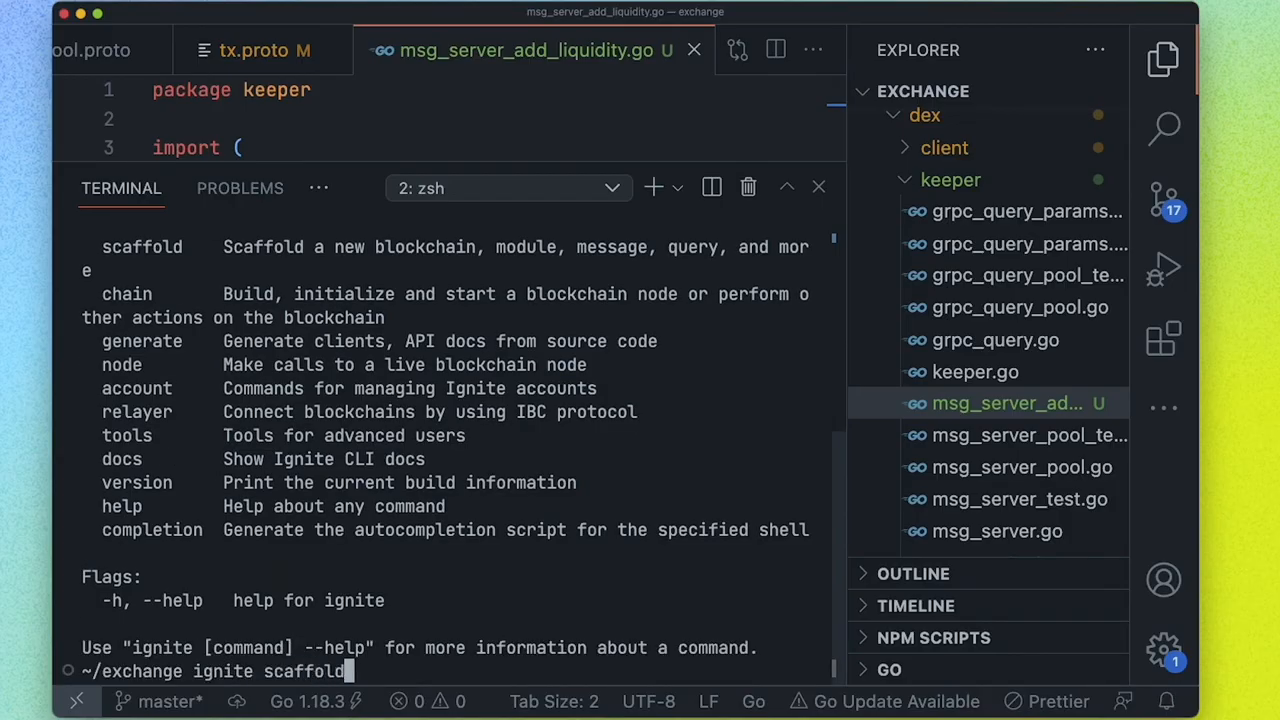
type("--hel")
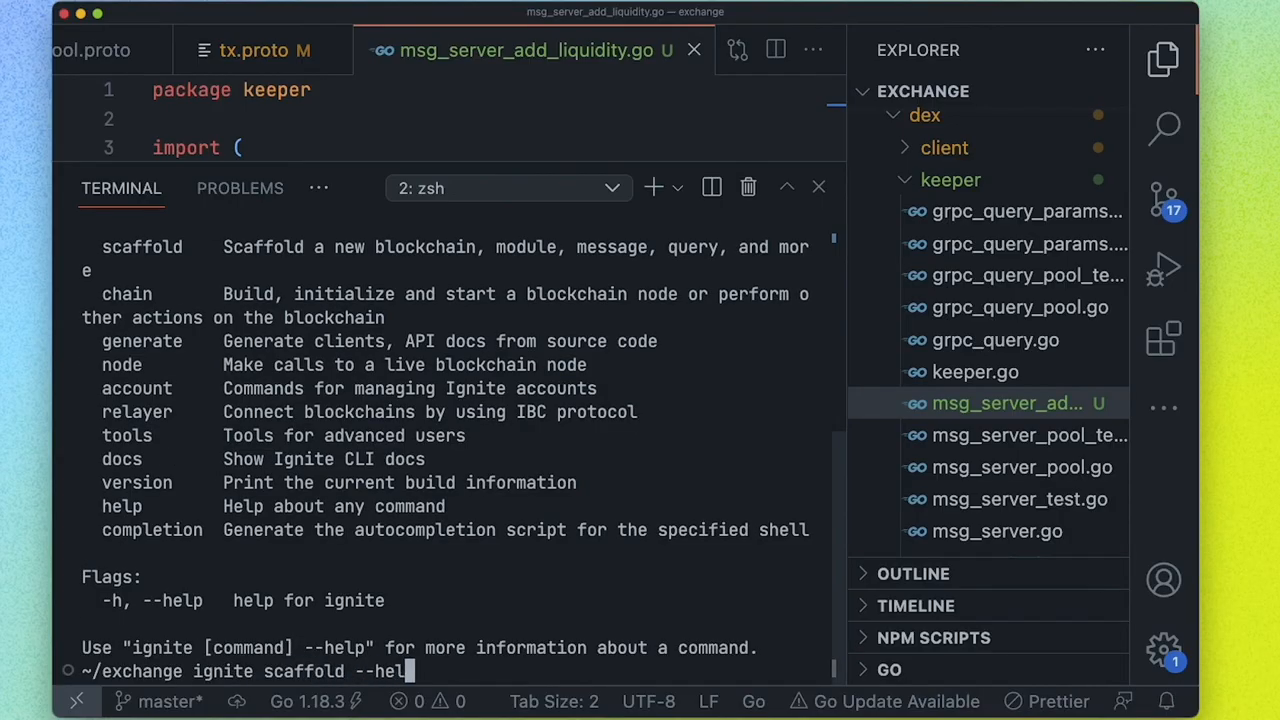
key("Enter")
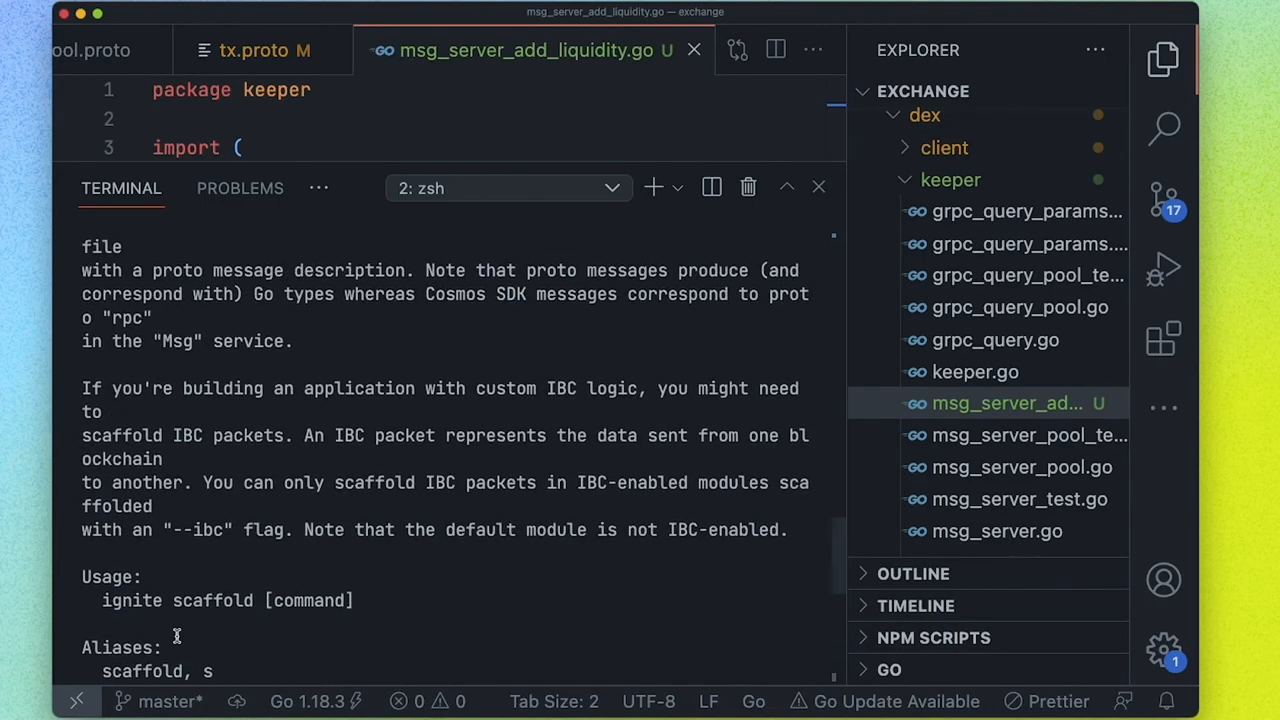
scroll("down", 3)
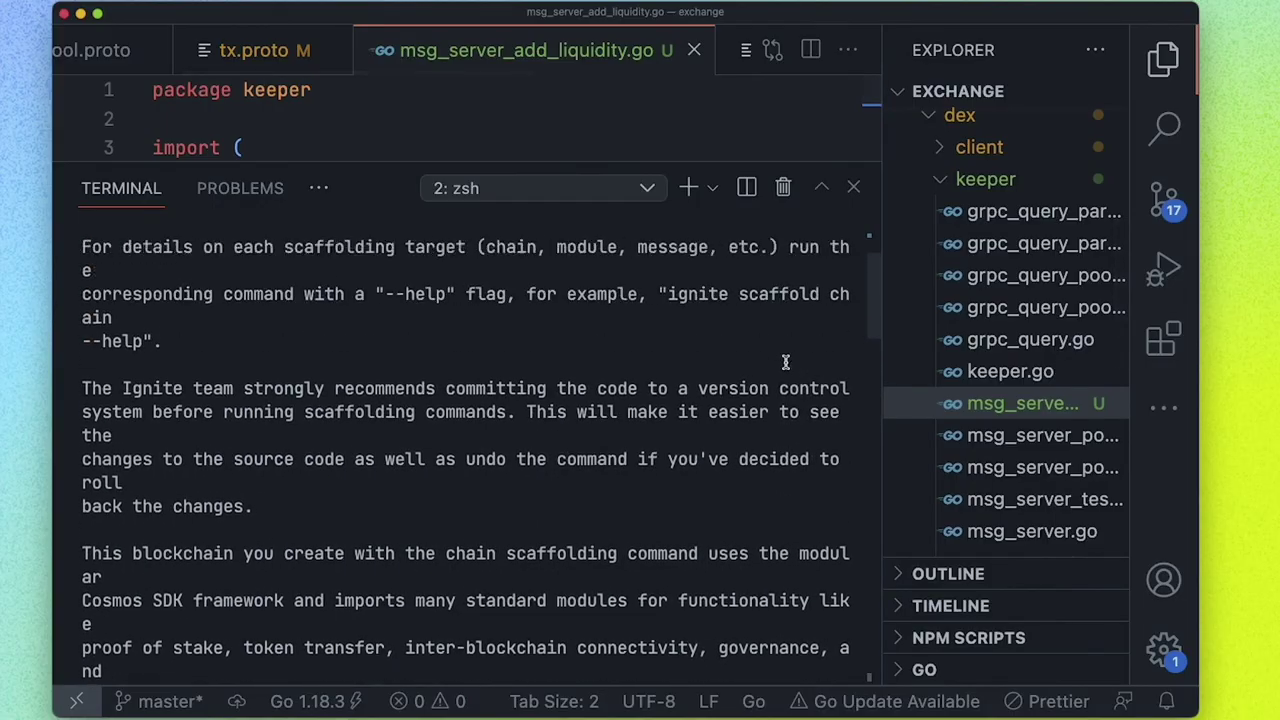
scroll("down", 3)
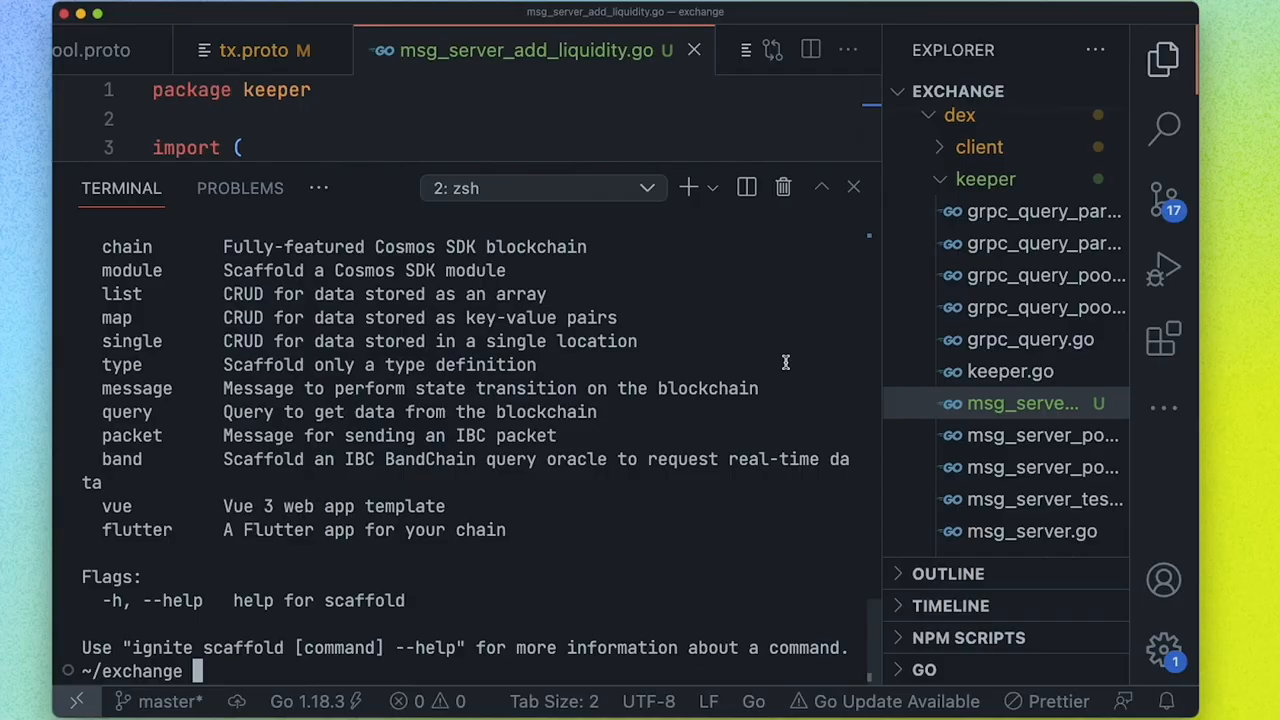
mouse_move(145, 412)
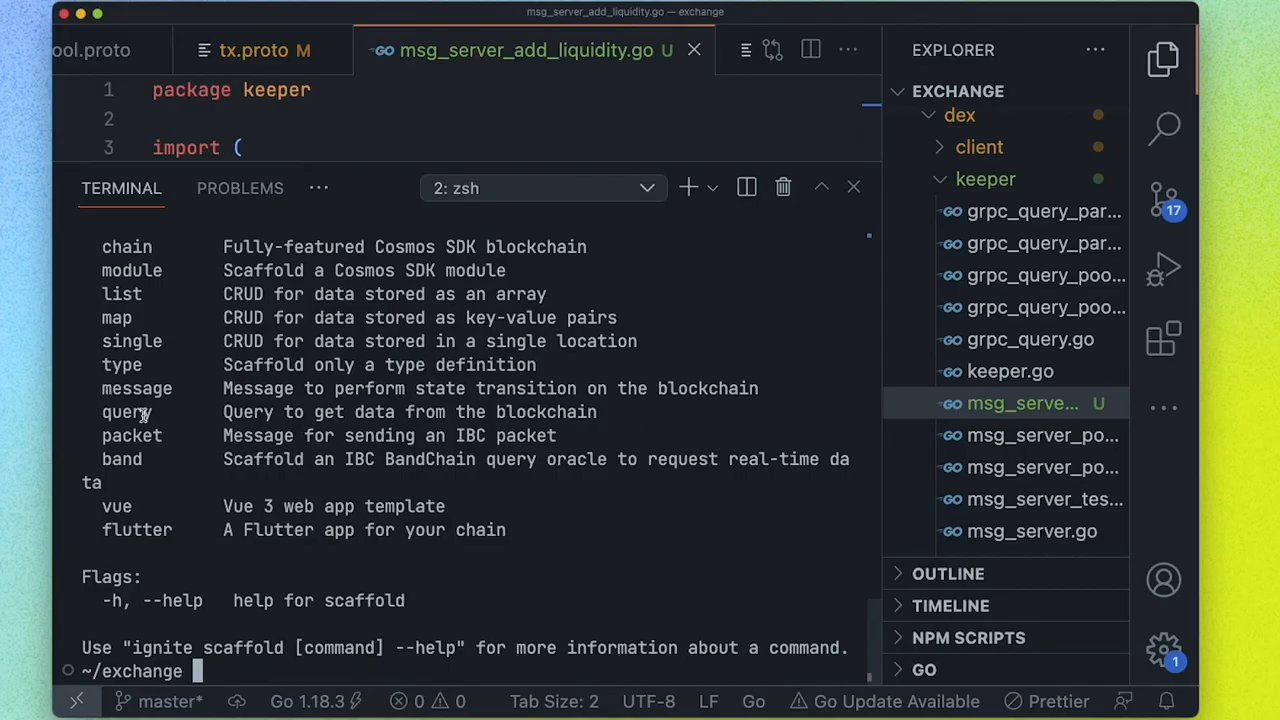
mouse_move(146, 365)
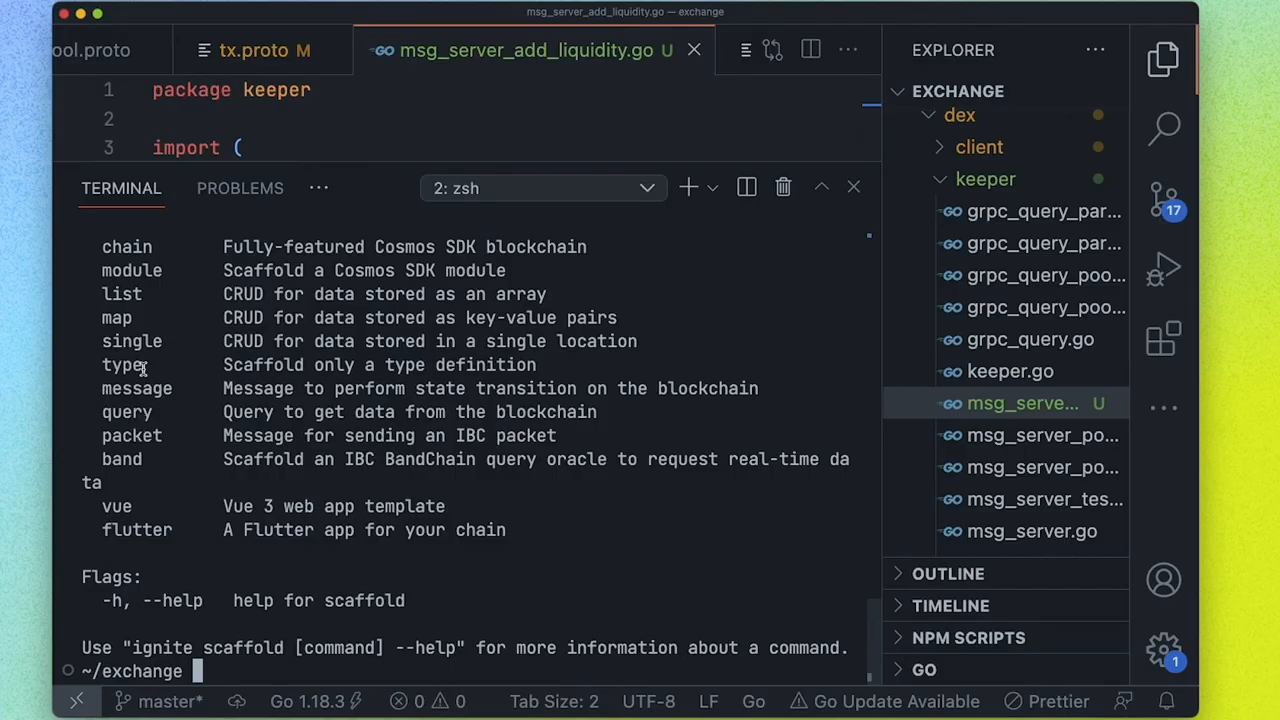
mouse_move(99, 318)
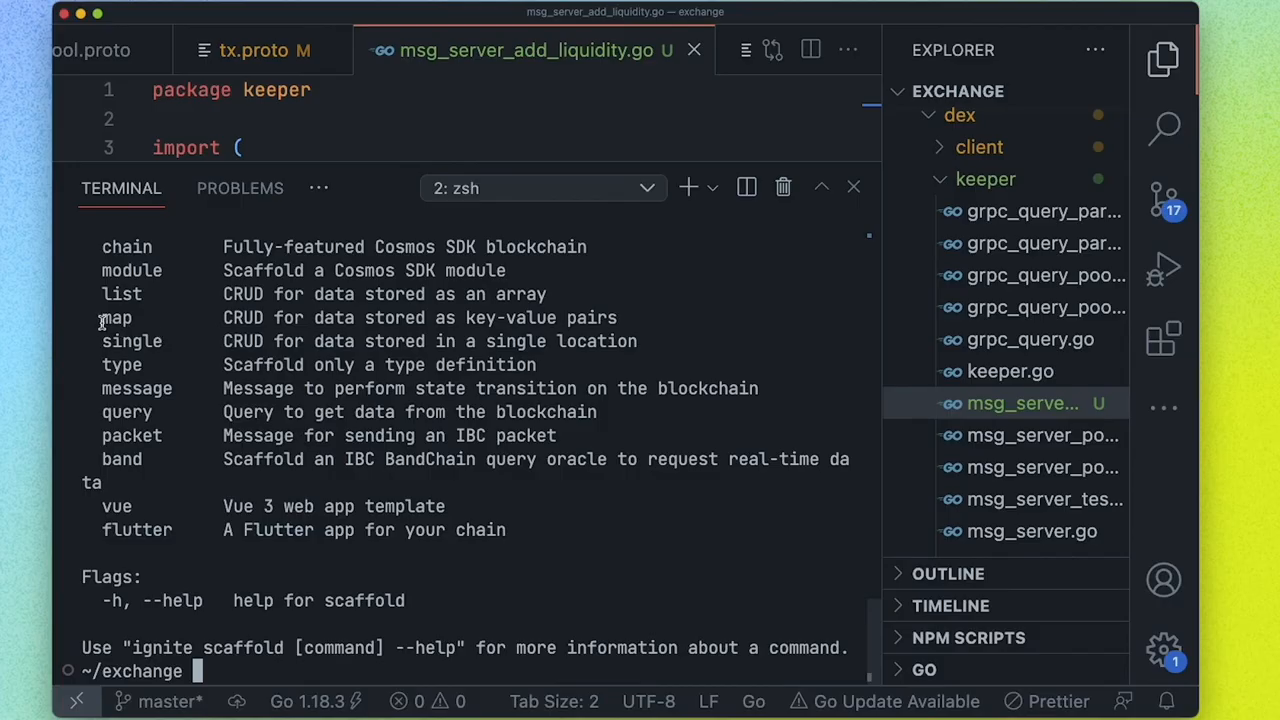